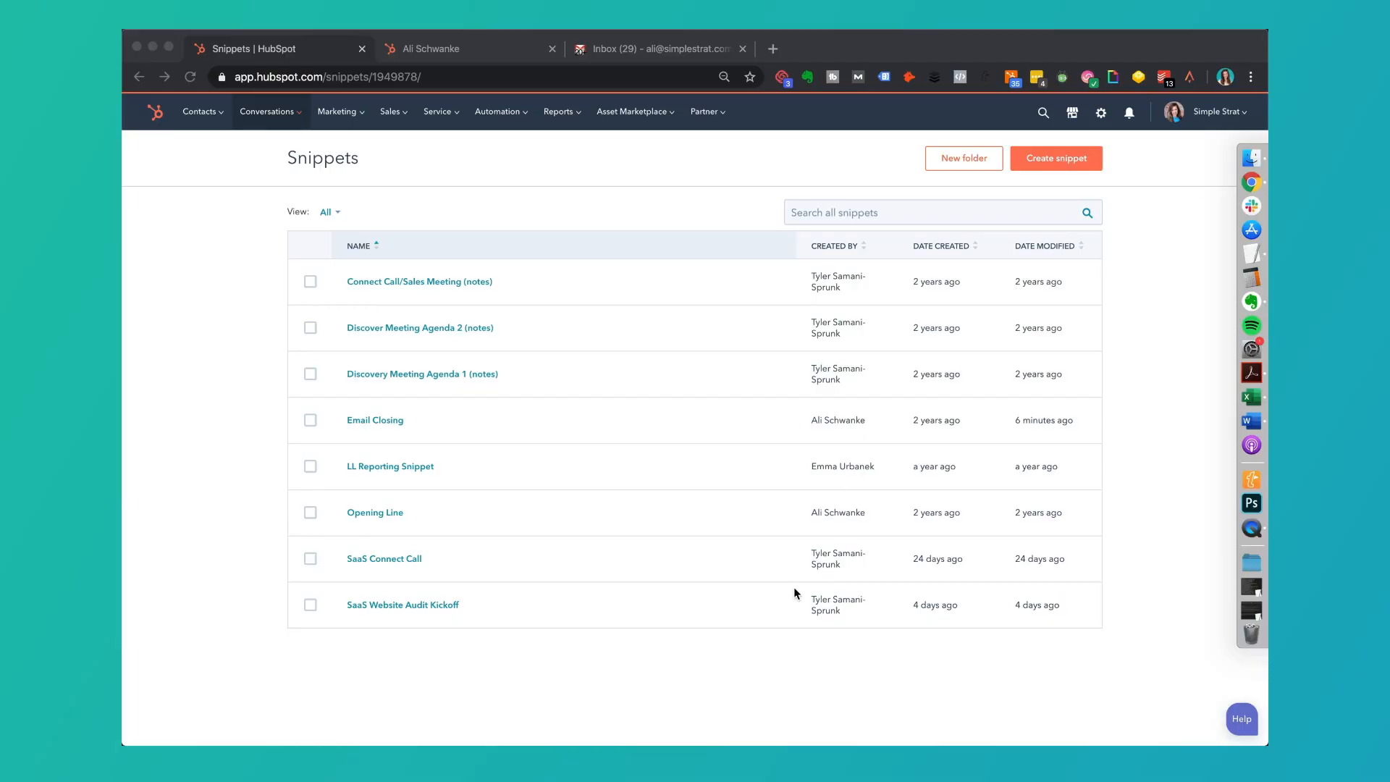
mouse_move(356, 440)
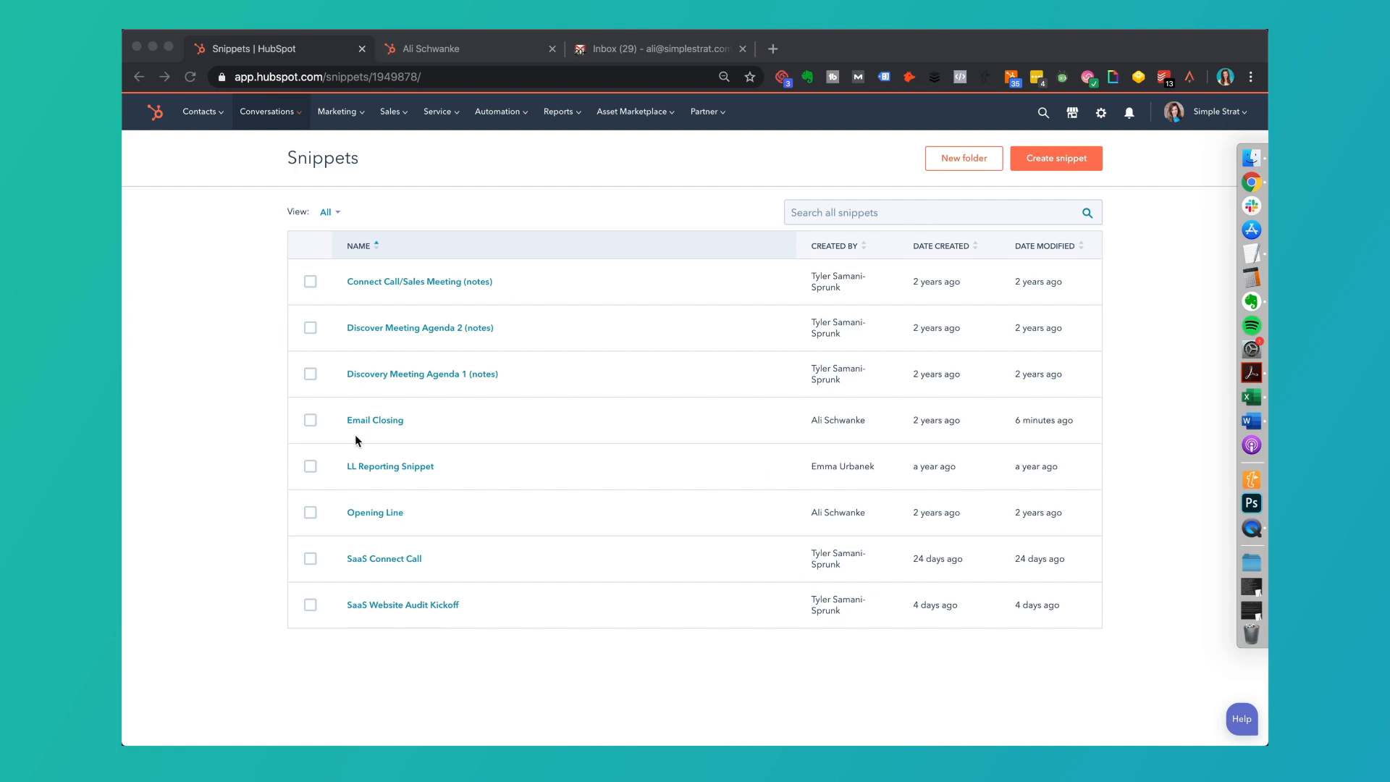
mouse_move(293, 118)
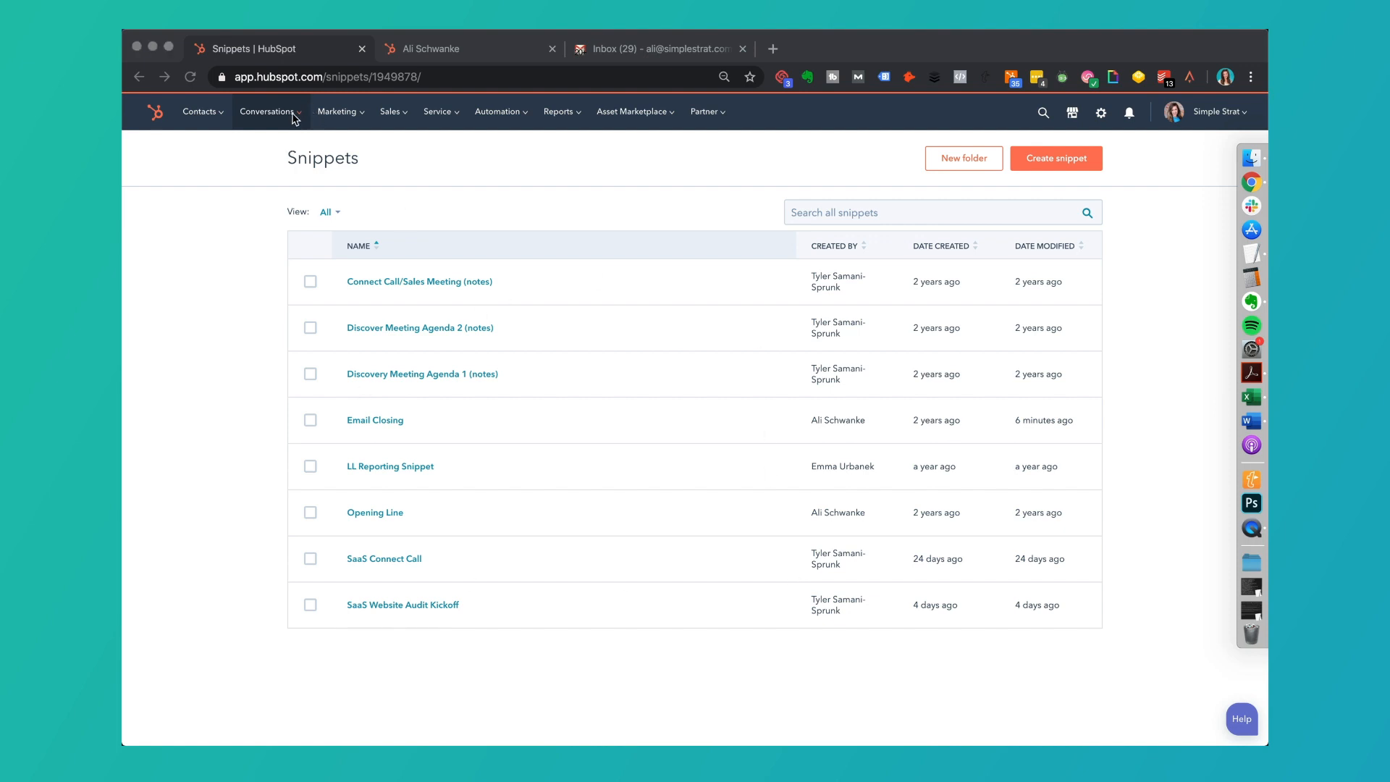
Review the SaaS Connect Call snippet in the snippets list without changing it.
click(268, 112)
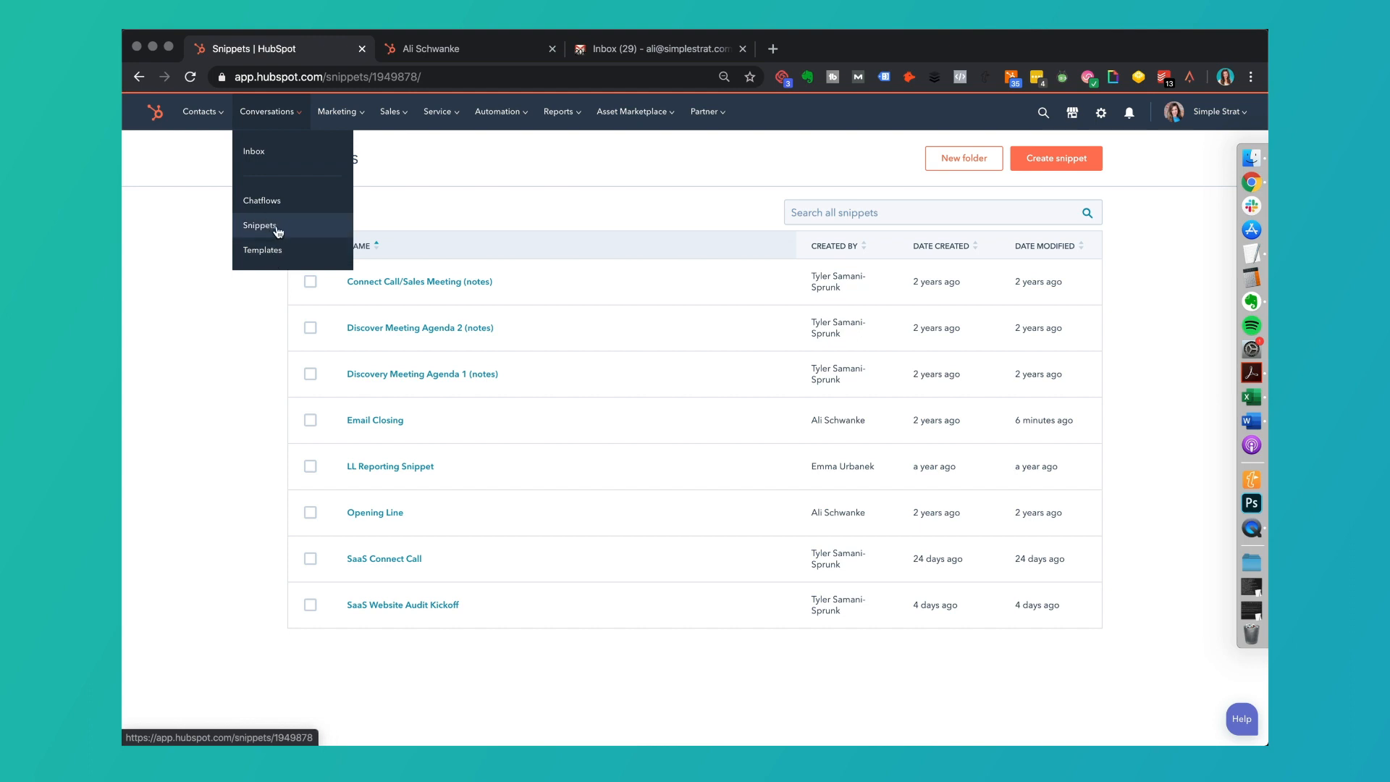
mouse_move(476, 197)
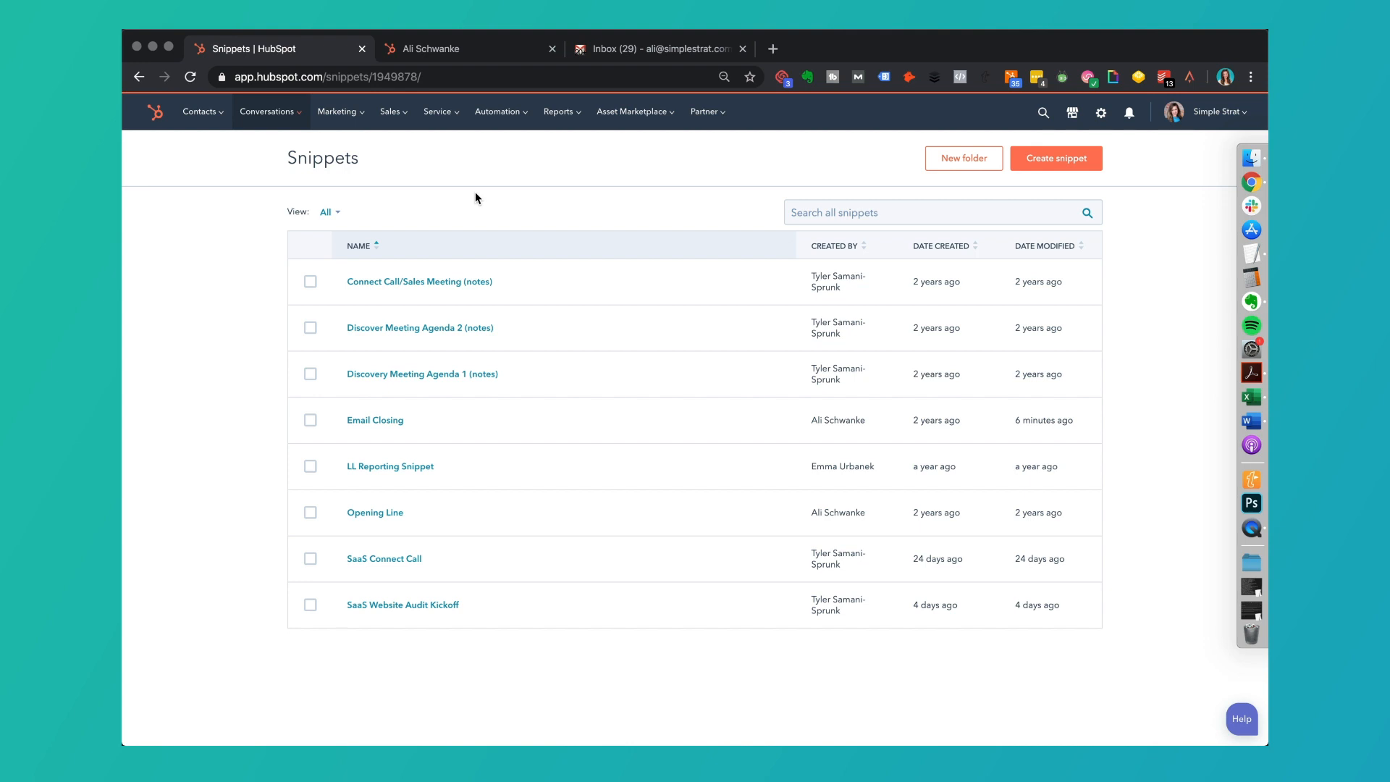
mouse_move(479, 242)
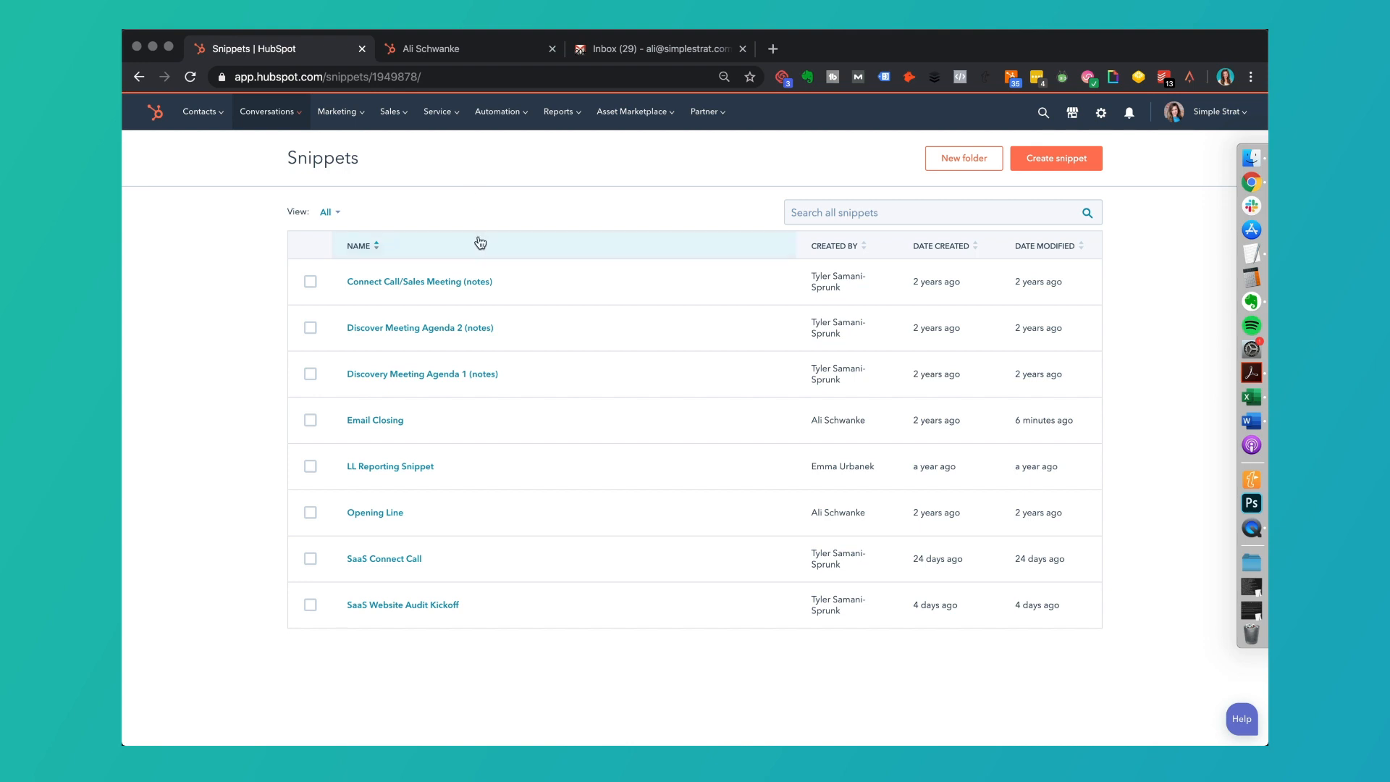
mouse_move(456, 343)
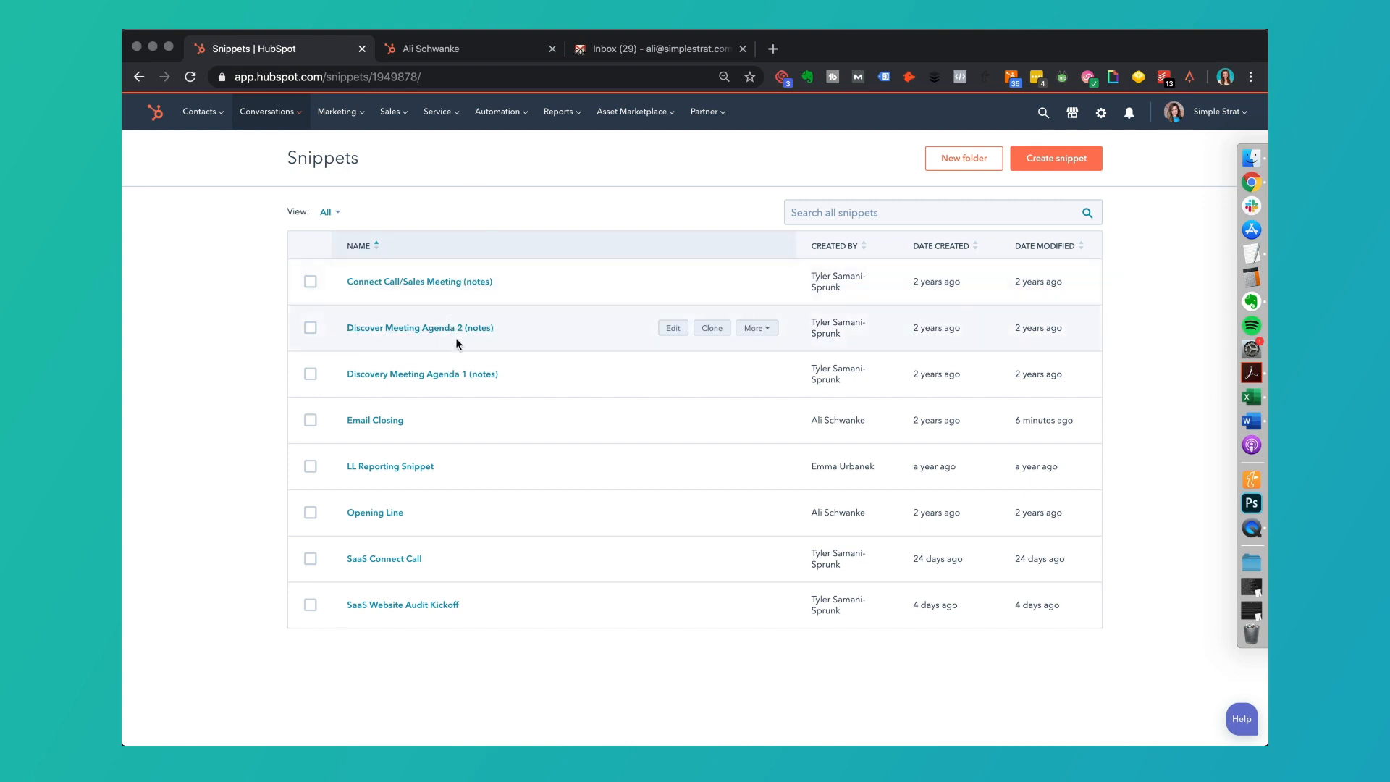
mouse_move(440, 364)
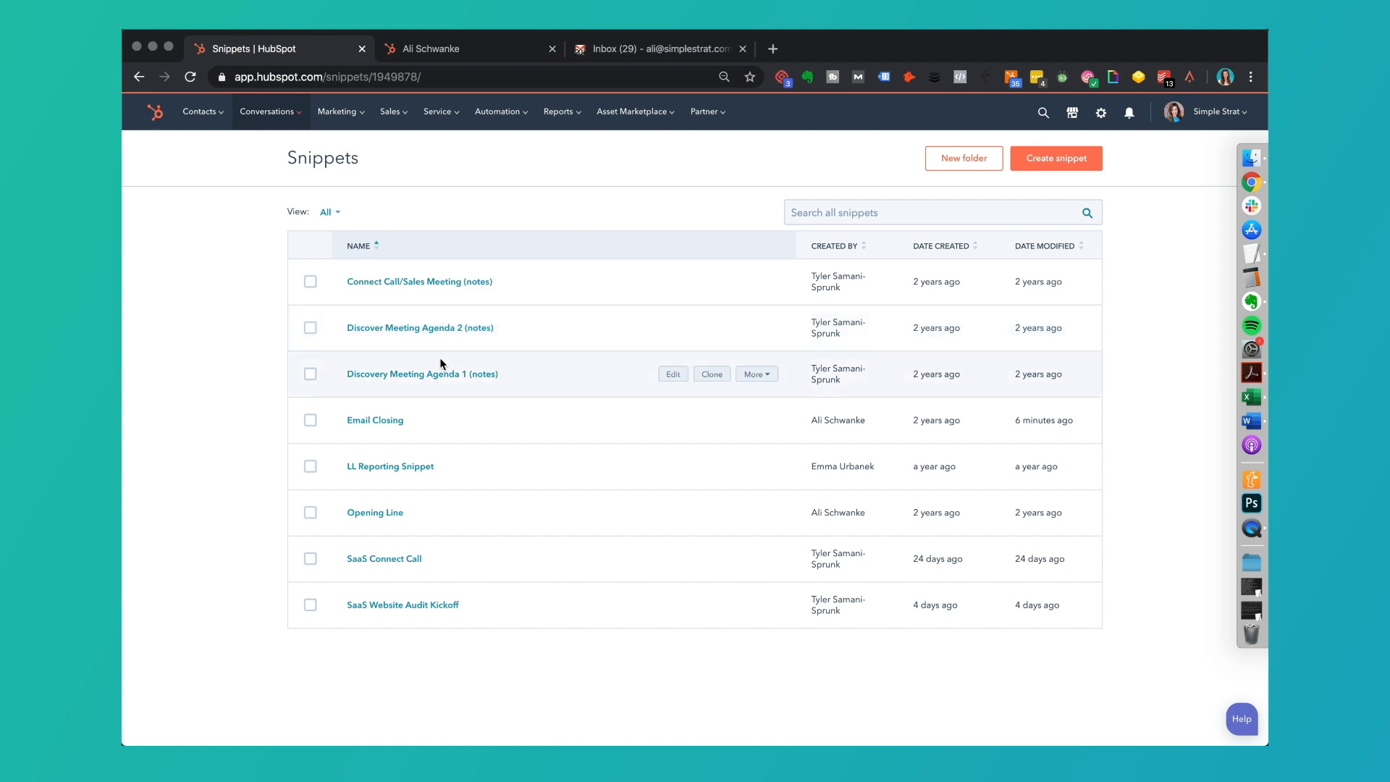
mouse_move(433, 529)
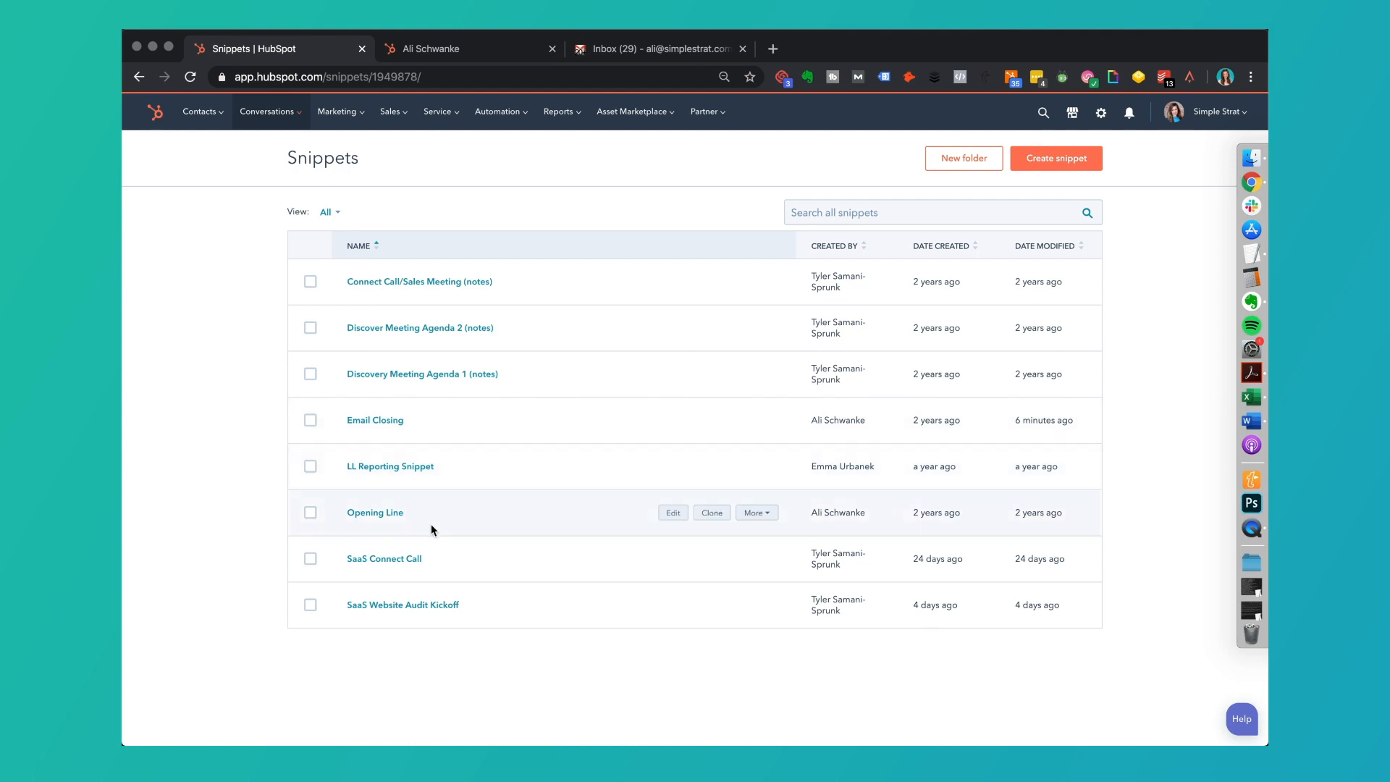
click(384, 558)
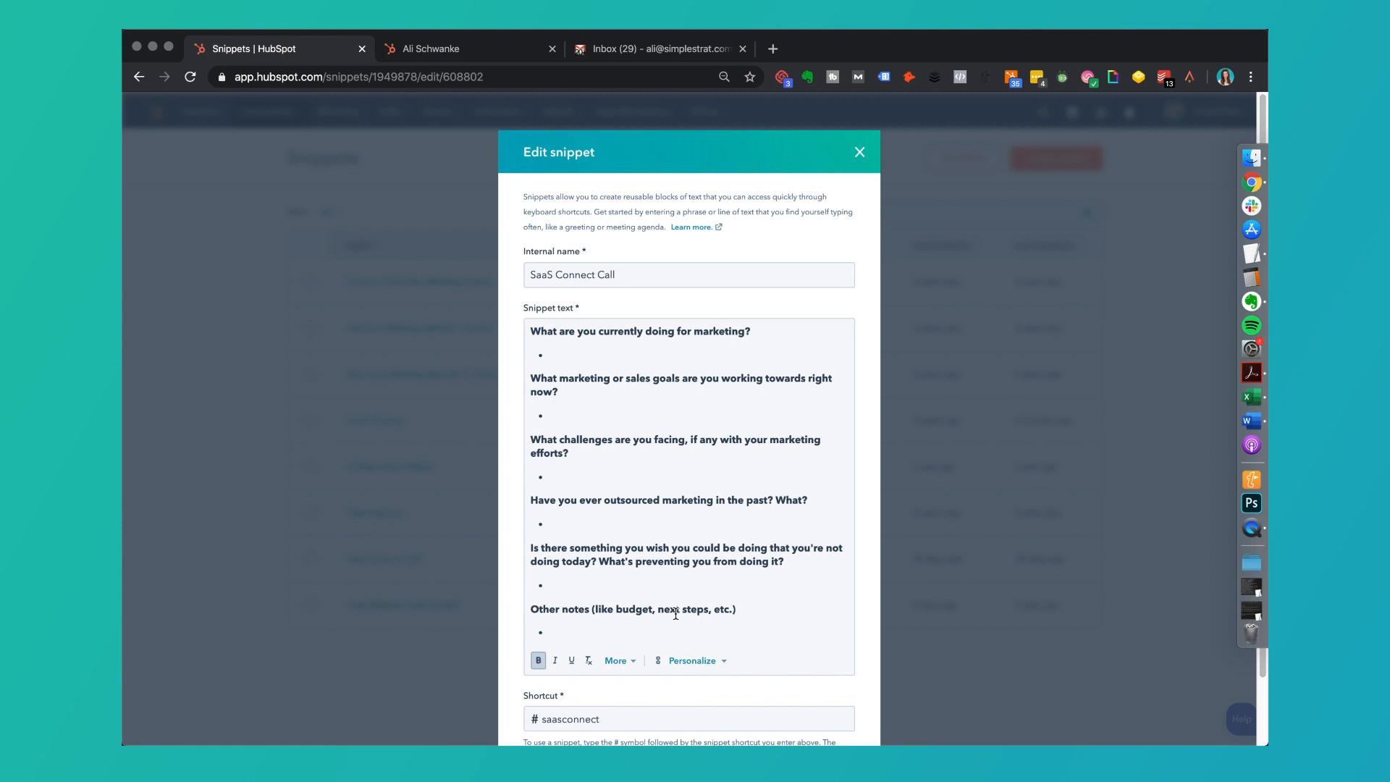
mouse_move(580, 739)
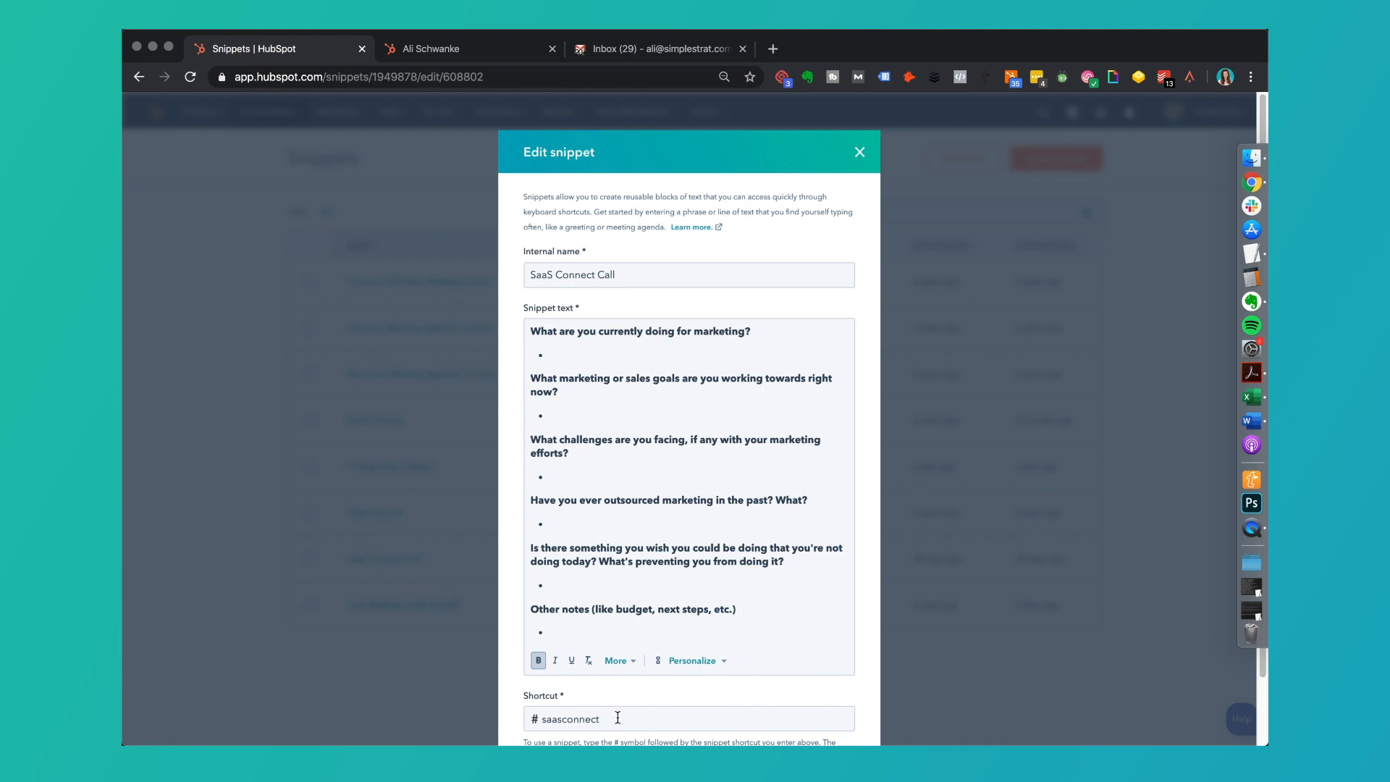
click(857, 151)
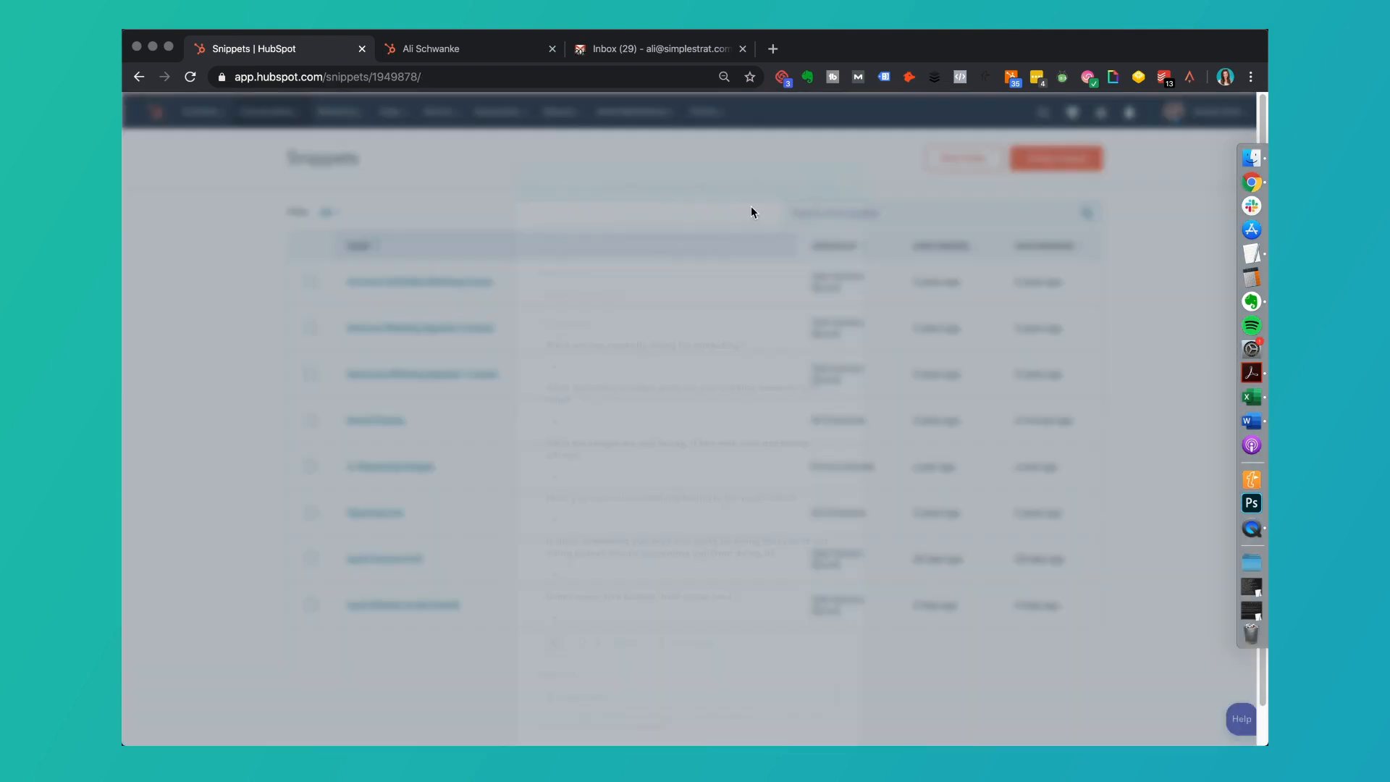
Insert the SaaS Connect Call snippet into a contact note via #saasconnect and save.
click(468, 49)
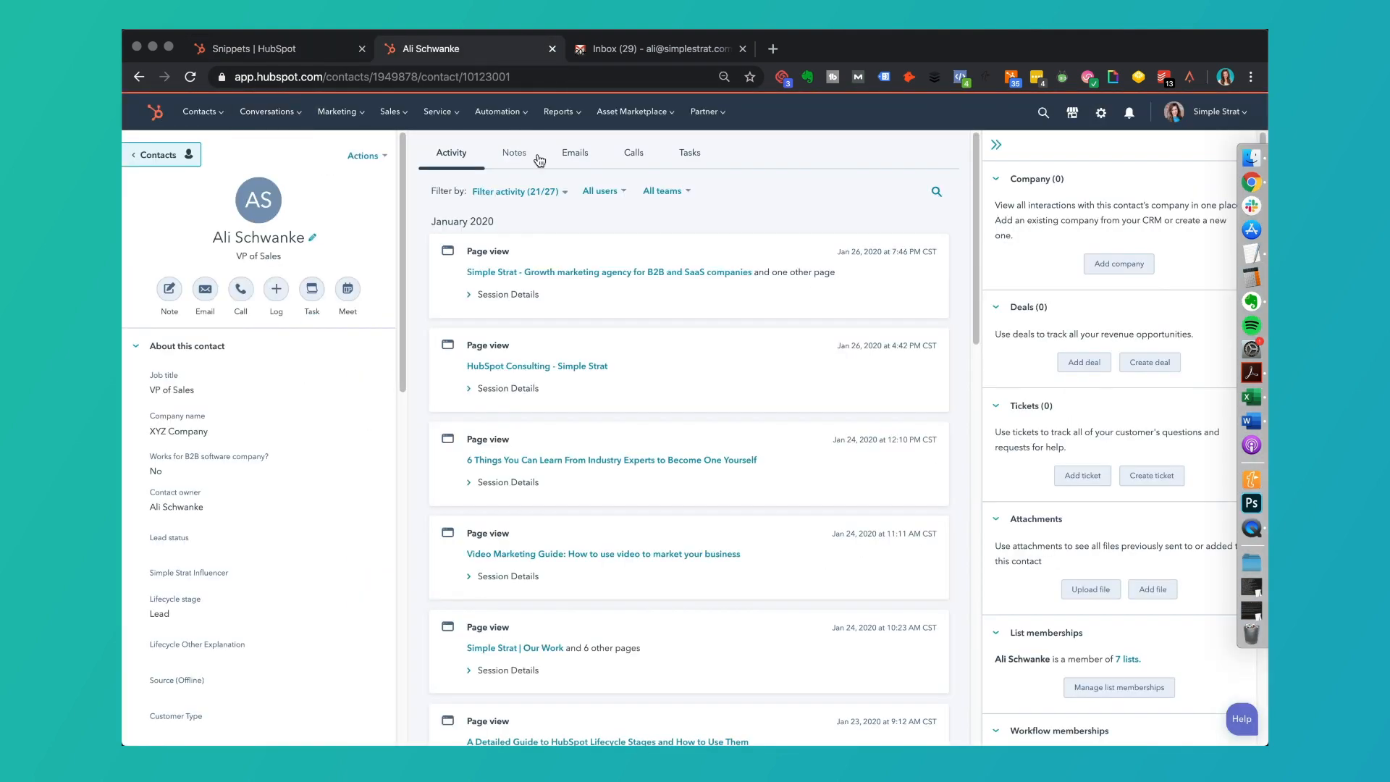
click(513, 152)
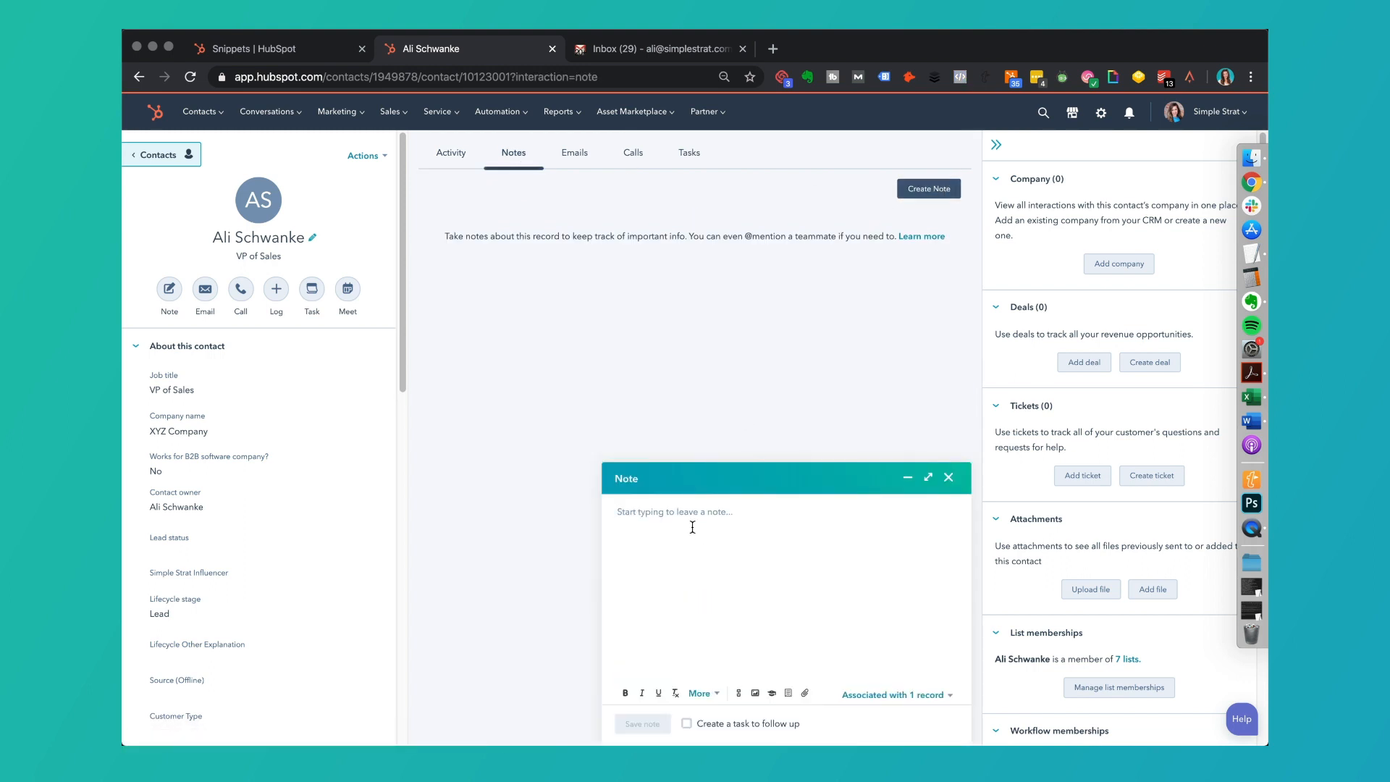
text(#saasconne)
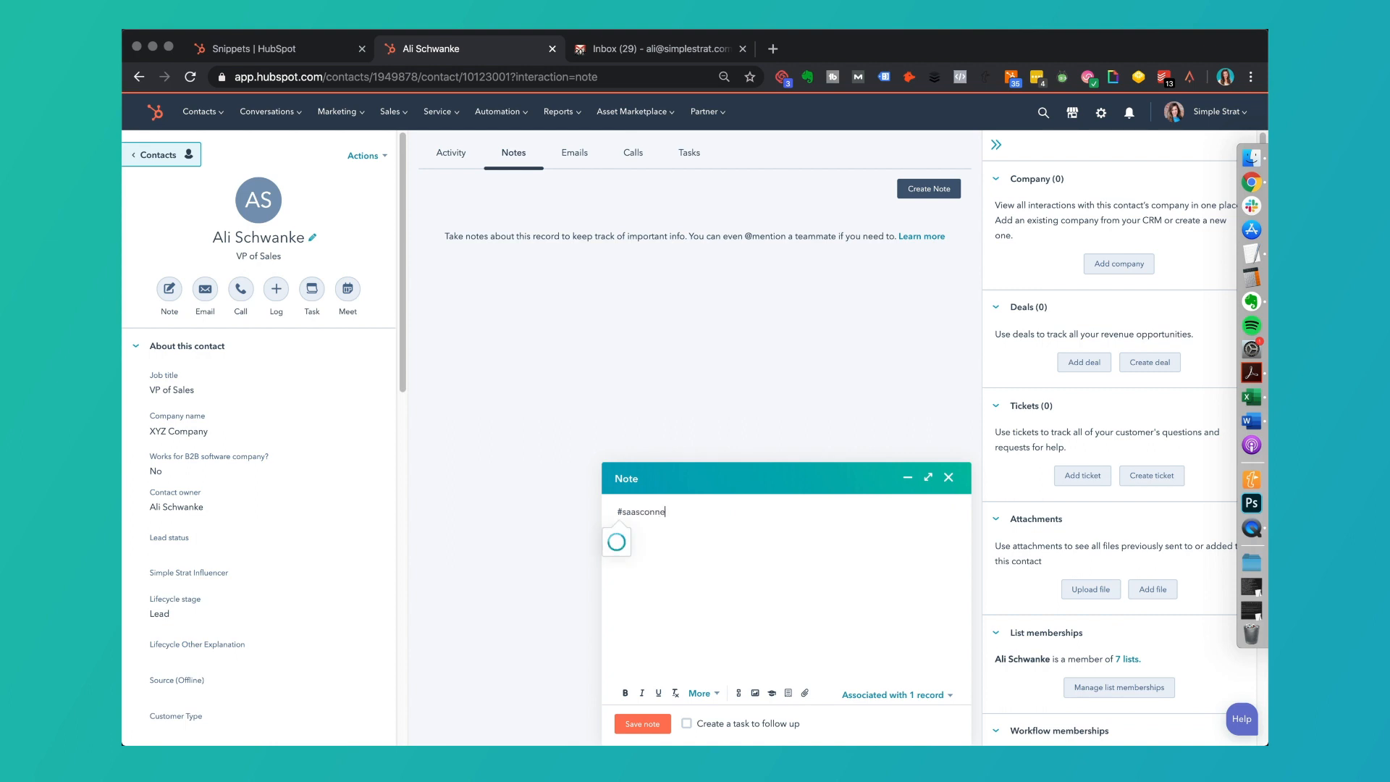
text(t)
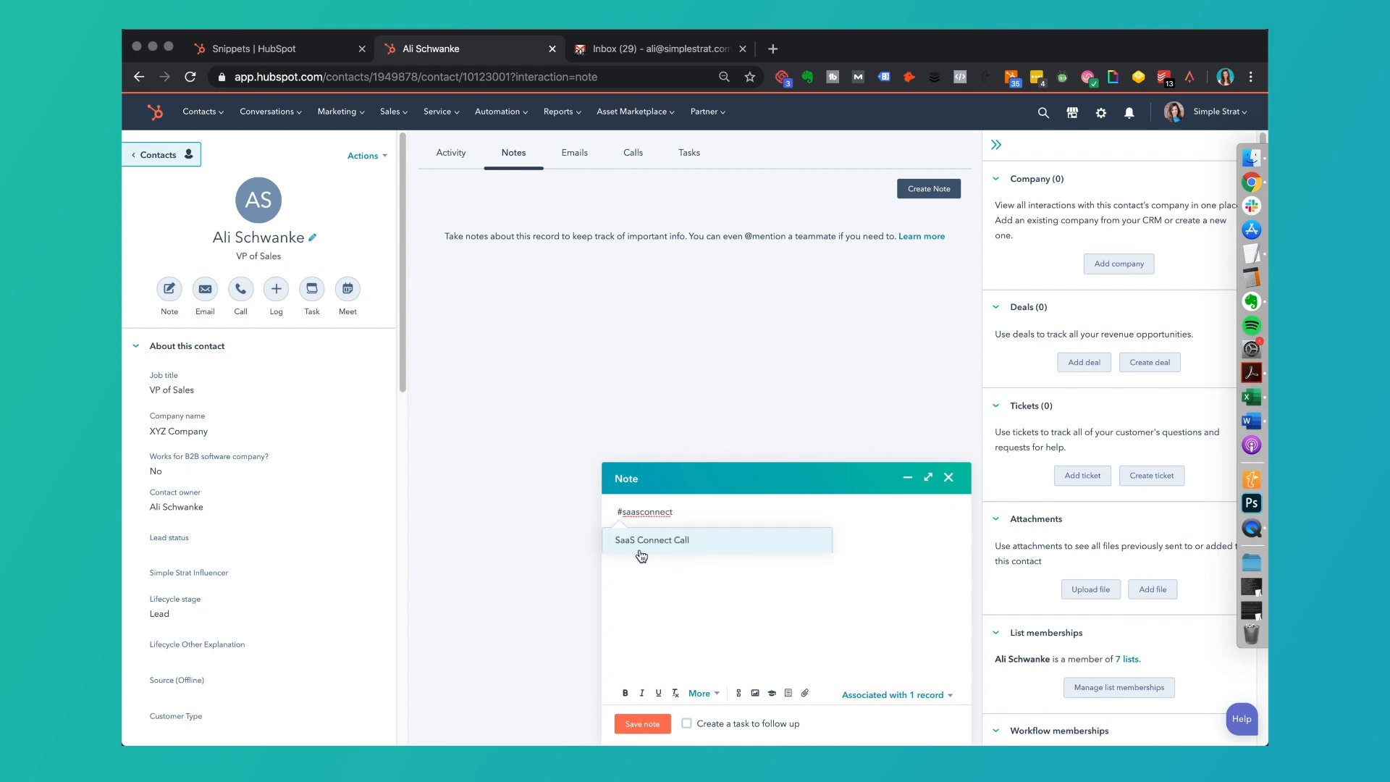
mouse_move(668, 541)
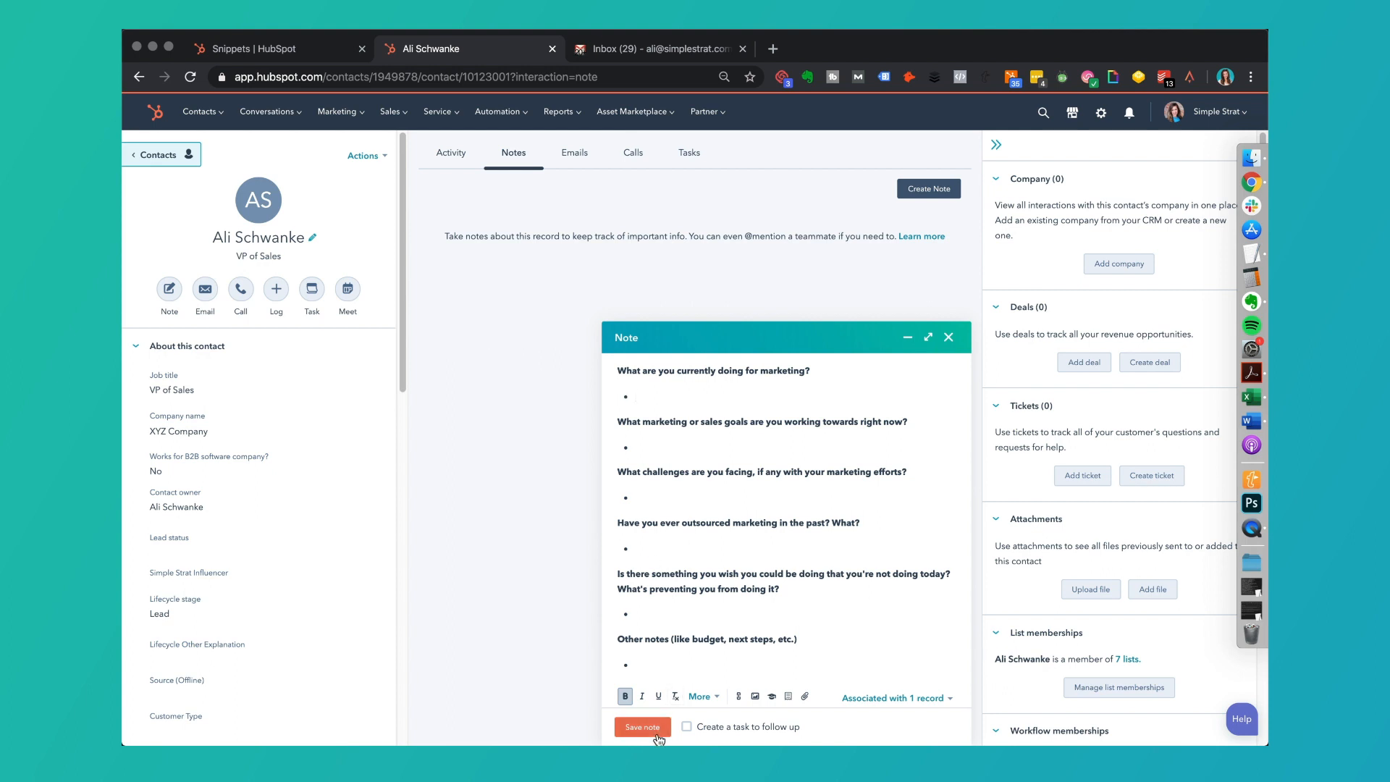
click(642, 726)
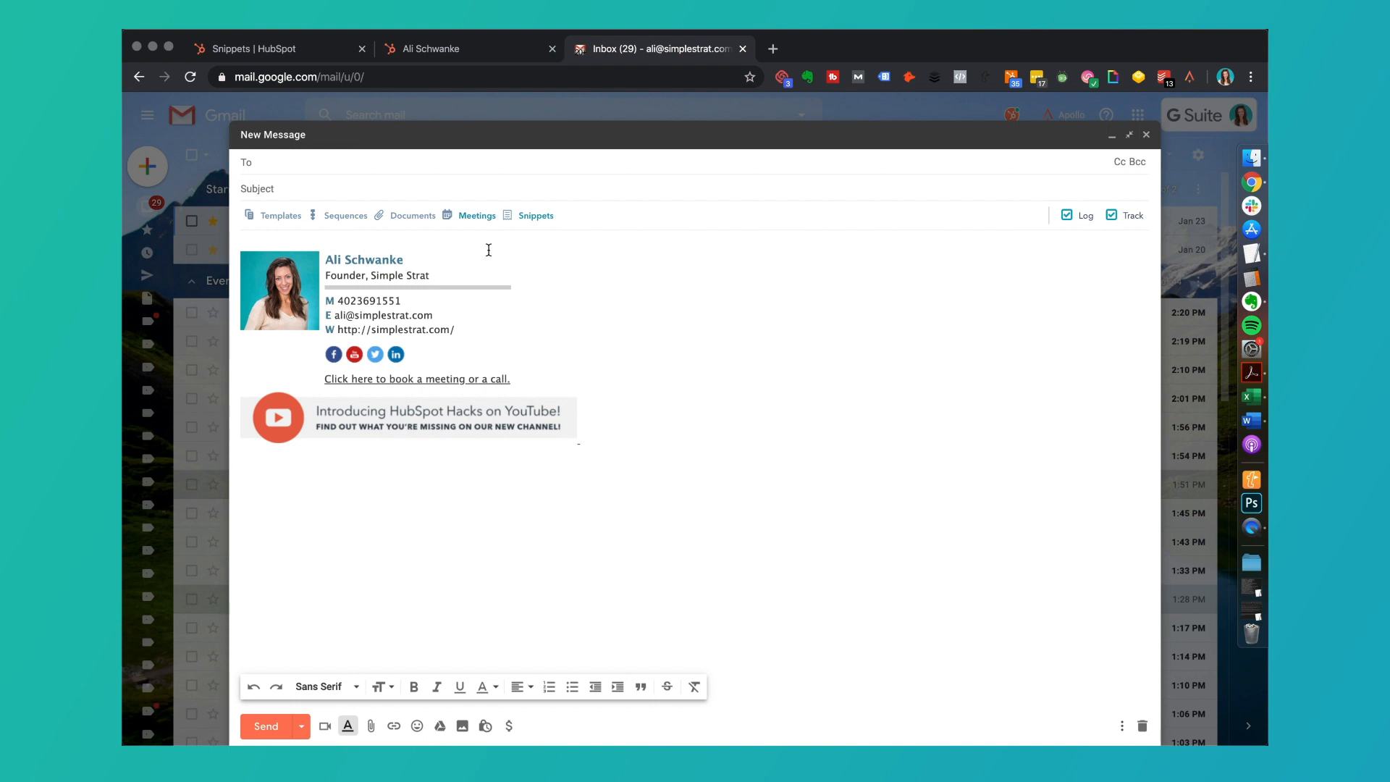
mouse_move(535, 216)
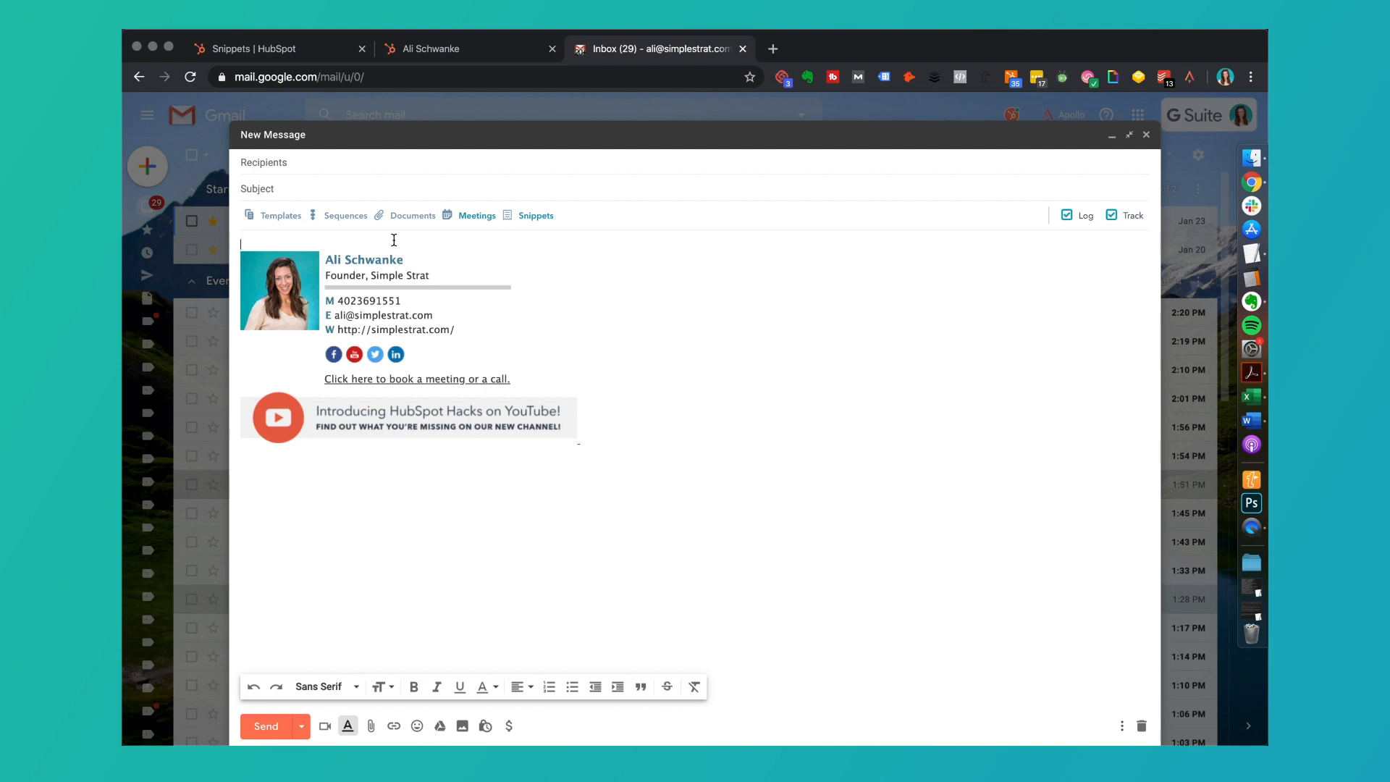
Address the draft to Ali Schwanke and write 'Hi Ali, Great meeting you. XYZ content.'.
text(Hi t)
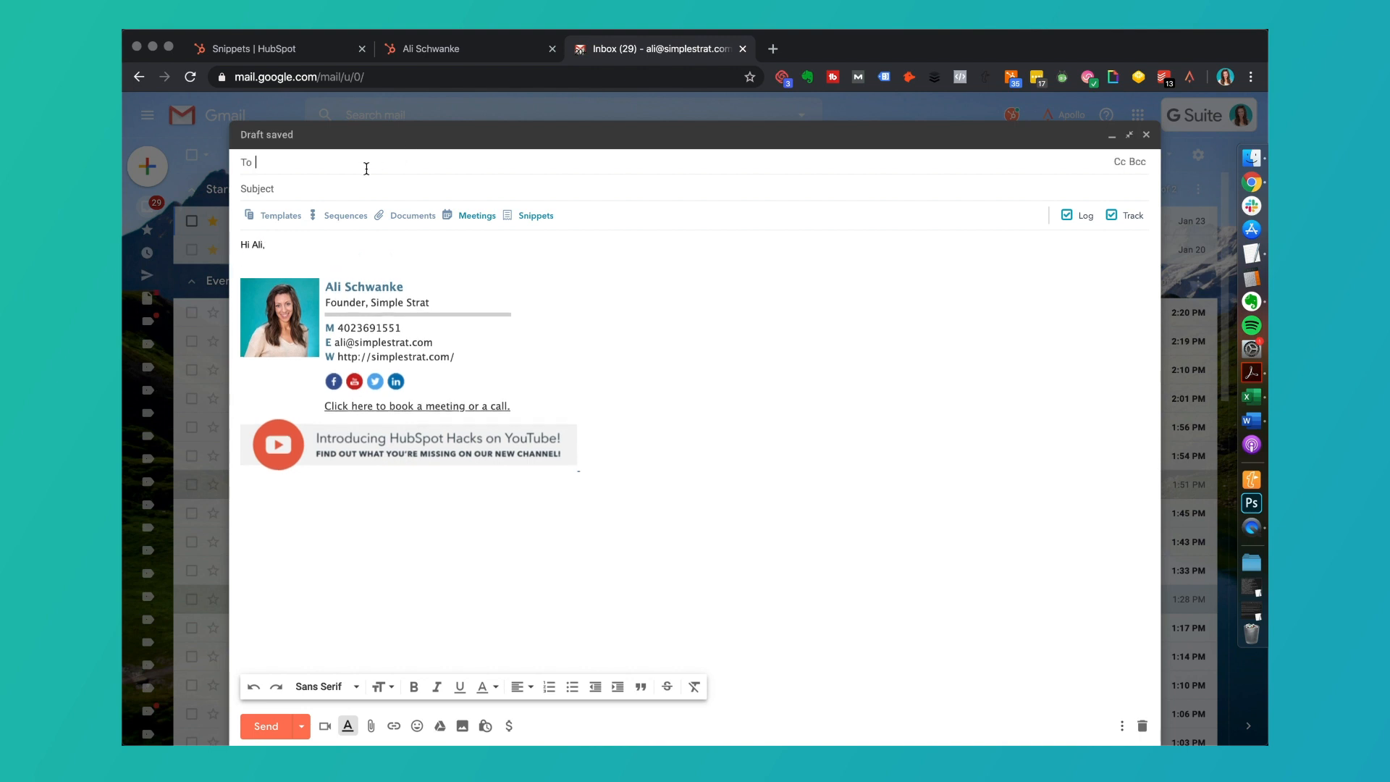
text(alison)
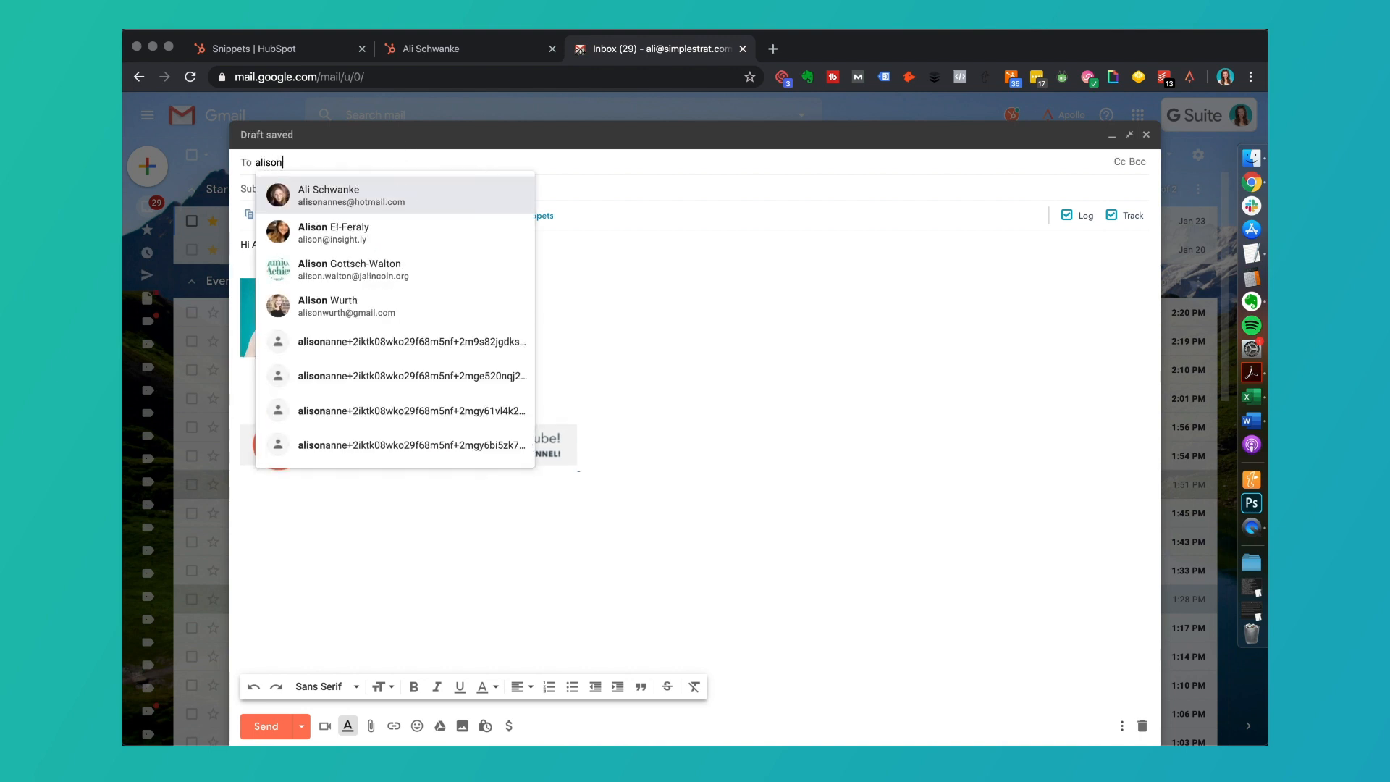
click(350, 195)
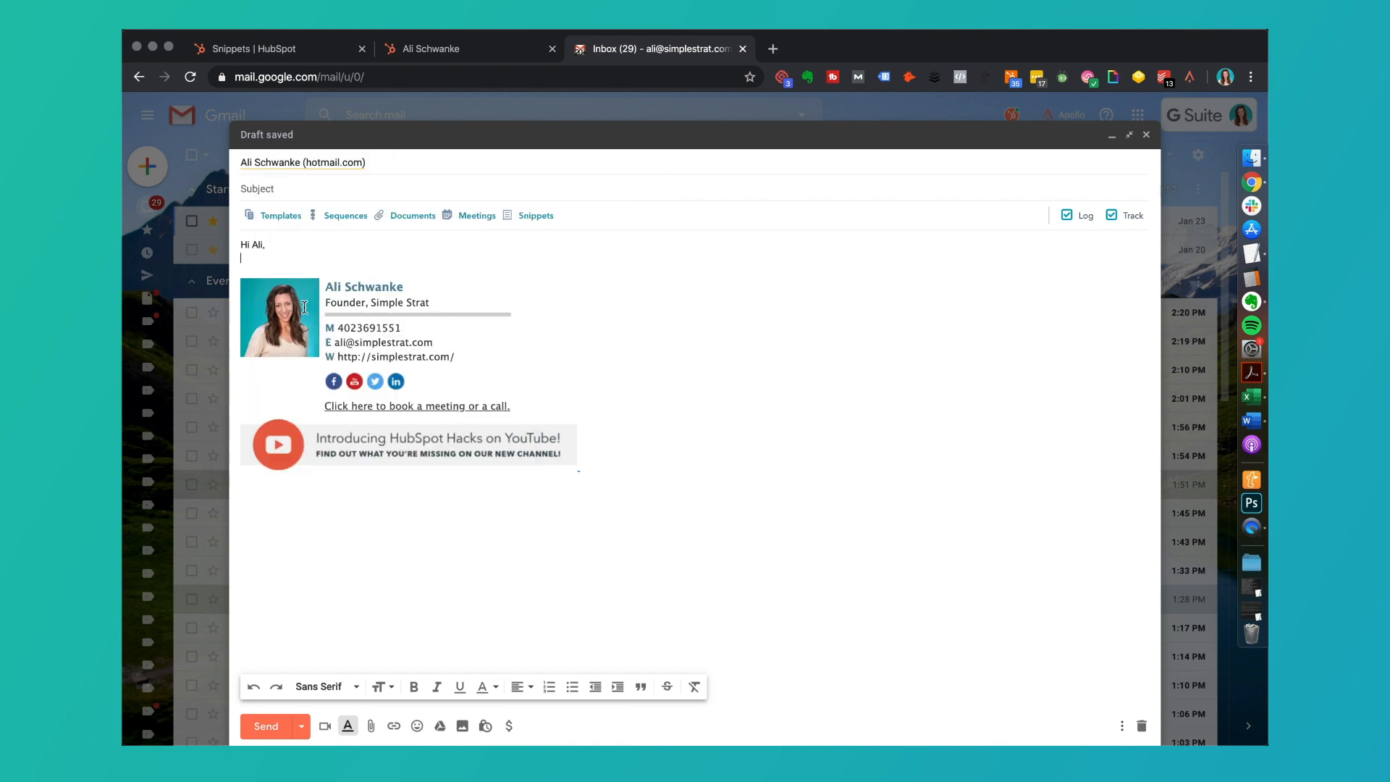
text(Great meeting)
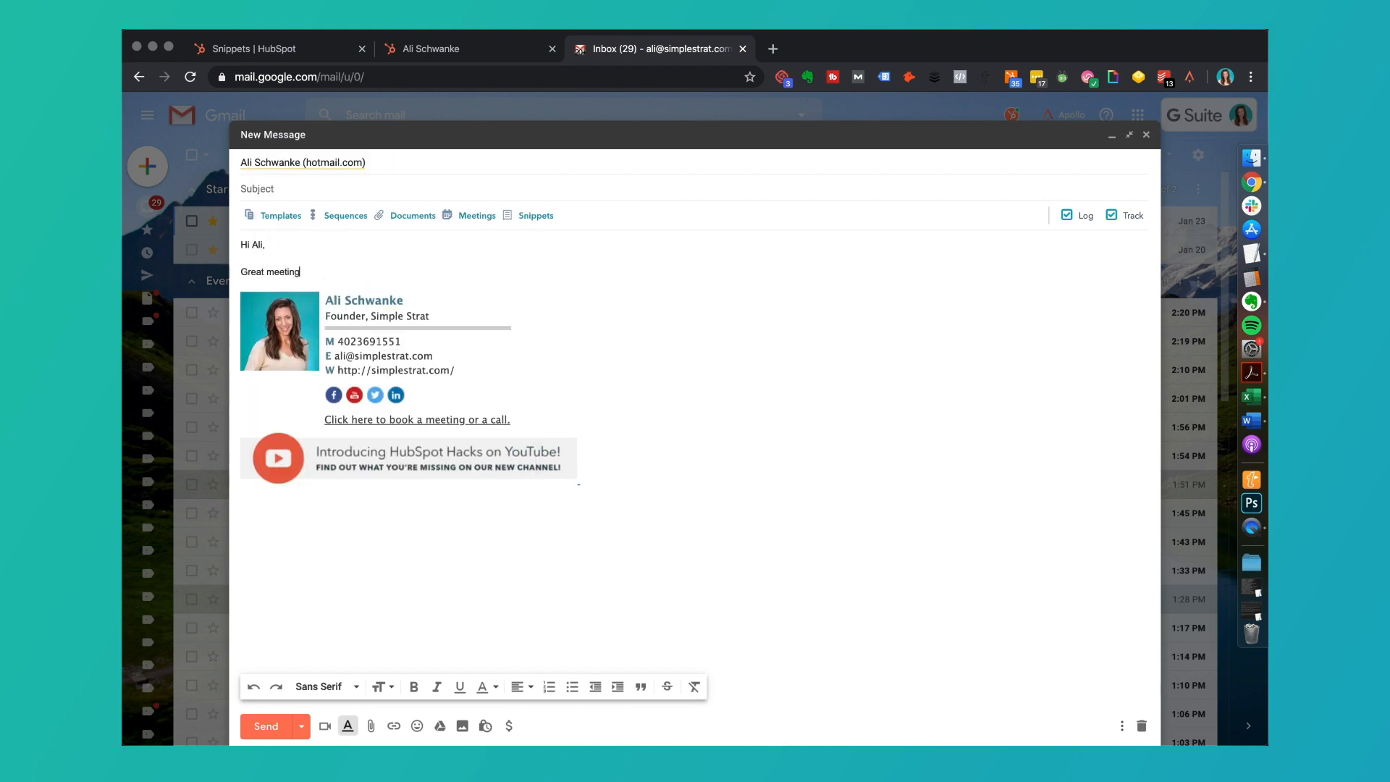
text(you.)
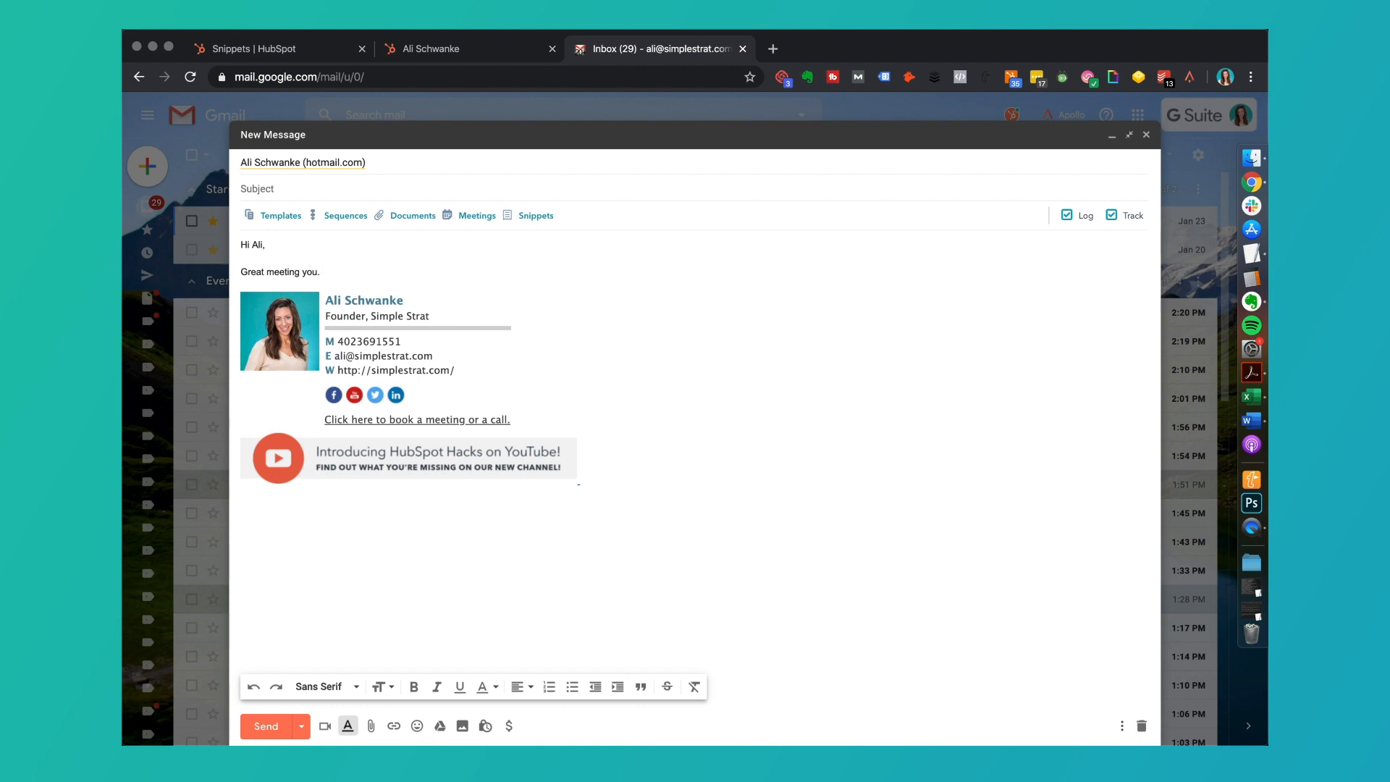
text(XYZ content.)
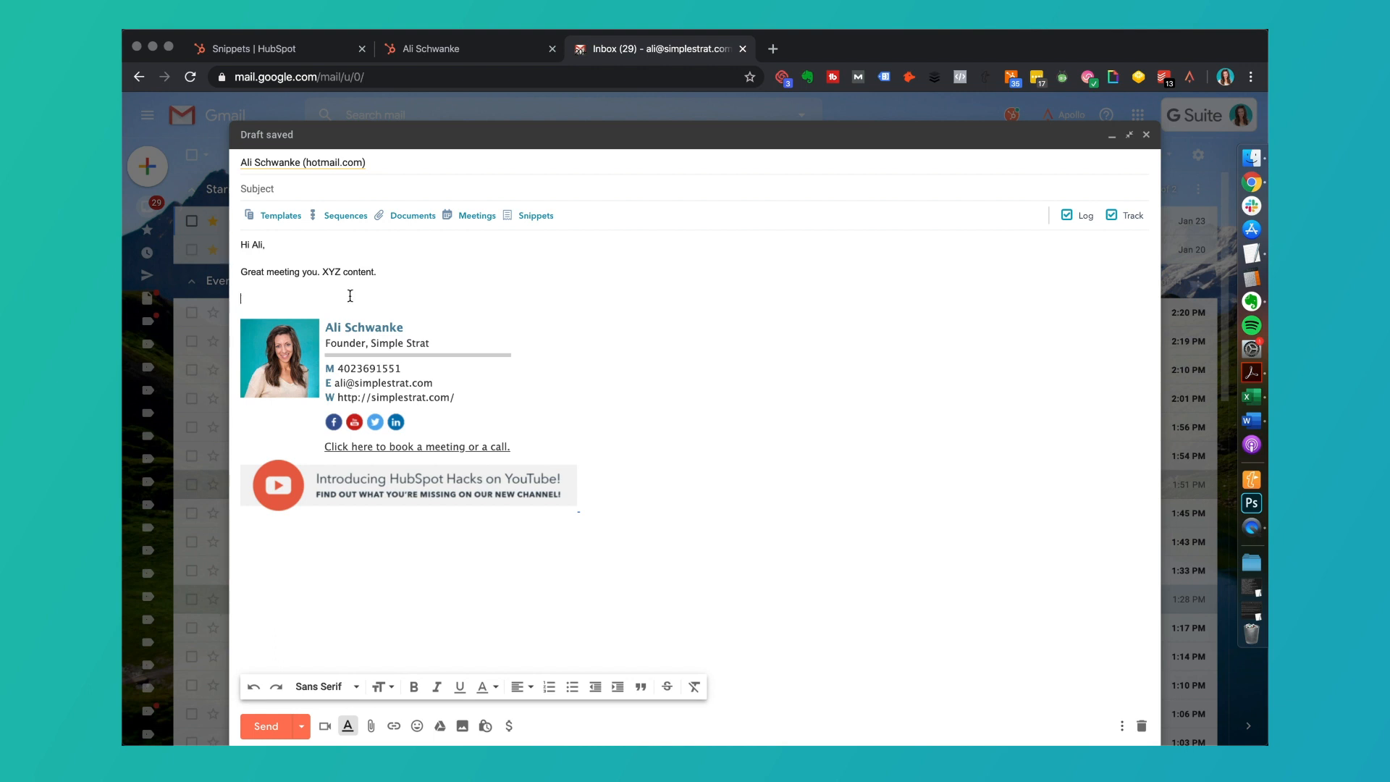
Insert the Email Closing snippet, which offers to answer questions by email or call.
click(536, 216)
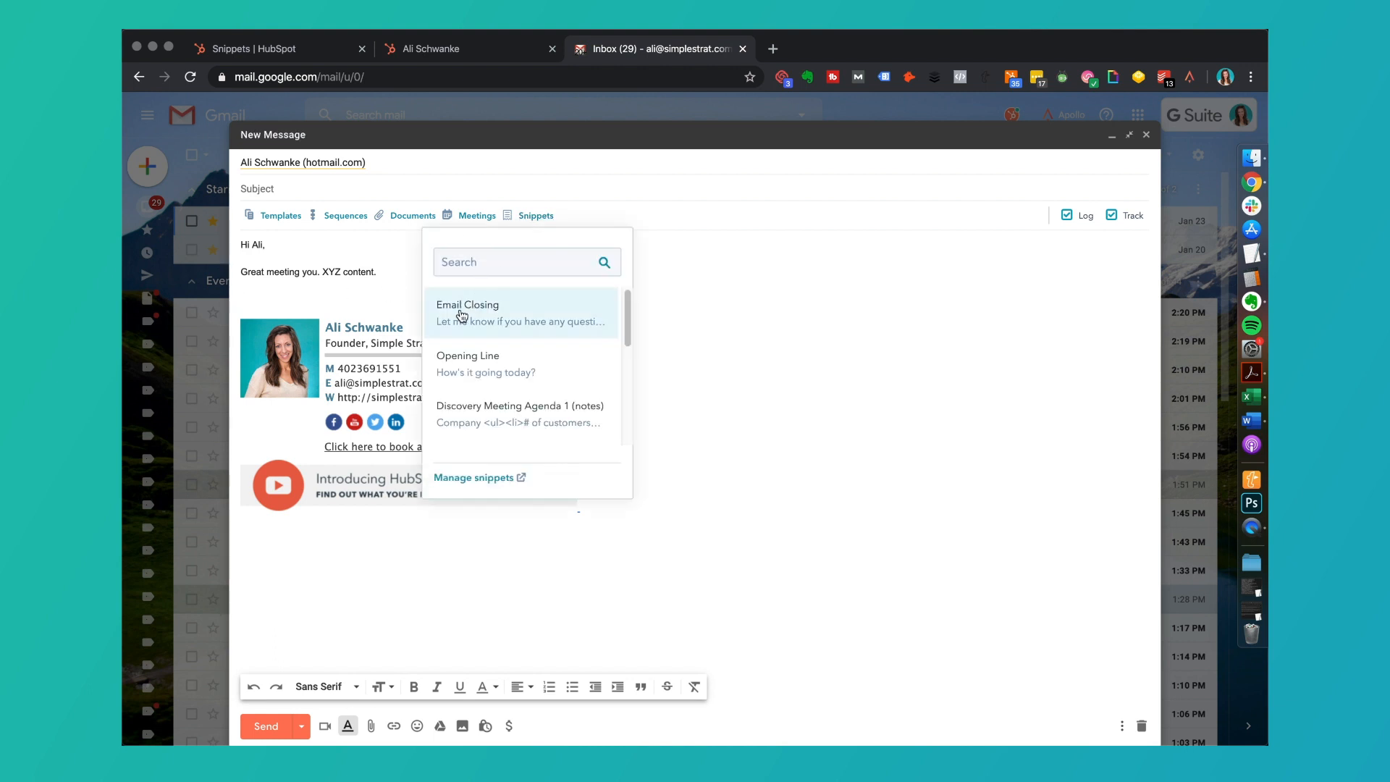
mouse_move(467, 312)
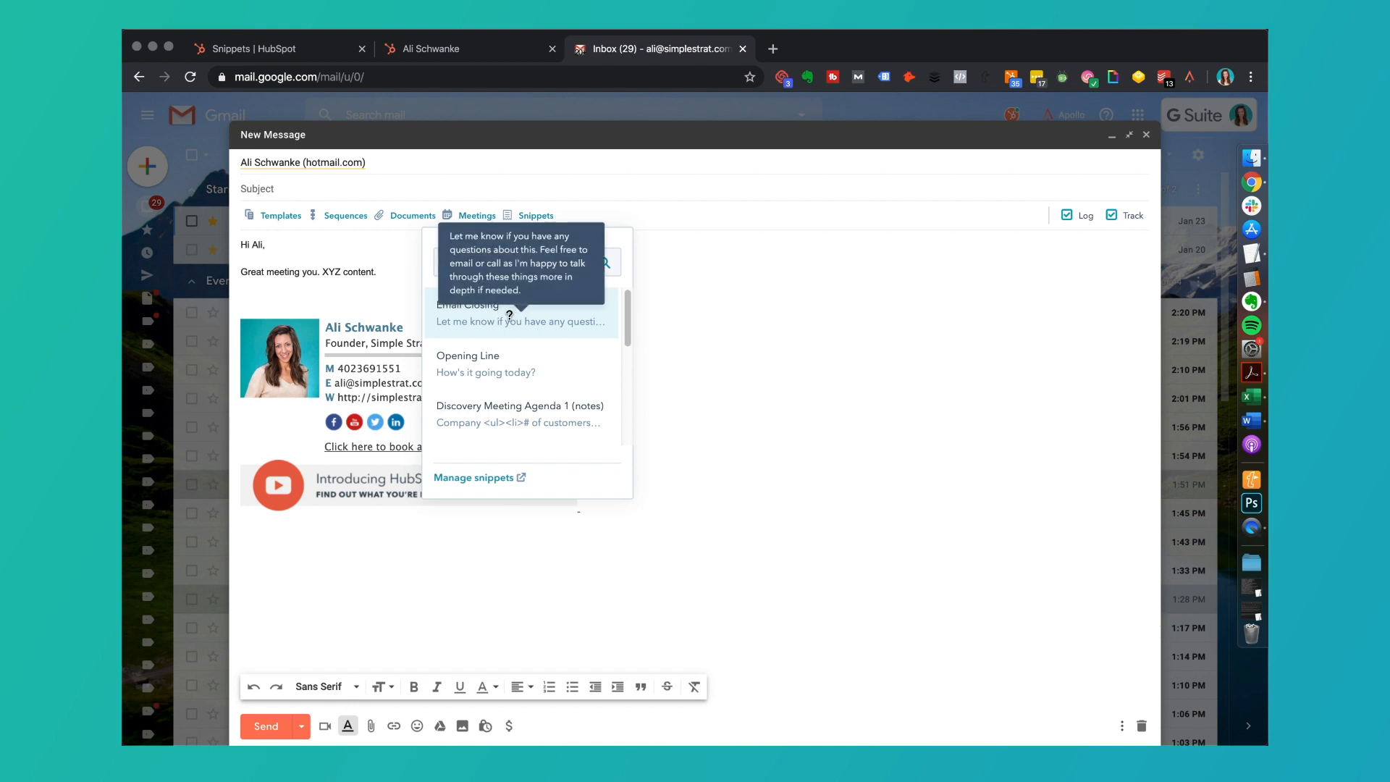
click(647, 254)
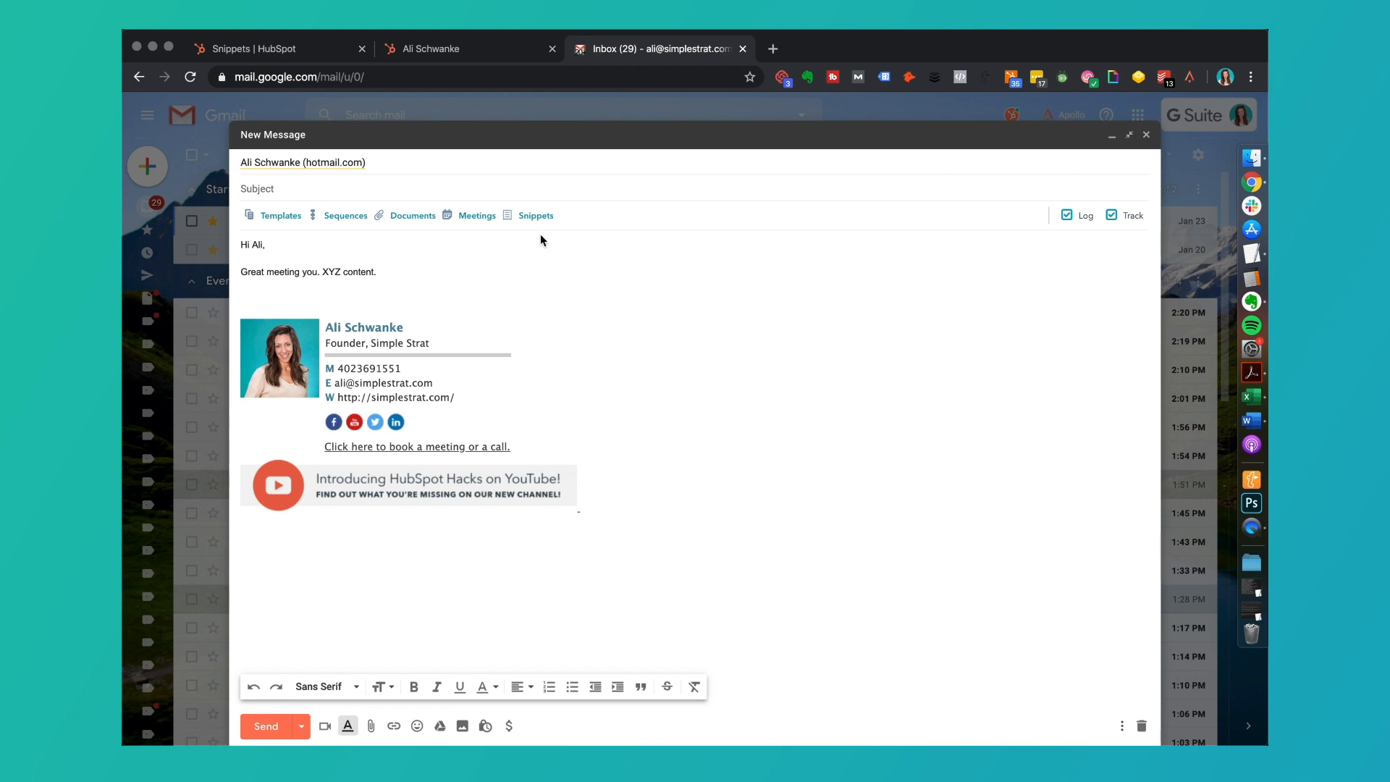
click(535, 215)
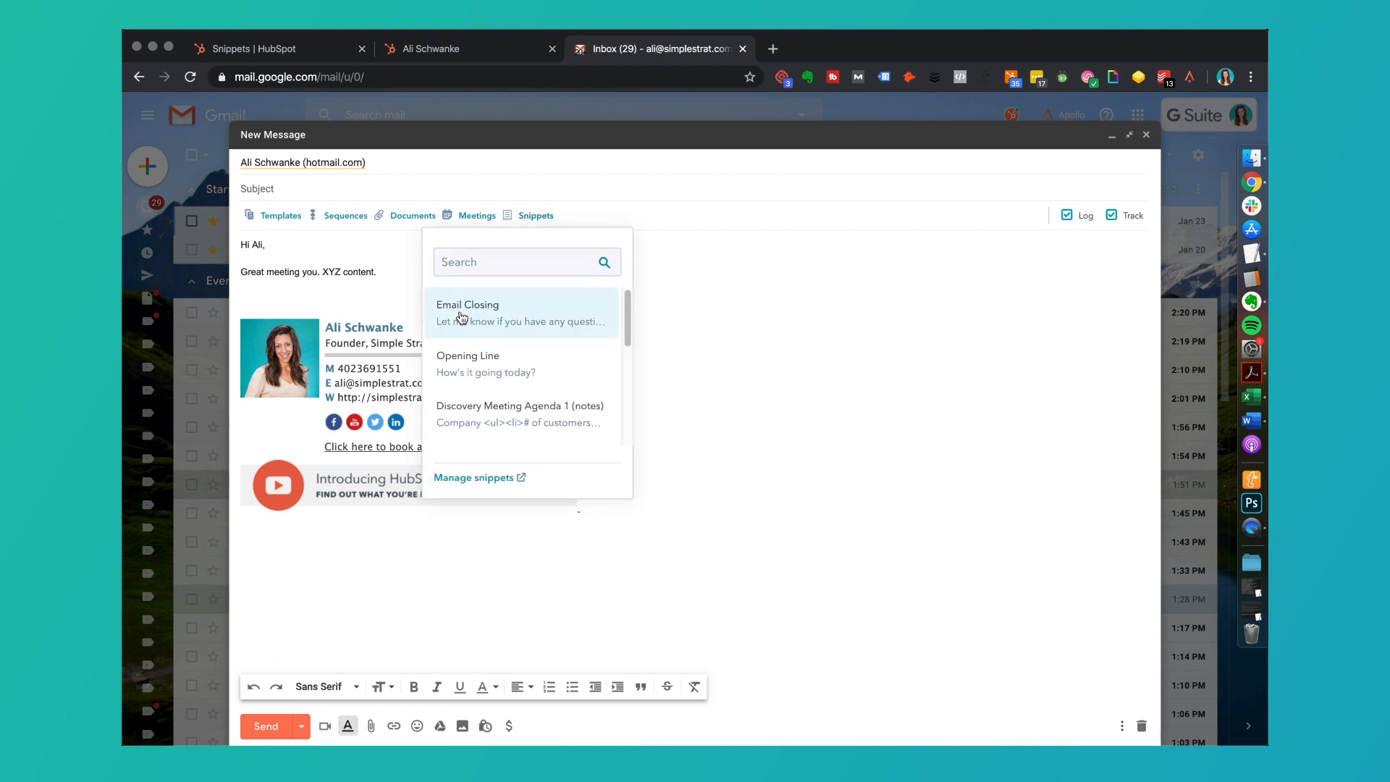
click(467, 313)
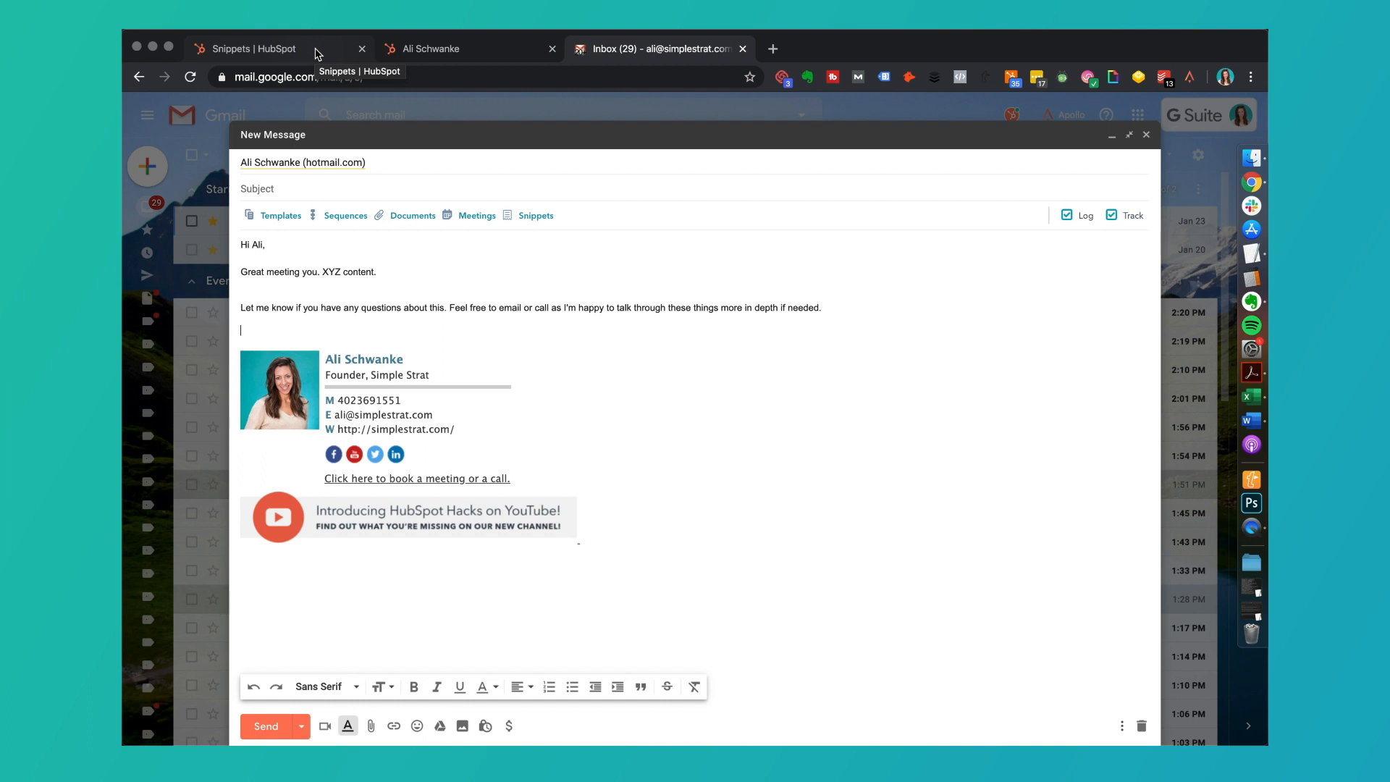
Start a new HubSpot snippet named 'Pricing Product XYZ'.
click(255, 48)
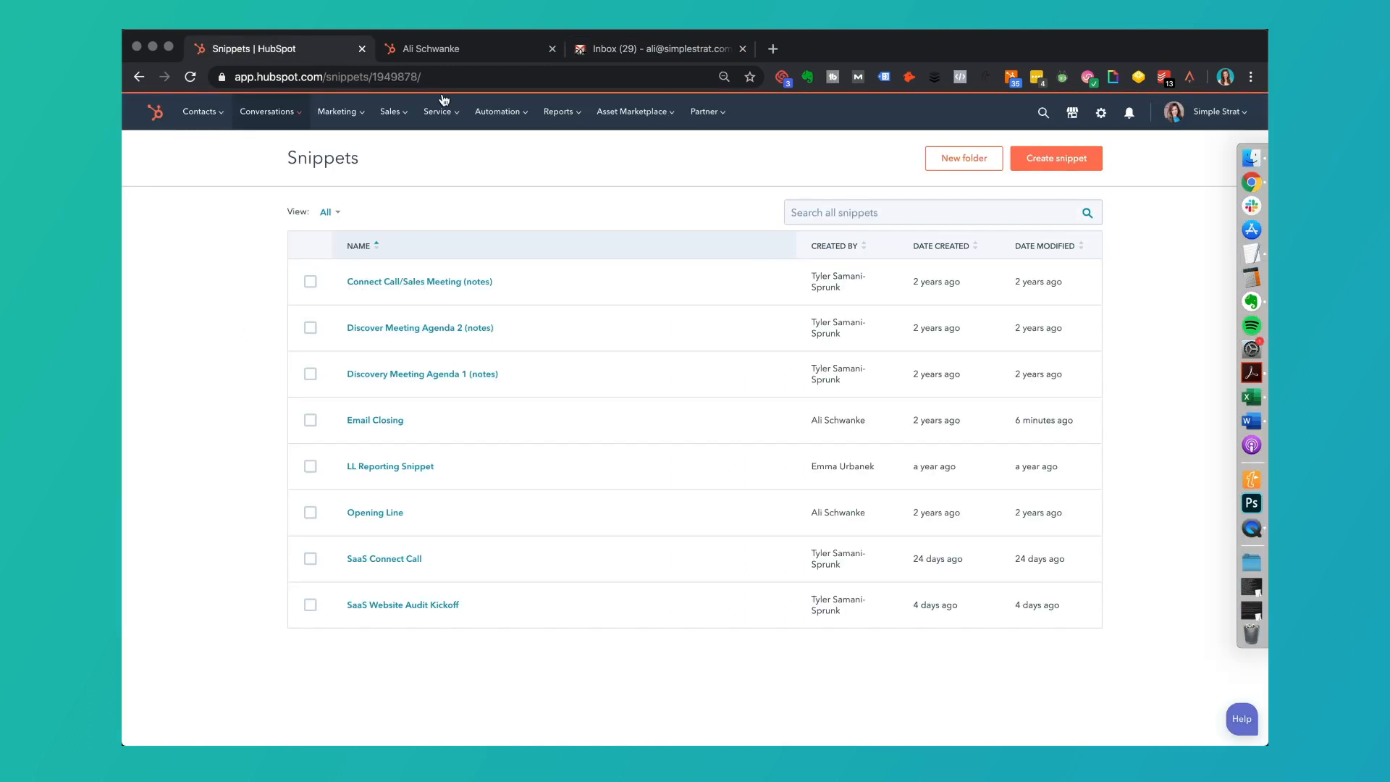
click(1054, 157)
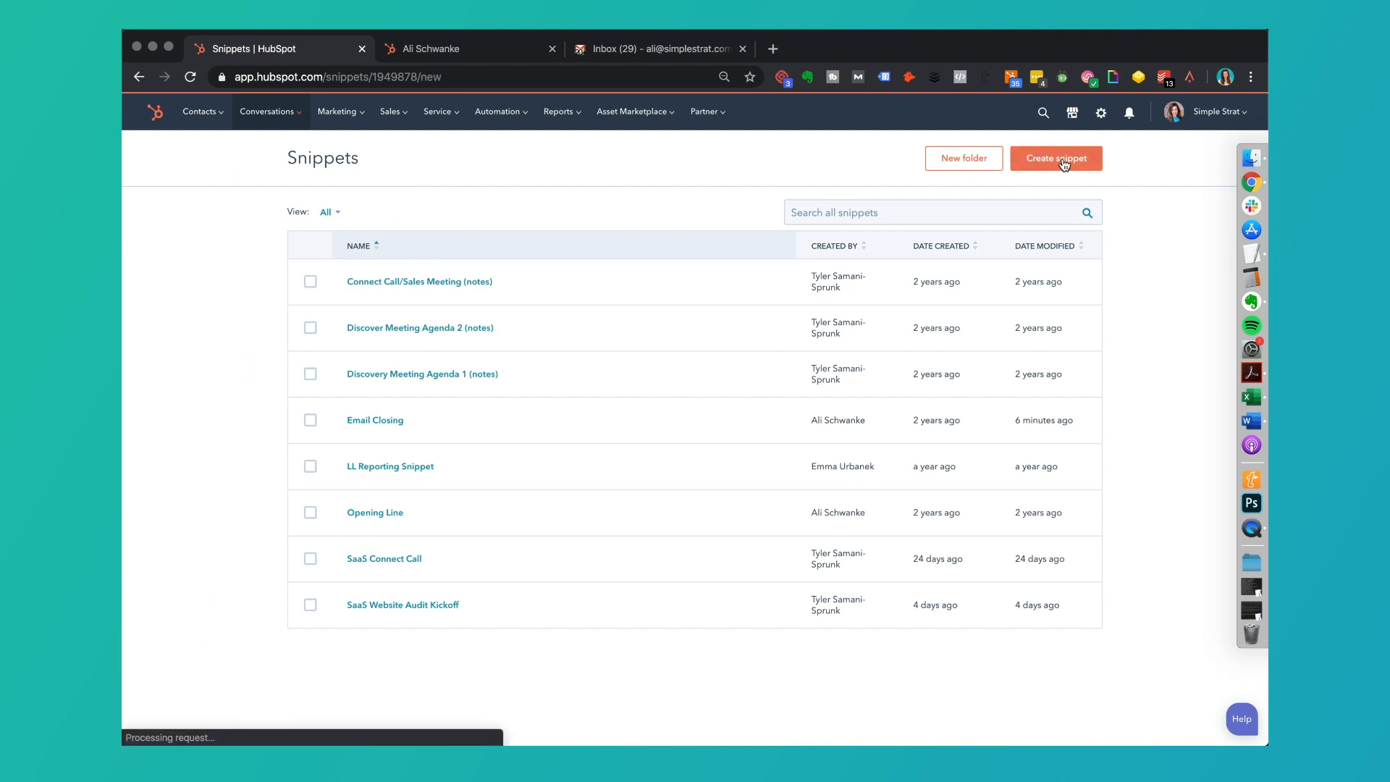
click(1055, 158)
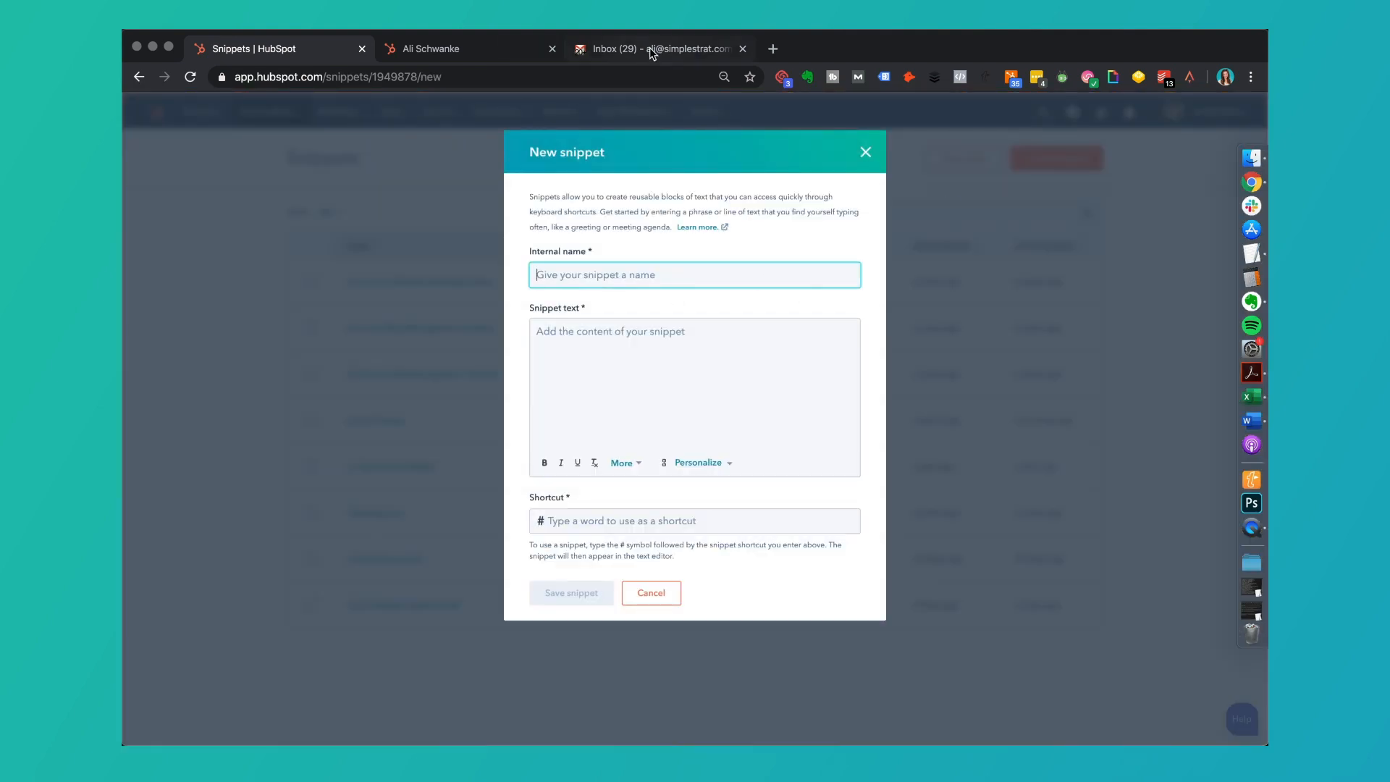
click(660, 48)
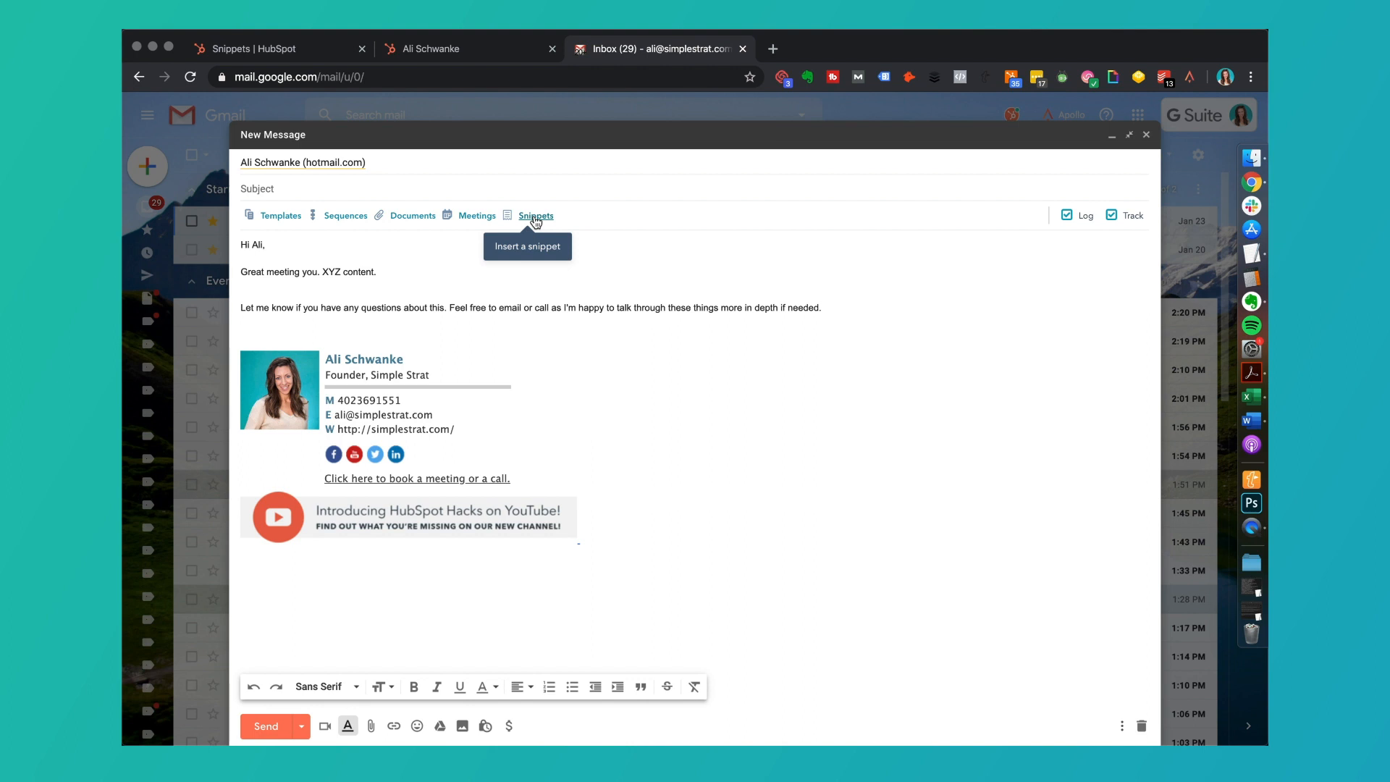
click(536, 216)
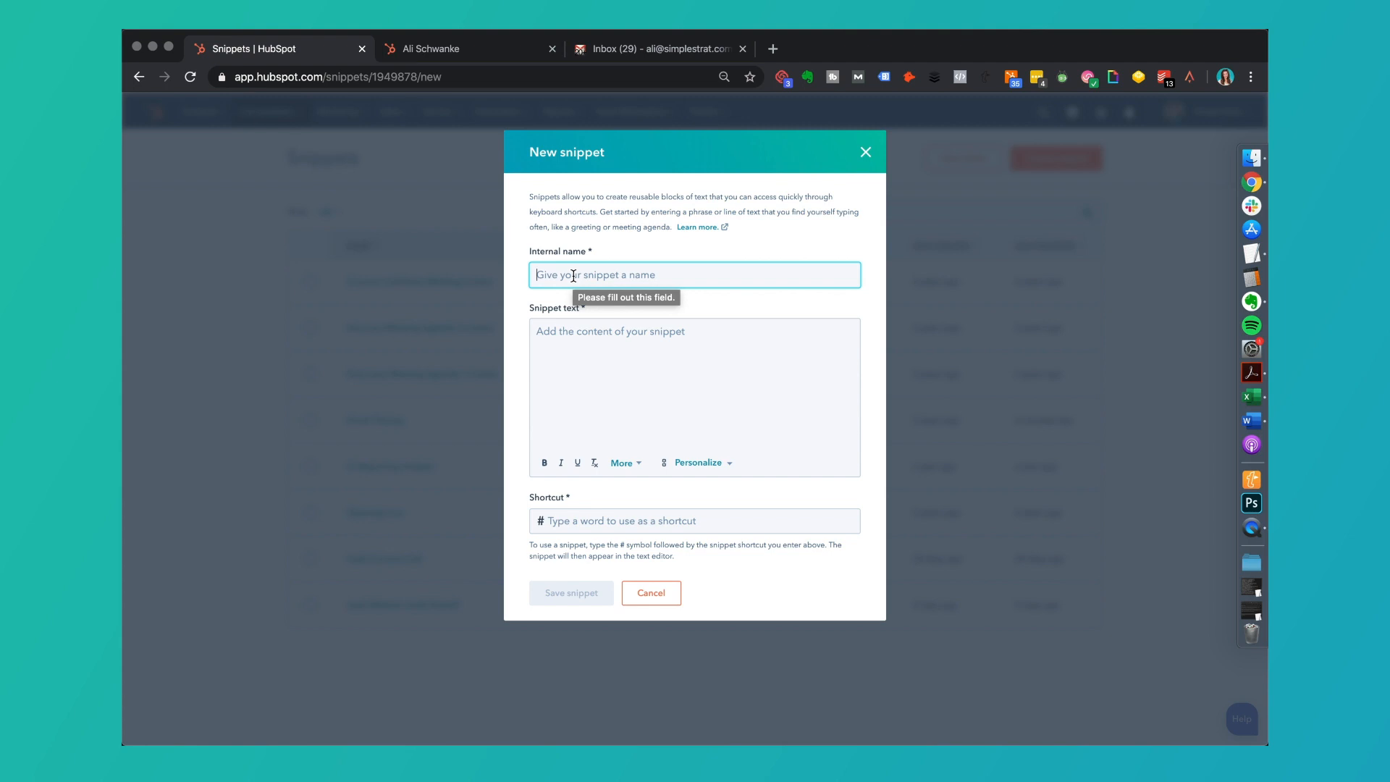
text(Pricing)
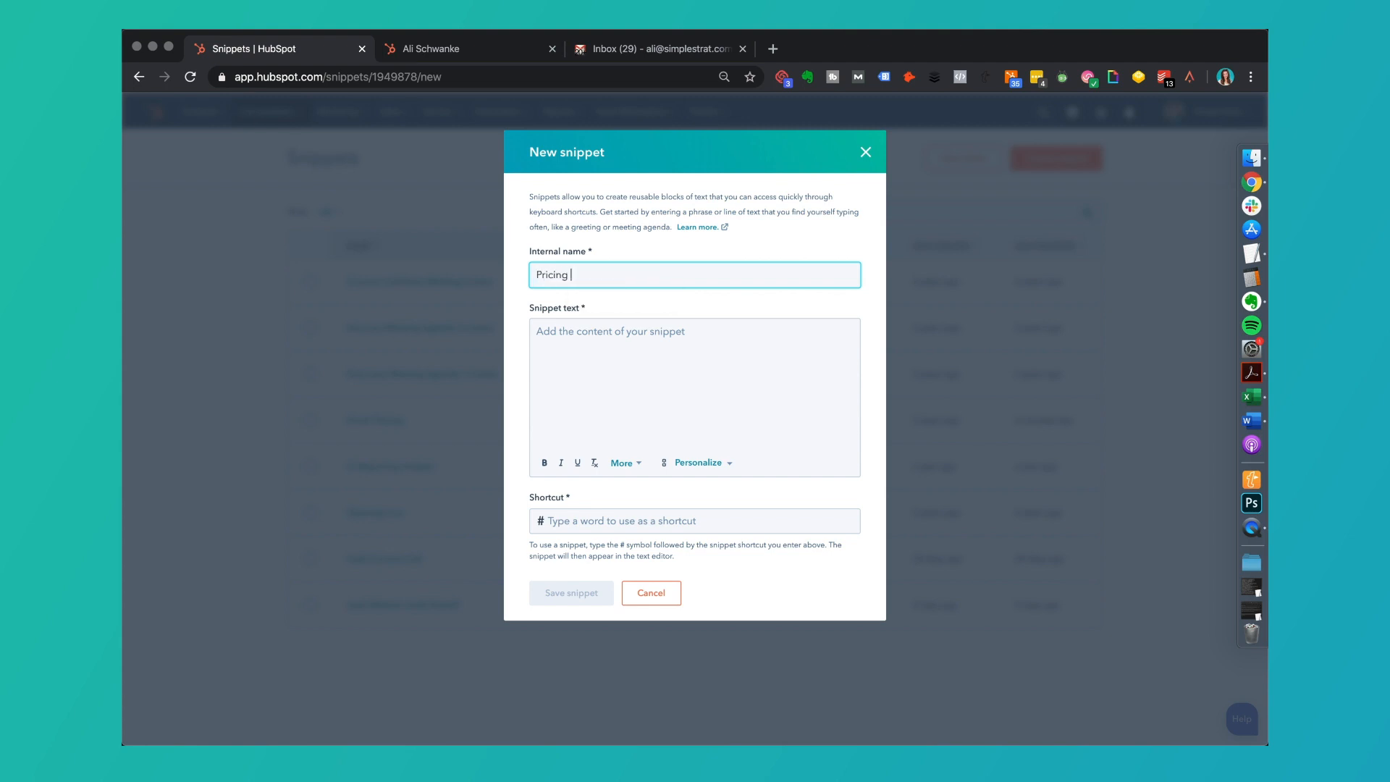
text(Product XYZ)
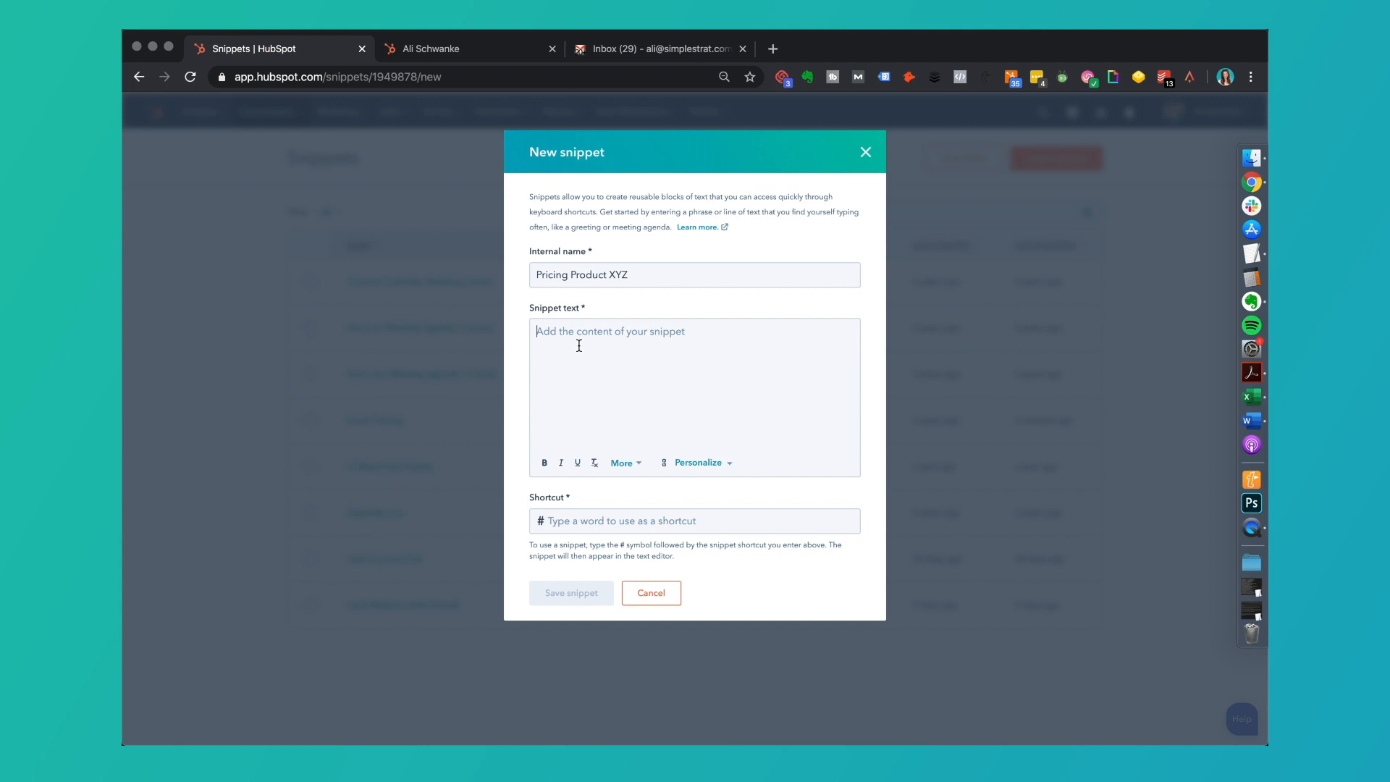
Write the snippet text 'Pricing for Product XYZ starts at $999. For more information visit xyz.com/pricing.'.
text(Pricing for)
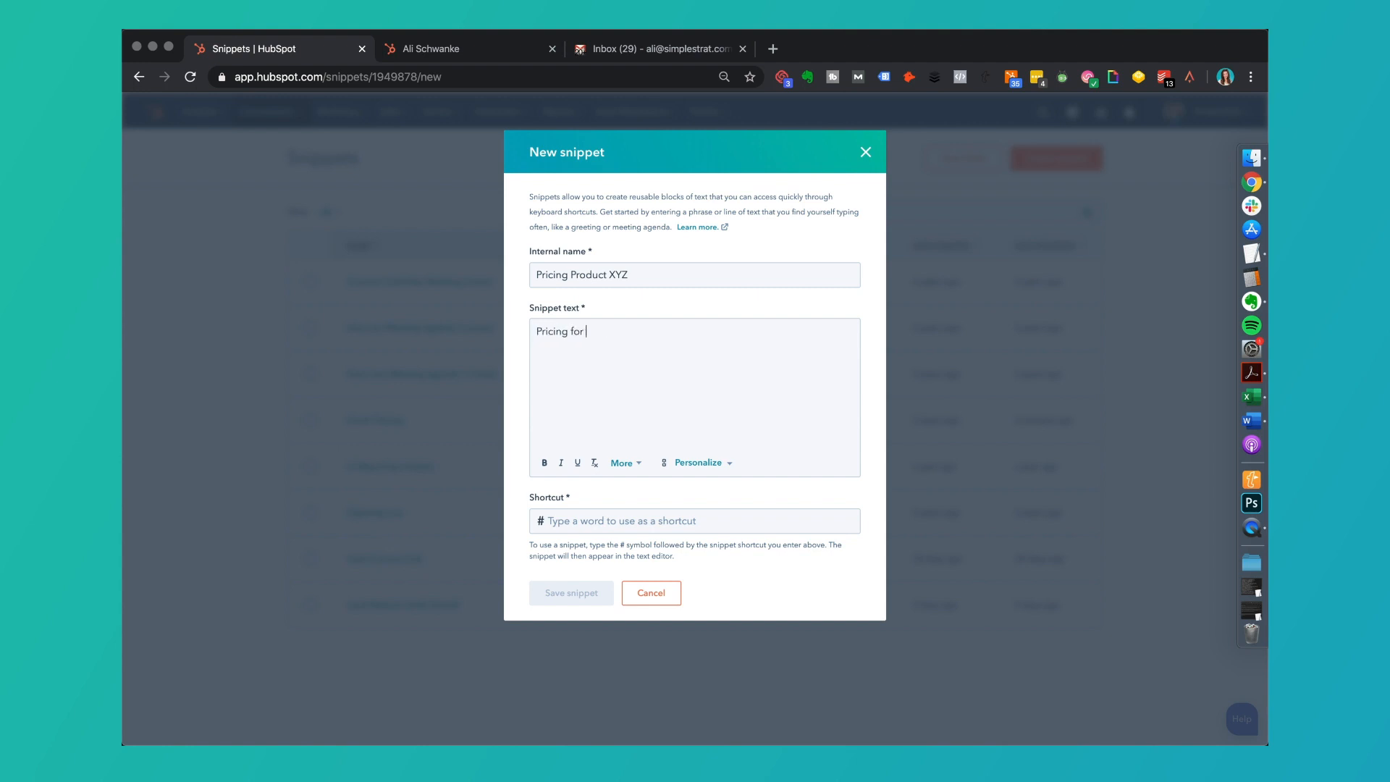
text(Product)
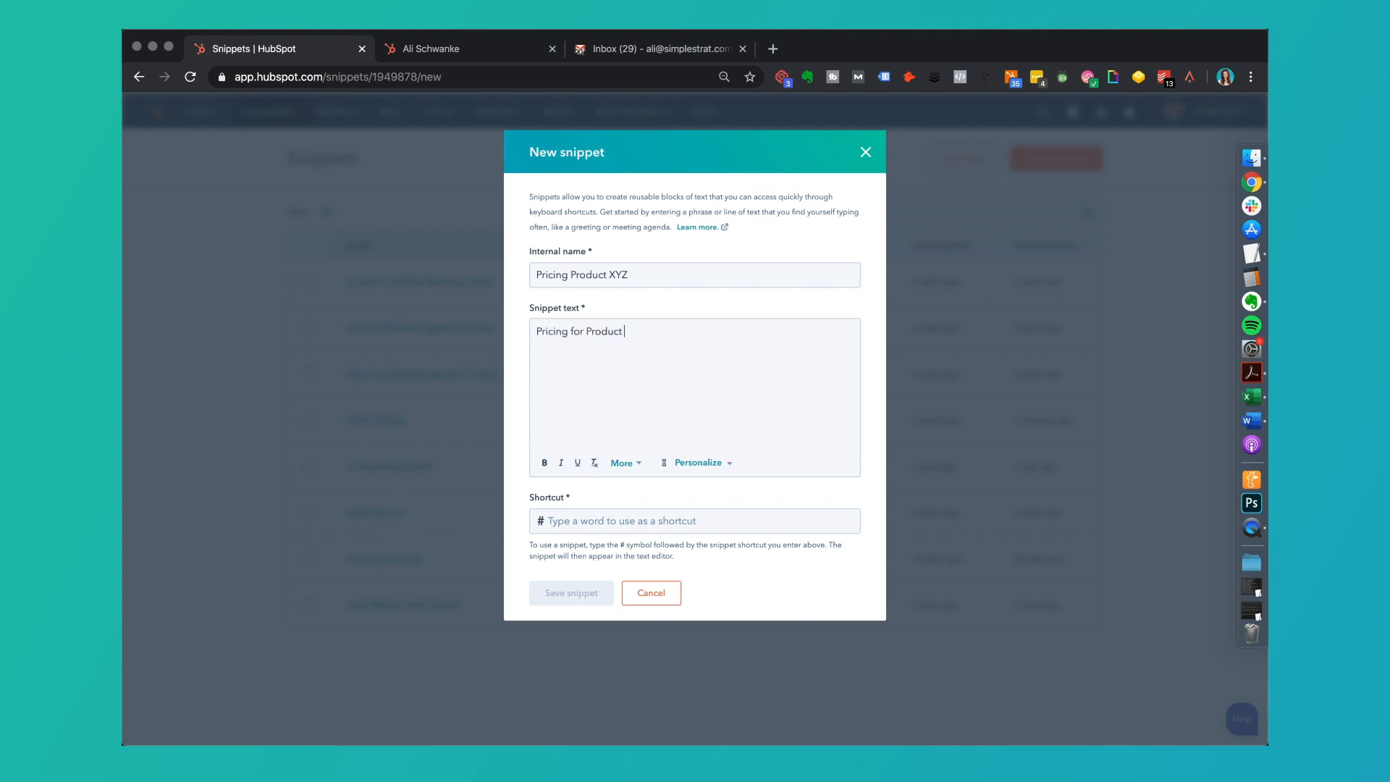
text(XYZ starts at)
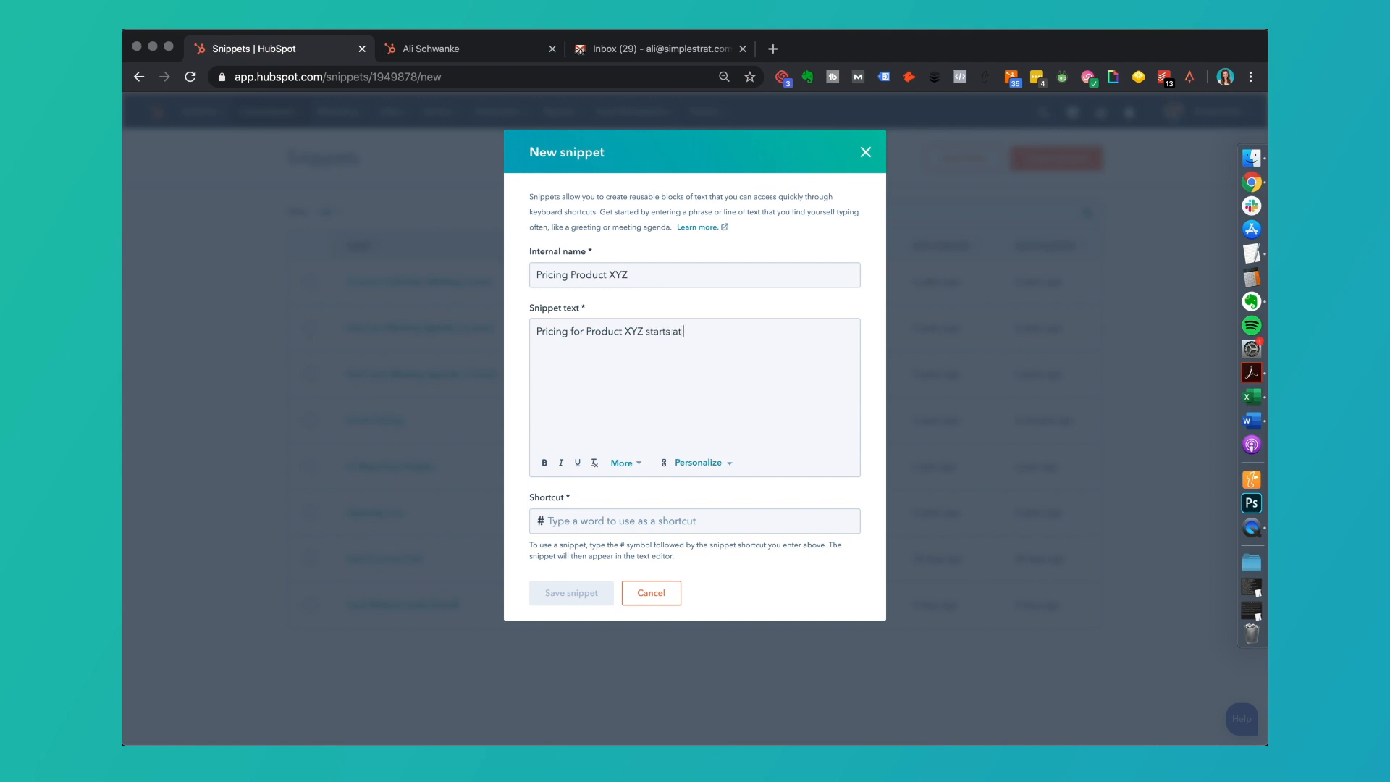
text($999)
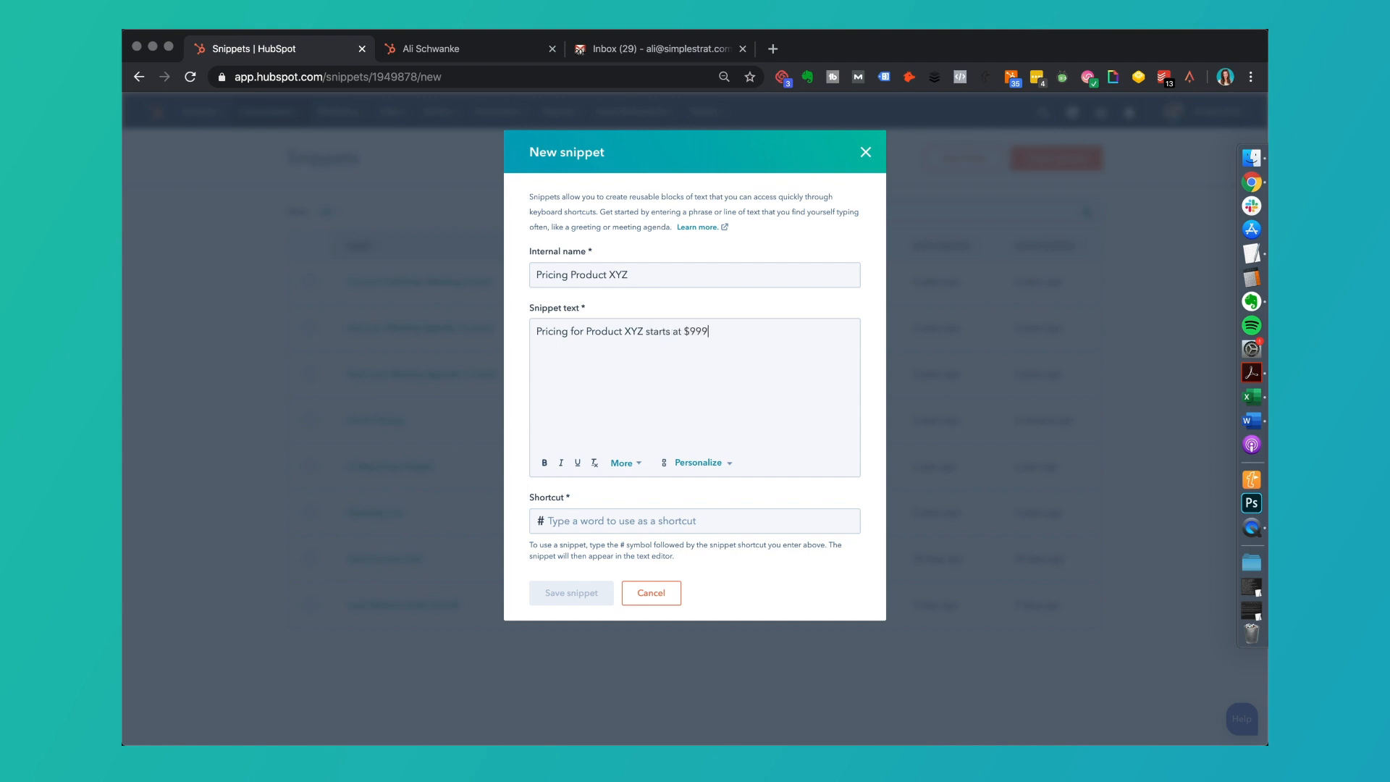
text(For more infor)
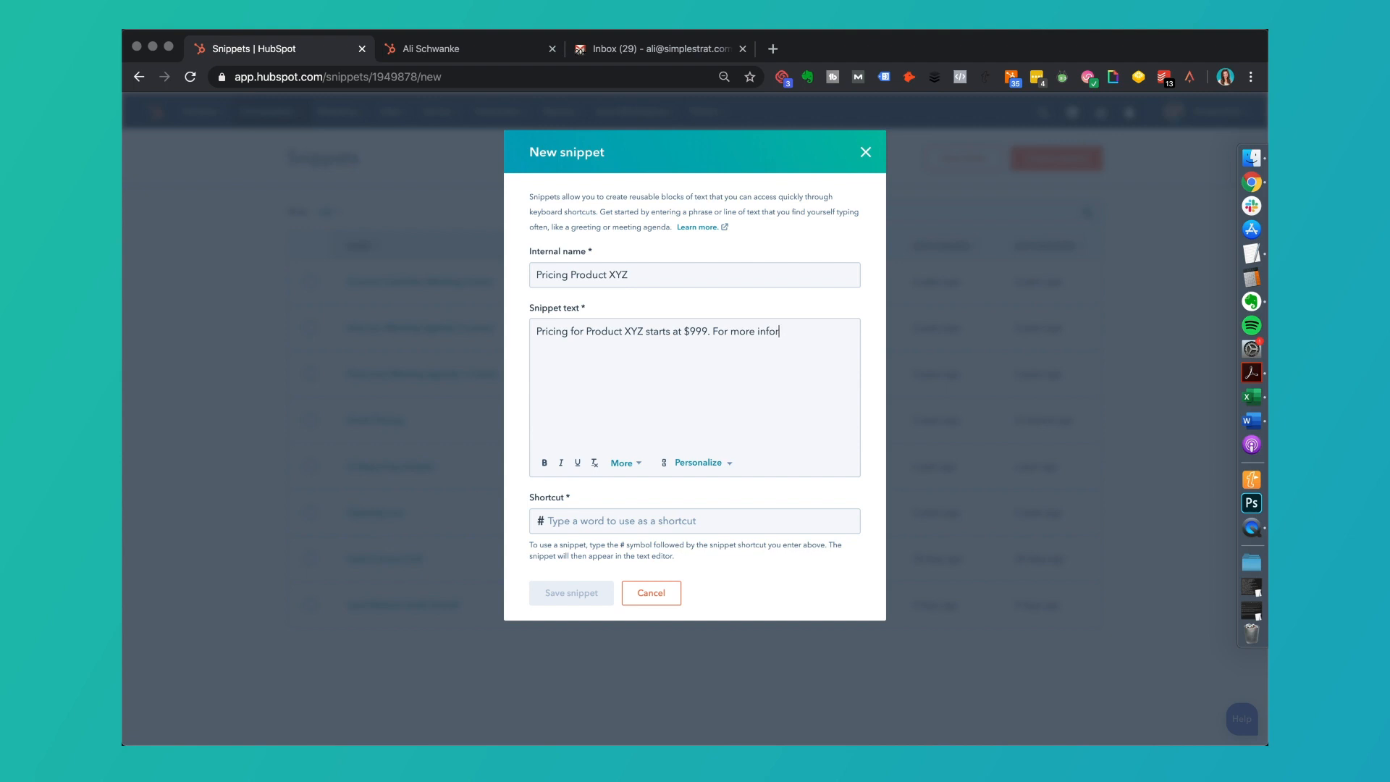
text(mation visit)
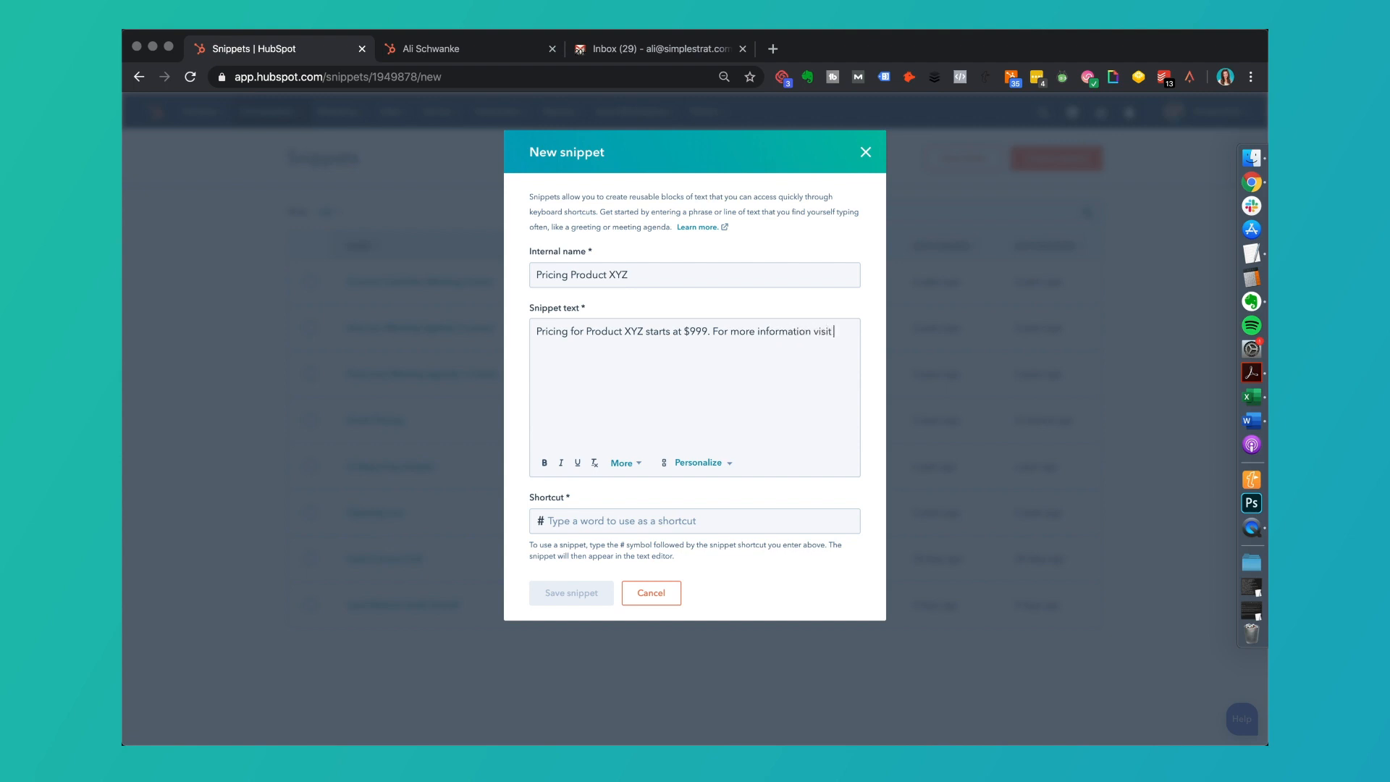
text(xyz.com/)
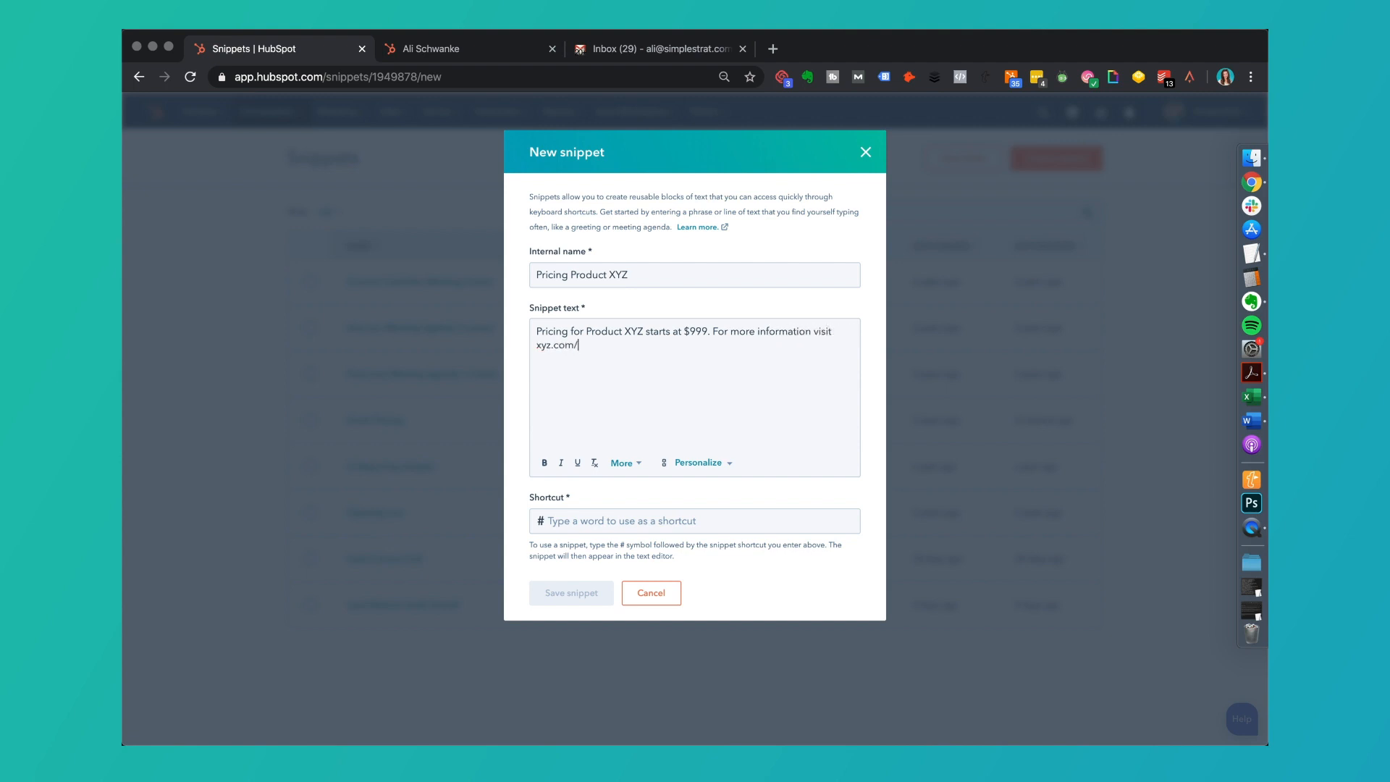
text(pricing.)
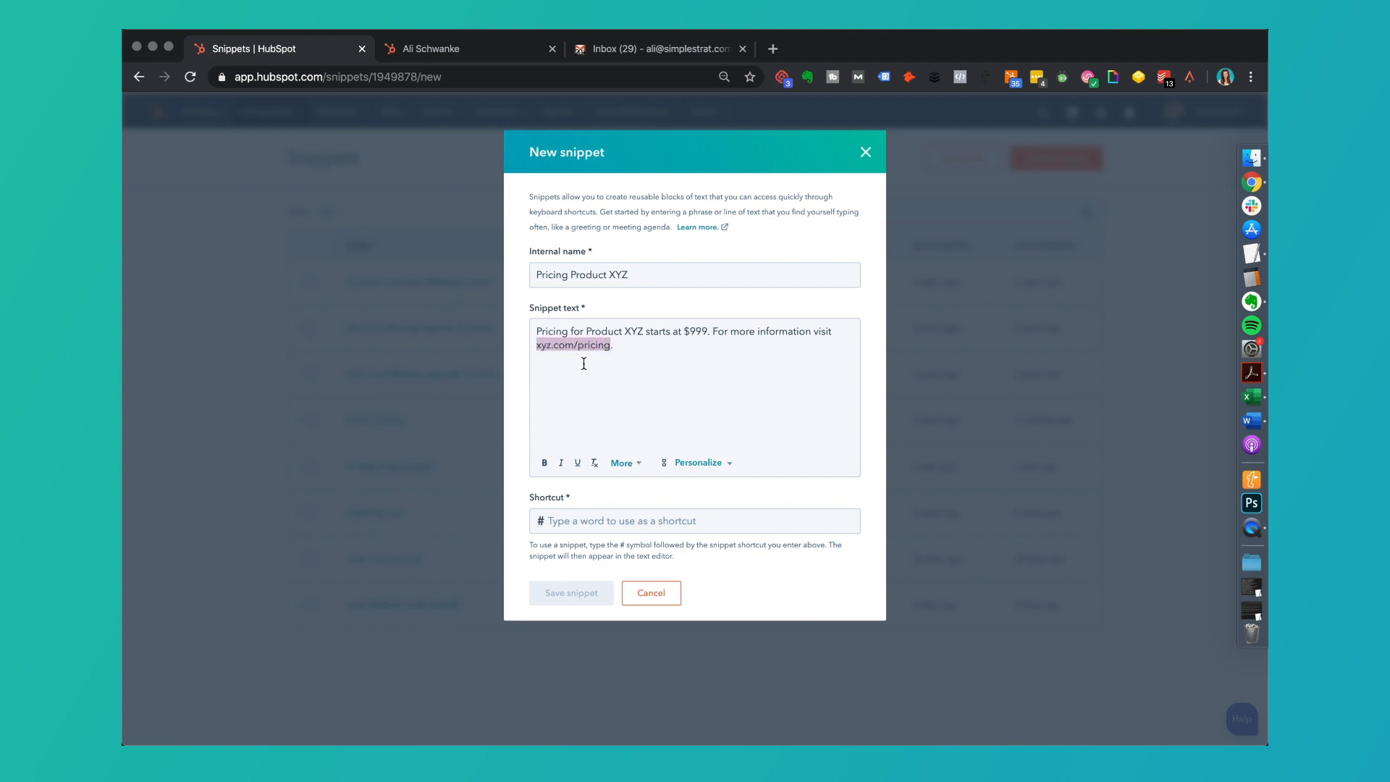
mouse_move(663, 461)
text(xyz.)
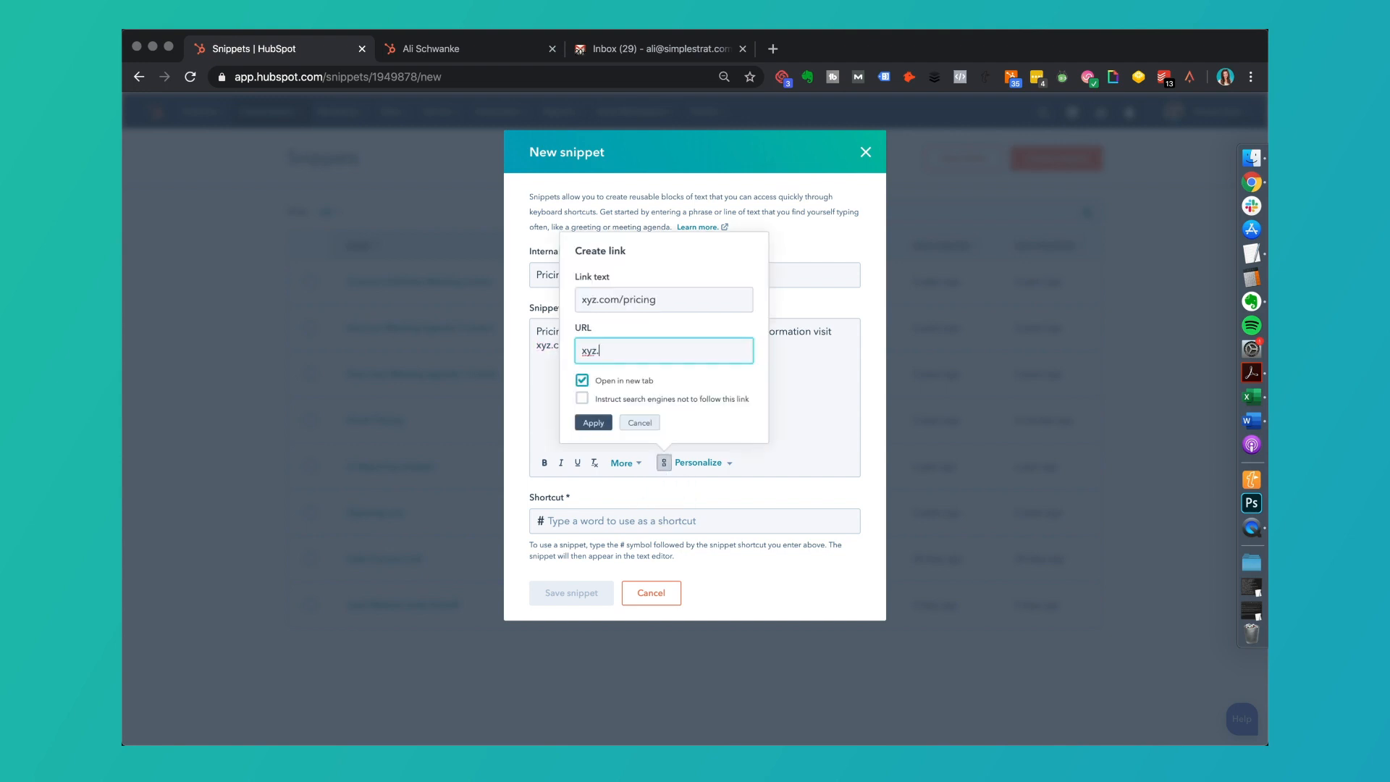
Link the xyz.com/pricing text to xyz.com/pricing, opening in a new tab.
text(com/priding)
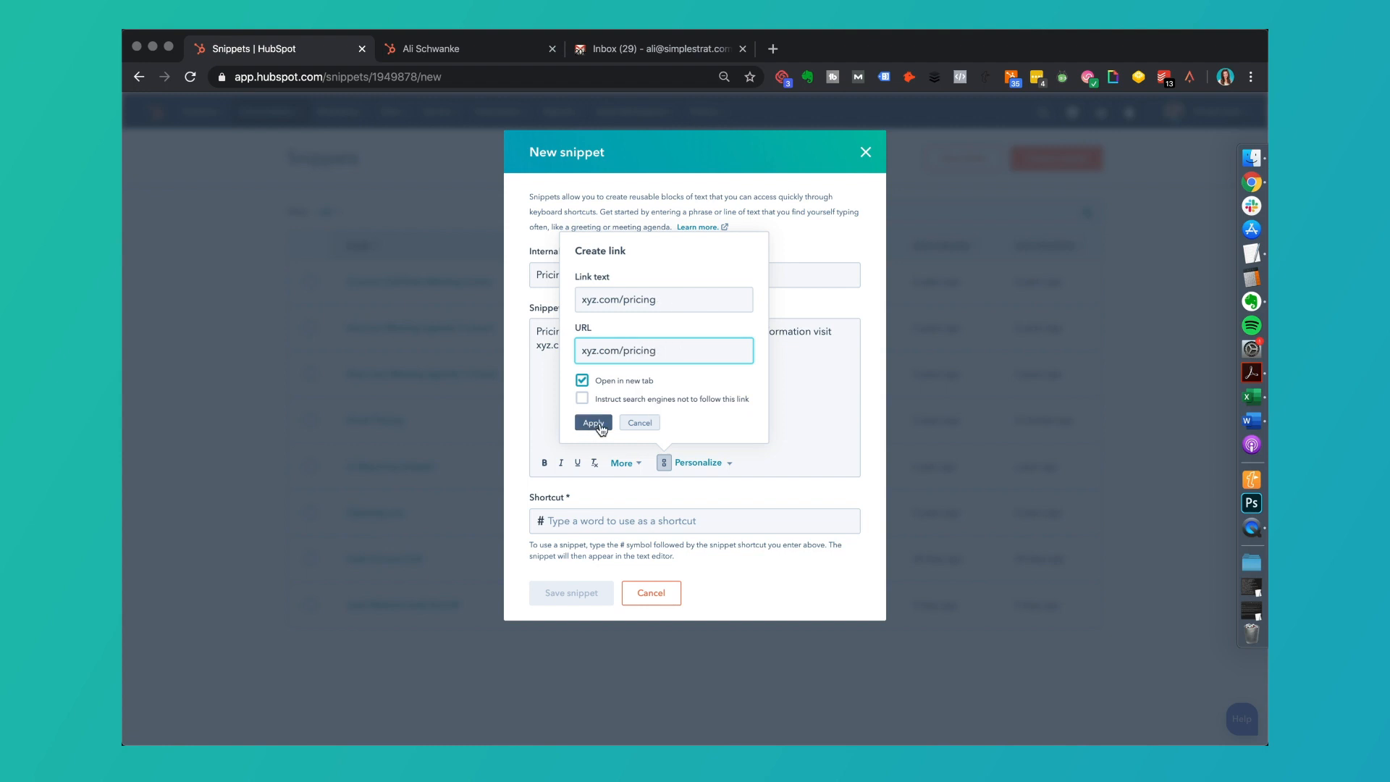
click(592, 422)
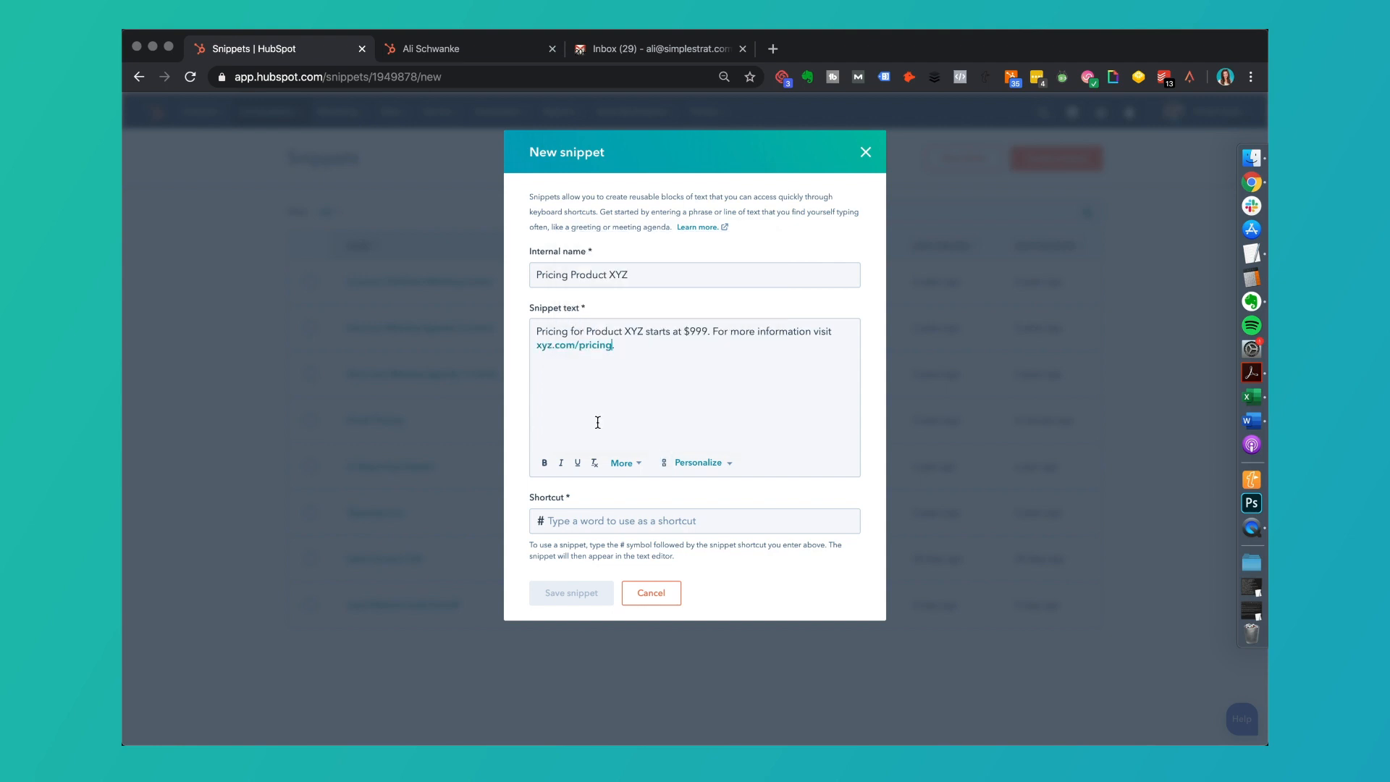
click(694, 520)
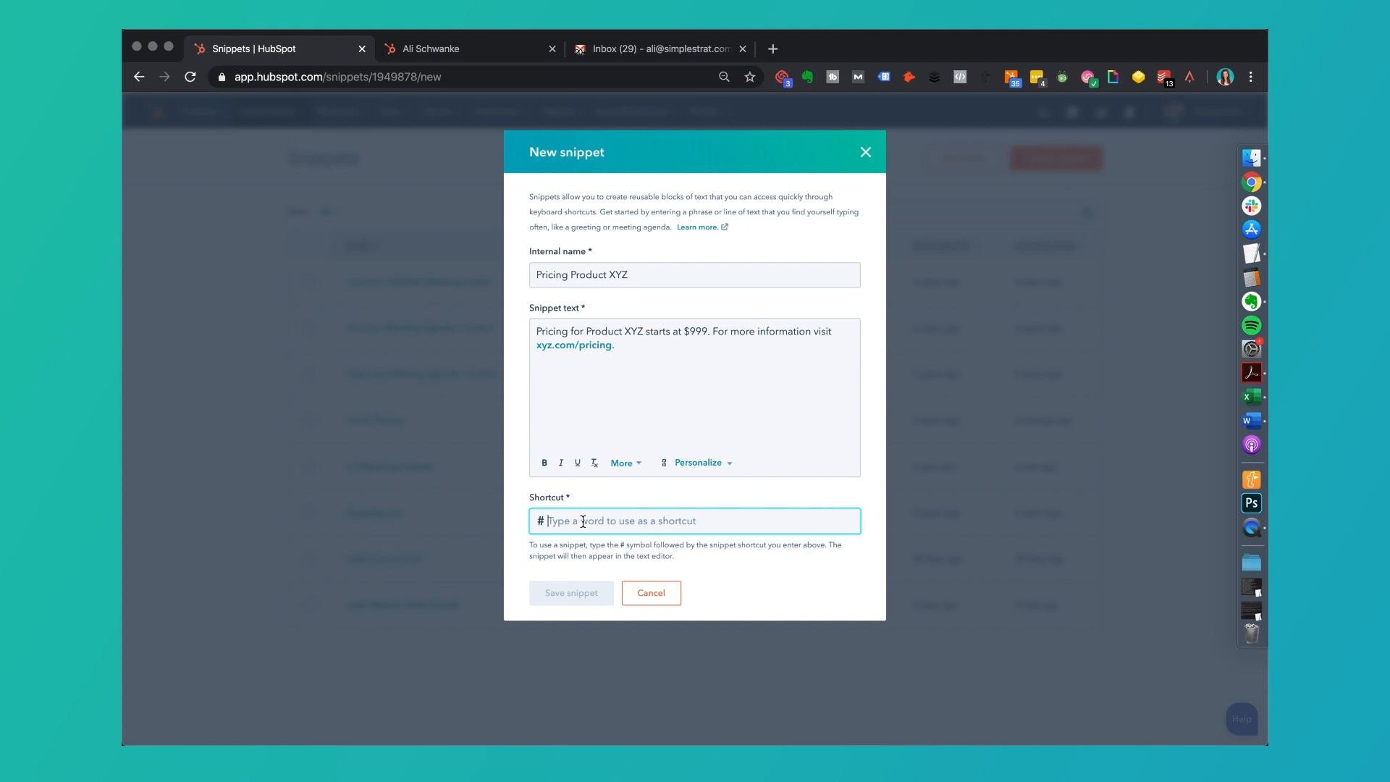
Save Pricing Product XYZ with the shortcut 'pricing' and return to the Gmail draft.
text(pricing)
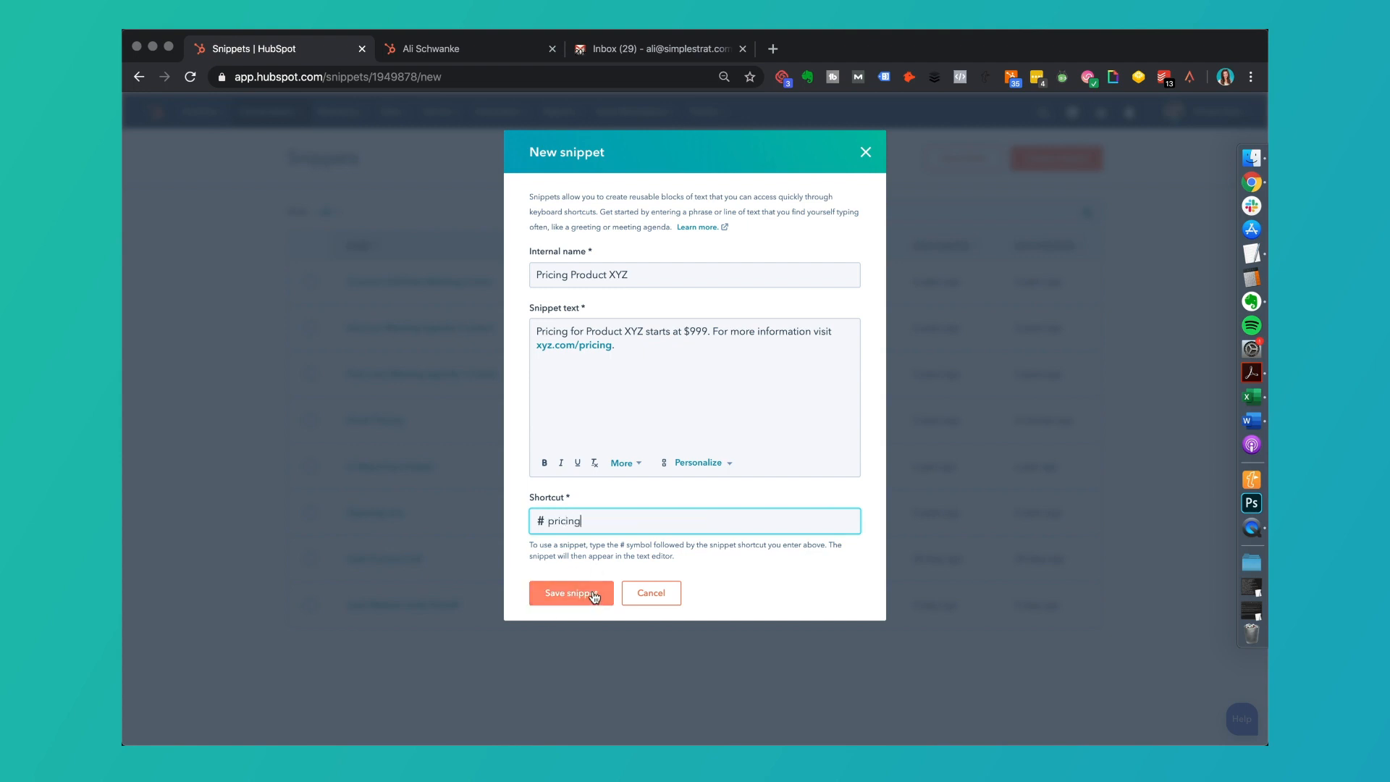
click(566, 593)
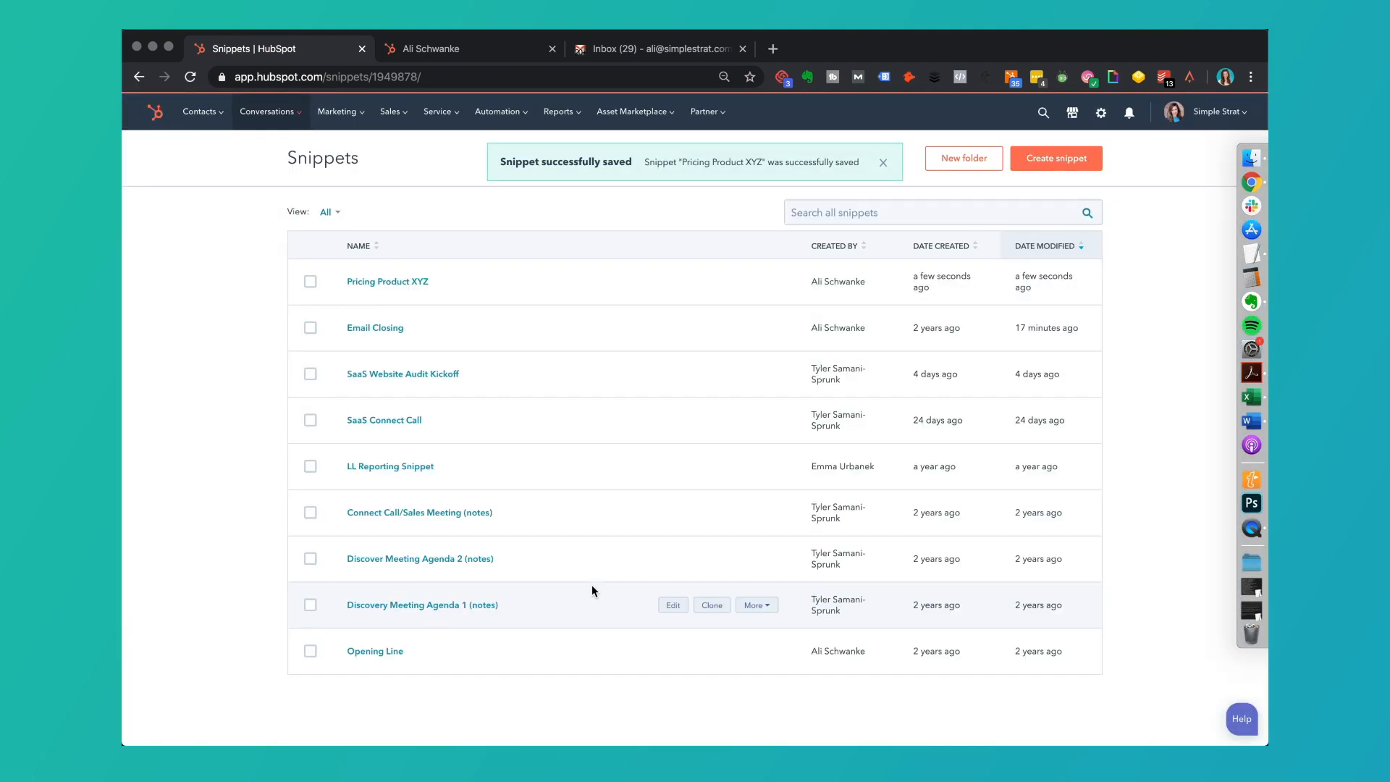
mouse_move(399, 296)
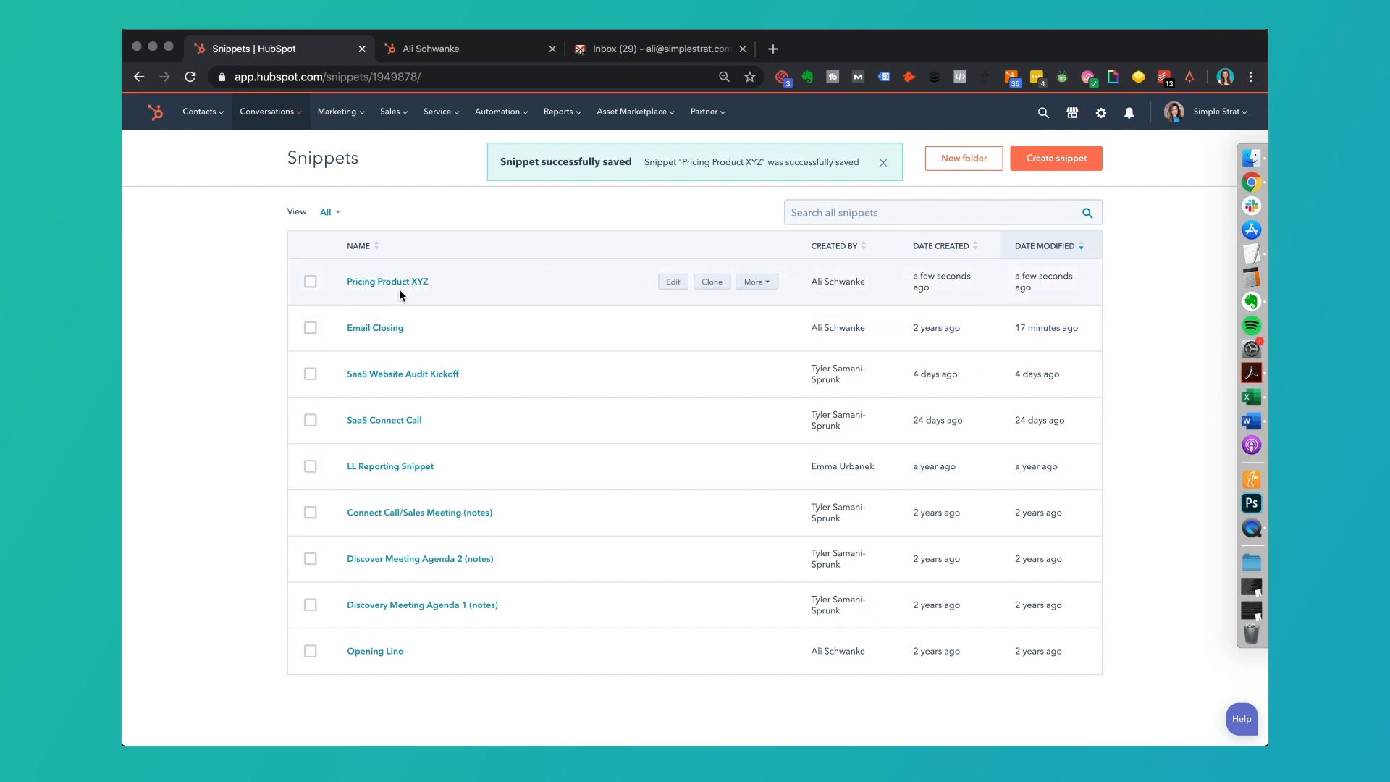
click(660, 48)
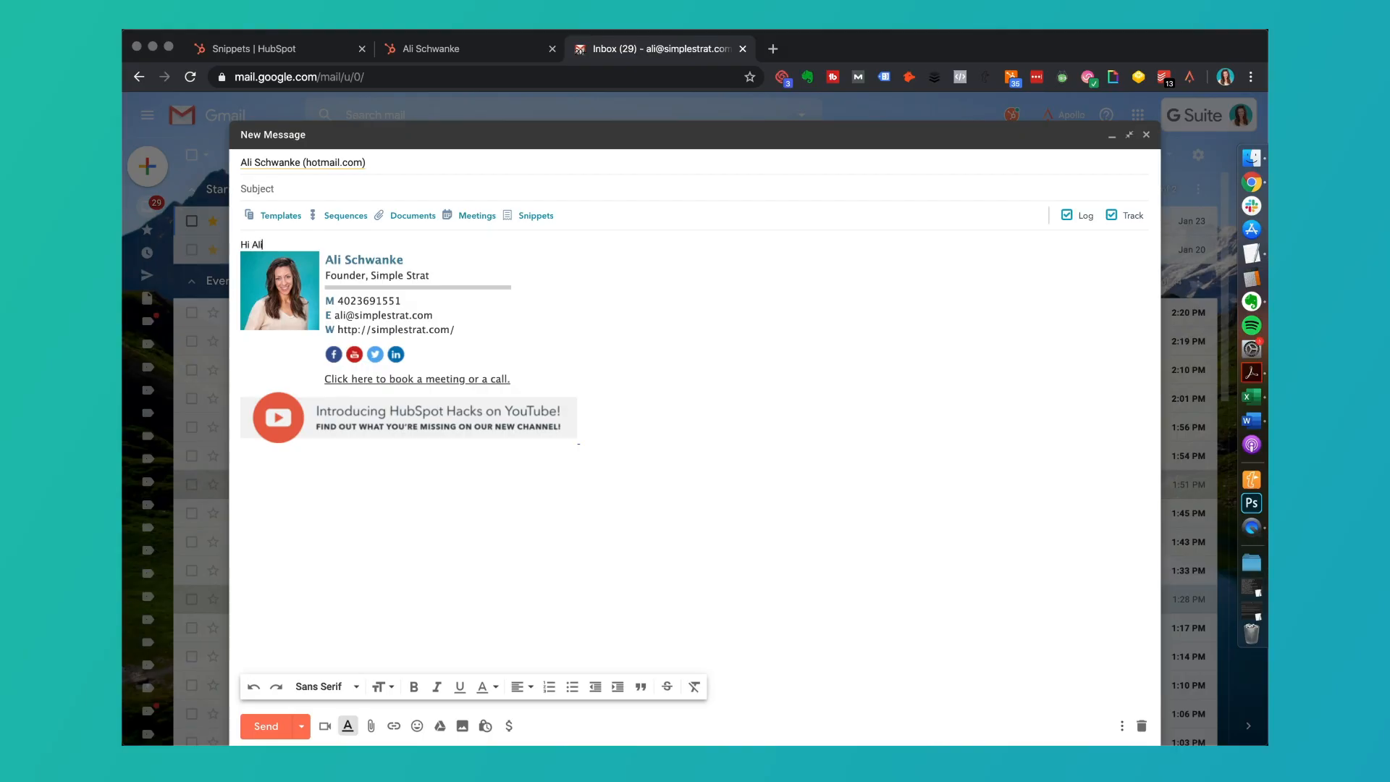
Add 'Thanks for asking about product XYZ.' and insert the Pricing Product XYZ snippet.
text(Thanks for asking a)
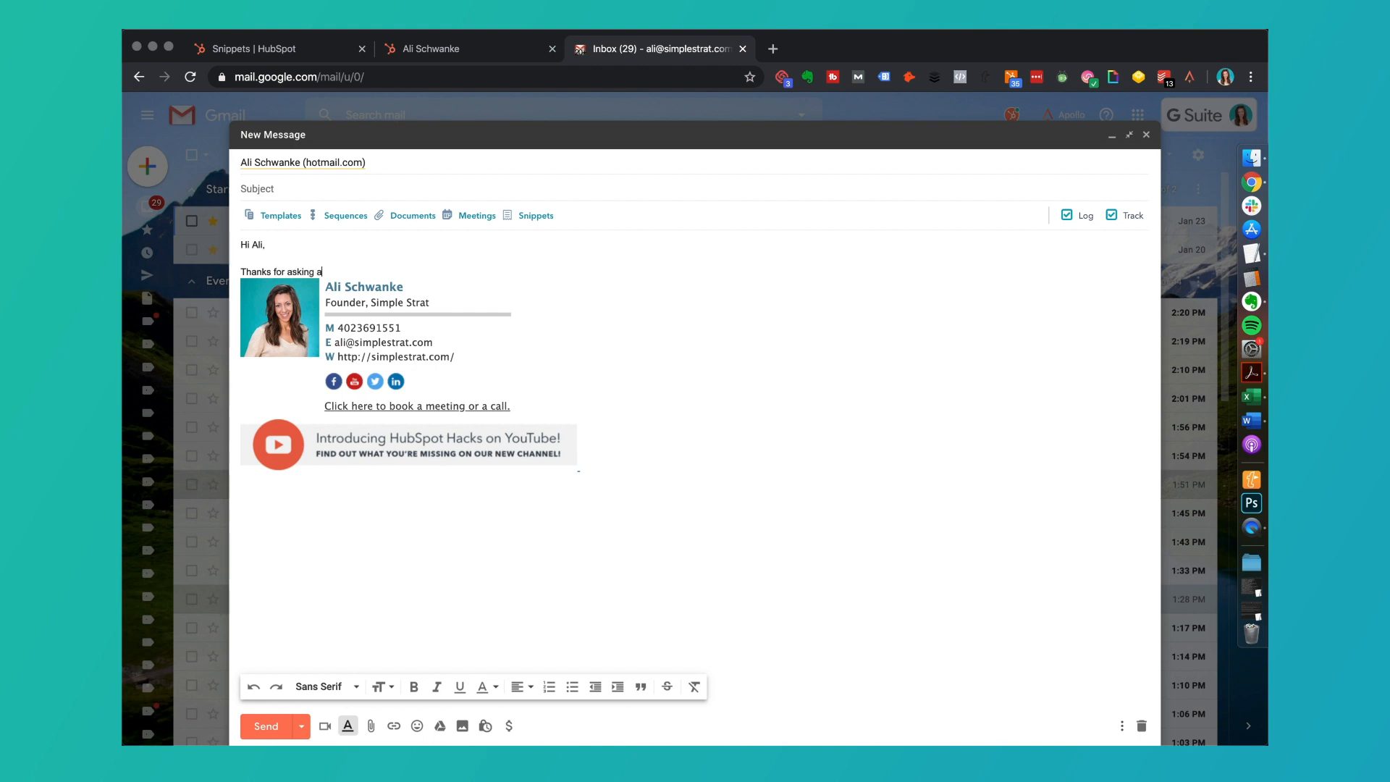
text(bout product XYZ.)
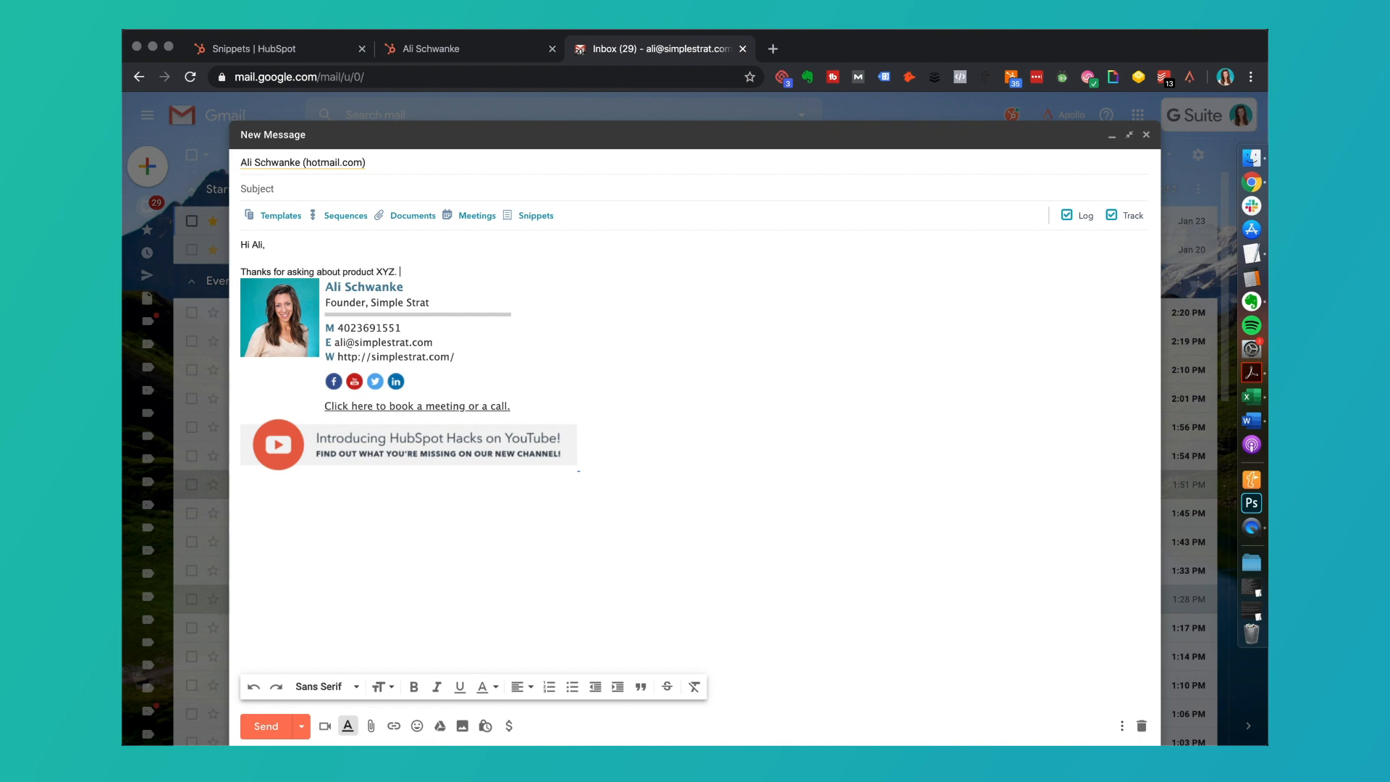
click(536, 216)
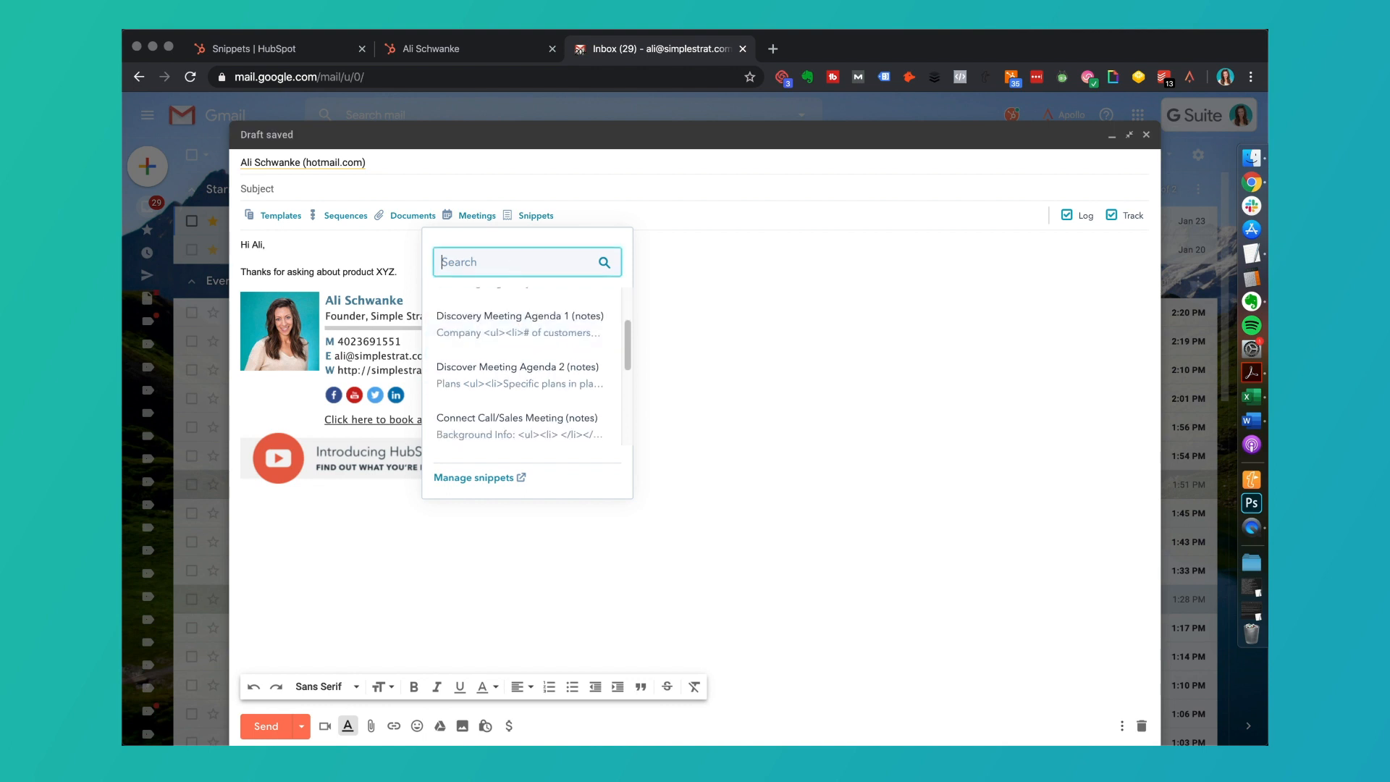
text(pricing)
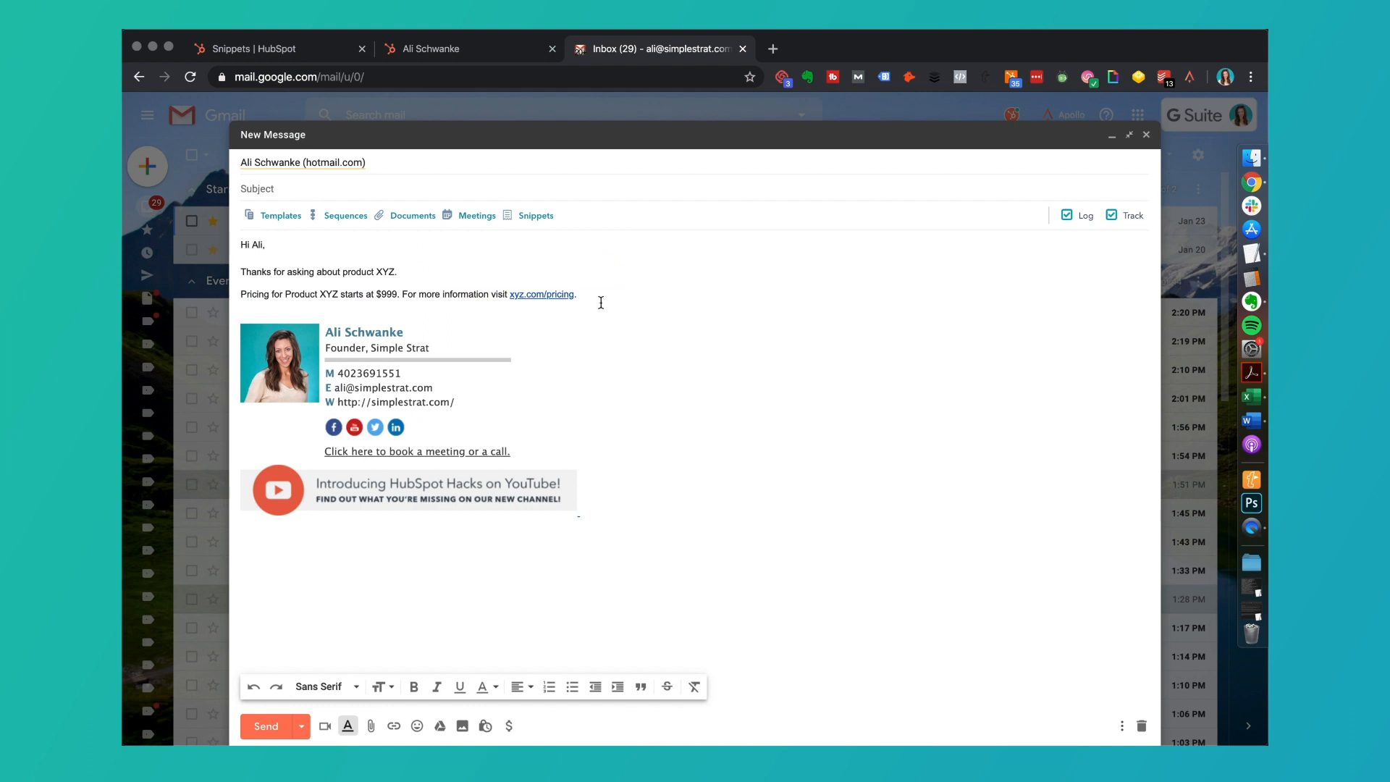
click(248, 48)
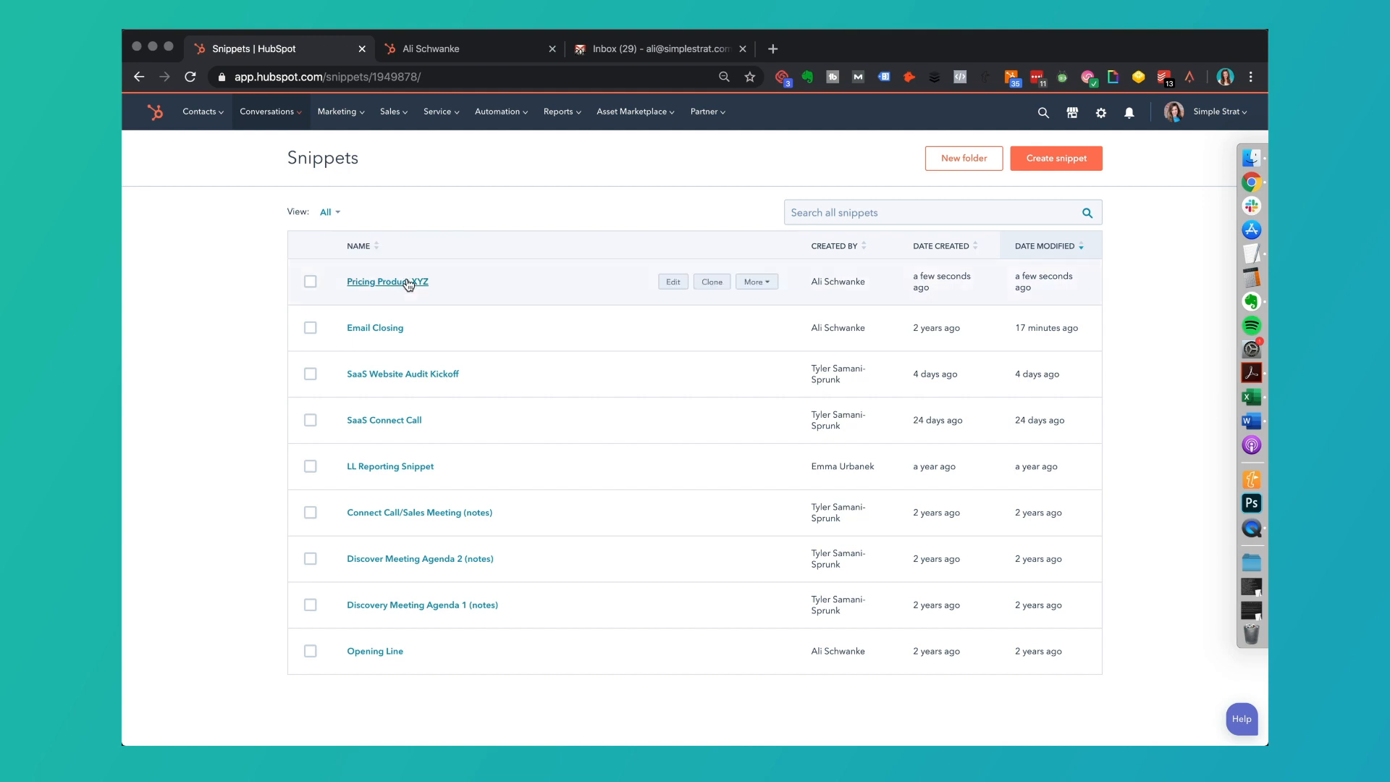
Append 'Excited to work with you,' and a Contact: First name token, then save the snippet.
click(387, 281)
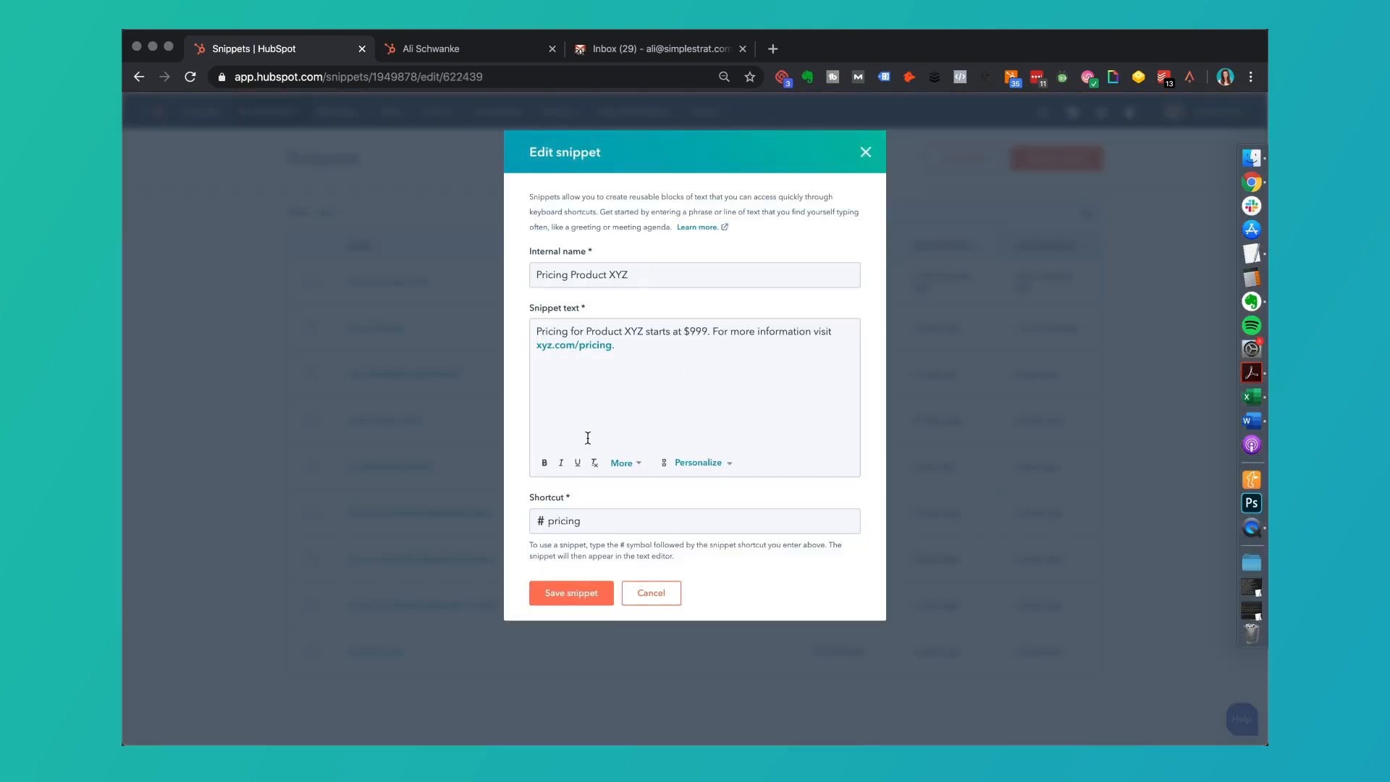
mouse_move(647, 349)
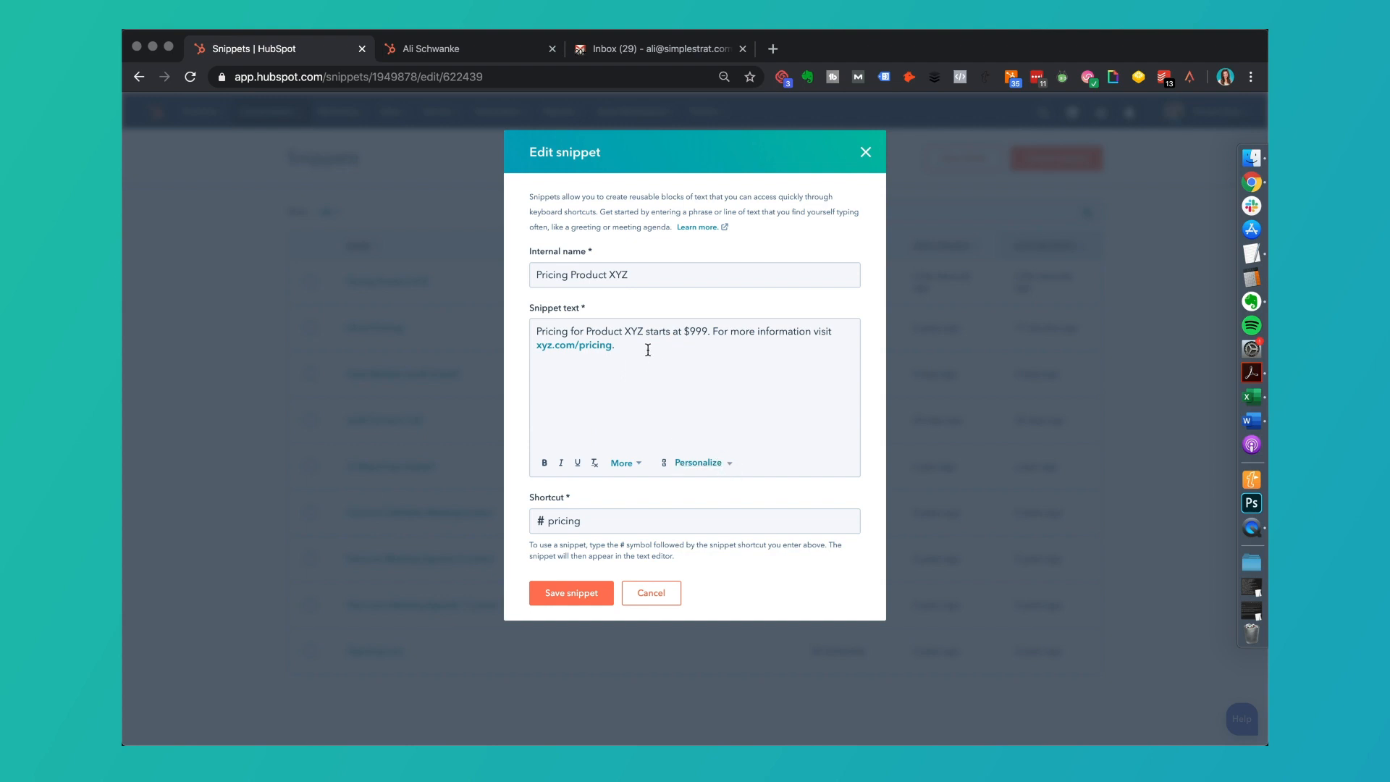
text(Excited to work with you,)
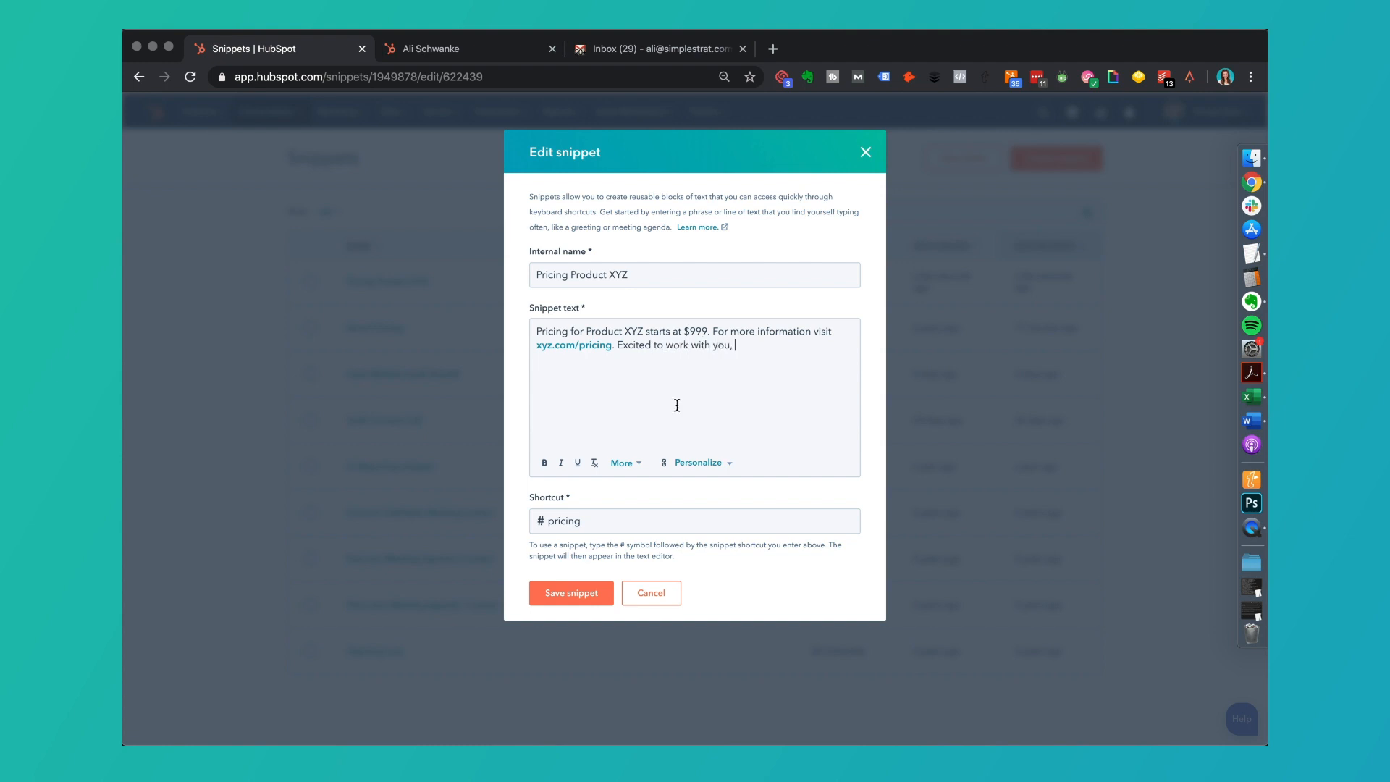
click(699, 462)
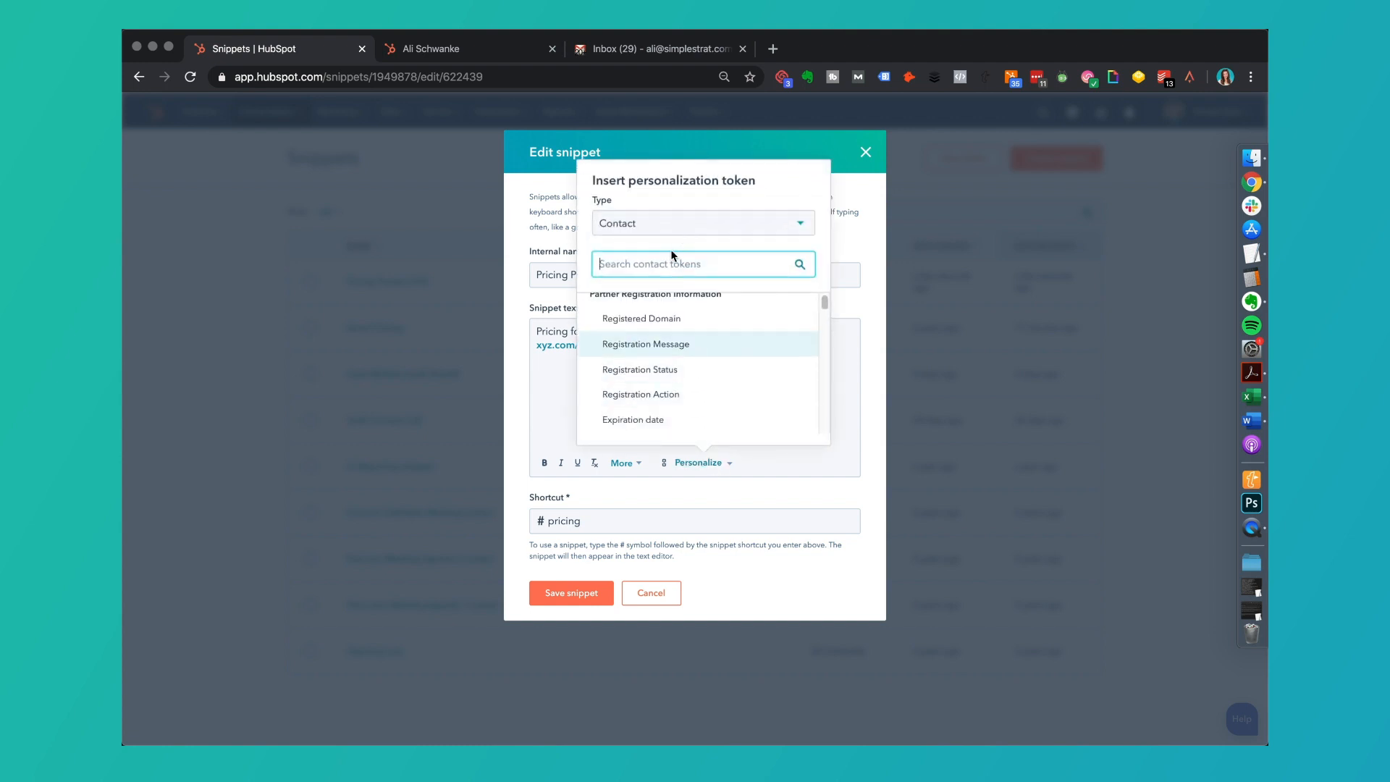
text(first name)
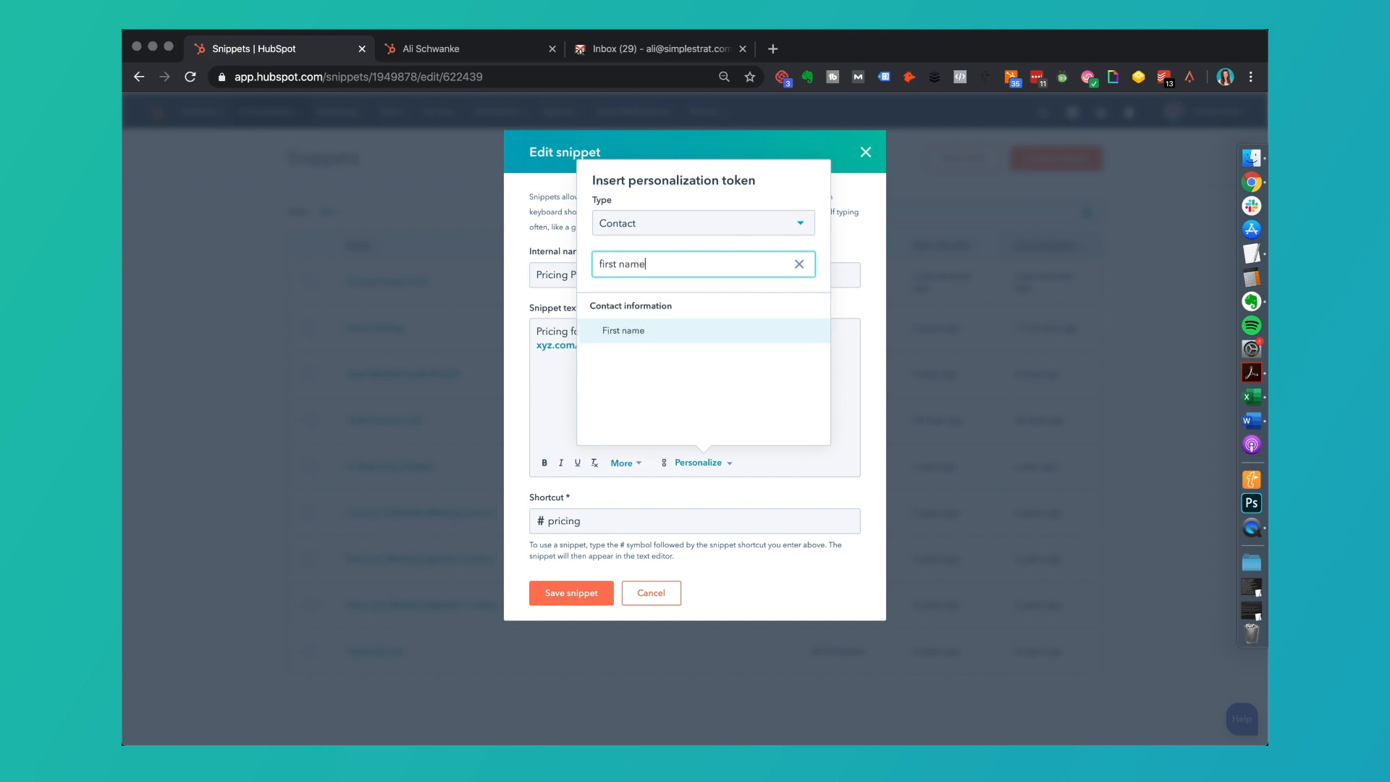
click(623, 330)
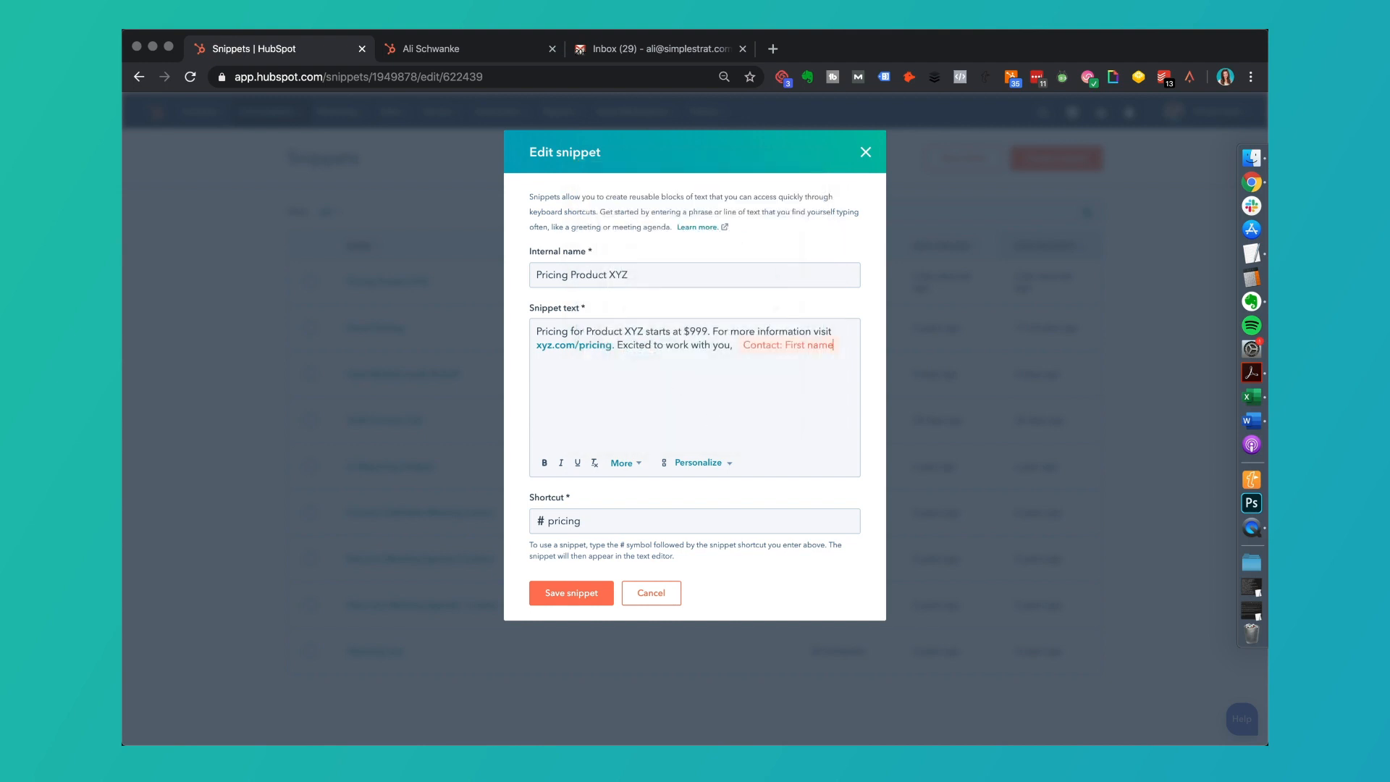
click(571, 592)
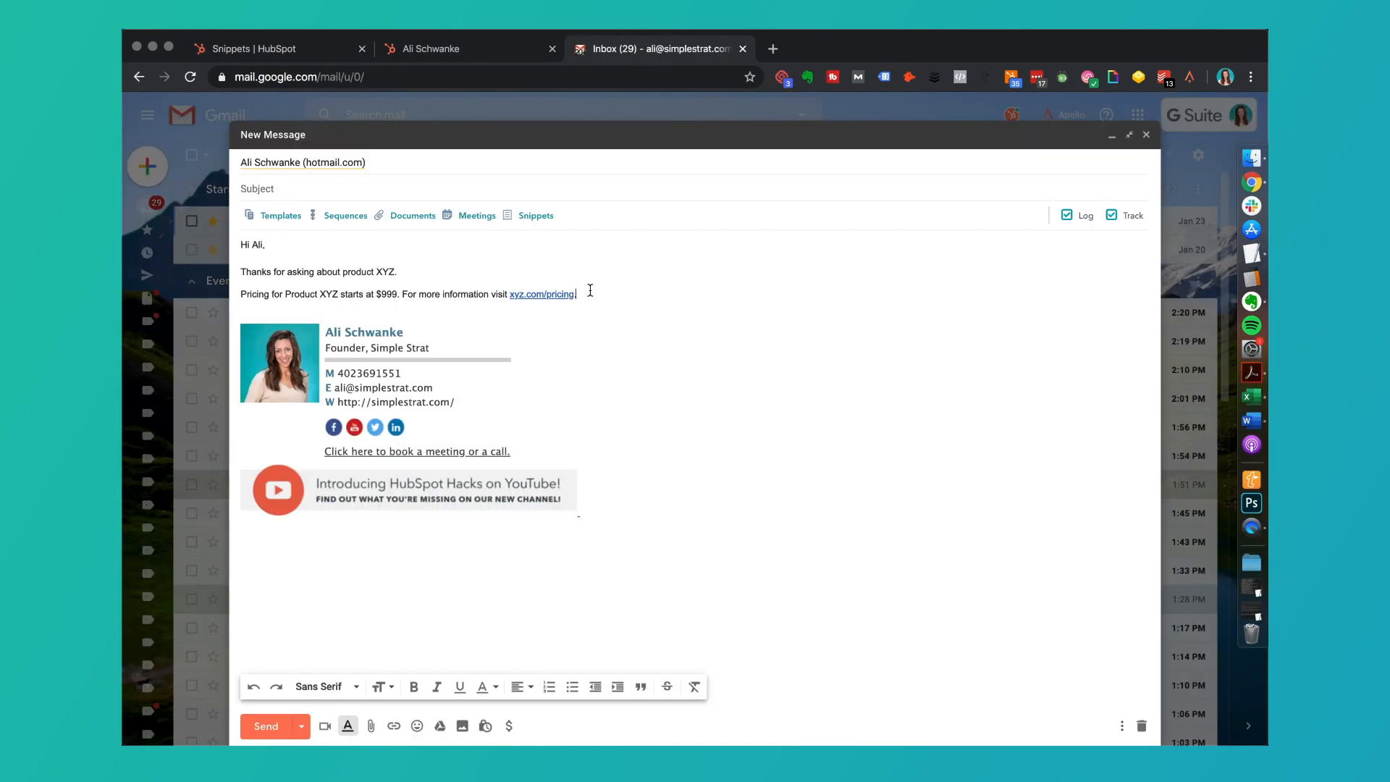
Search the Gmail draft's snippet list for 'pricing'.
click(536, 216)
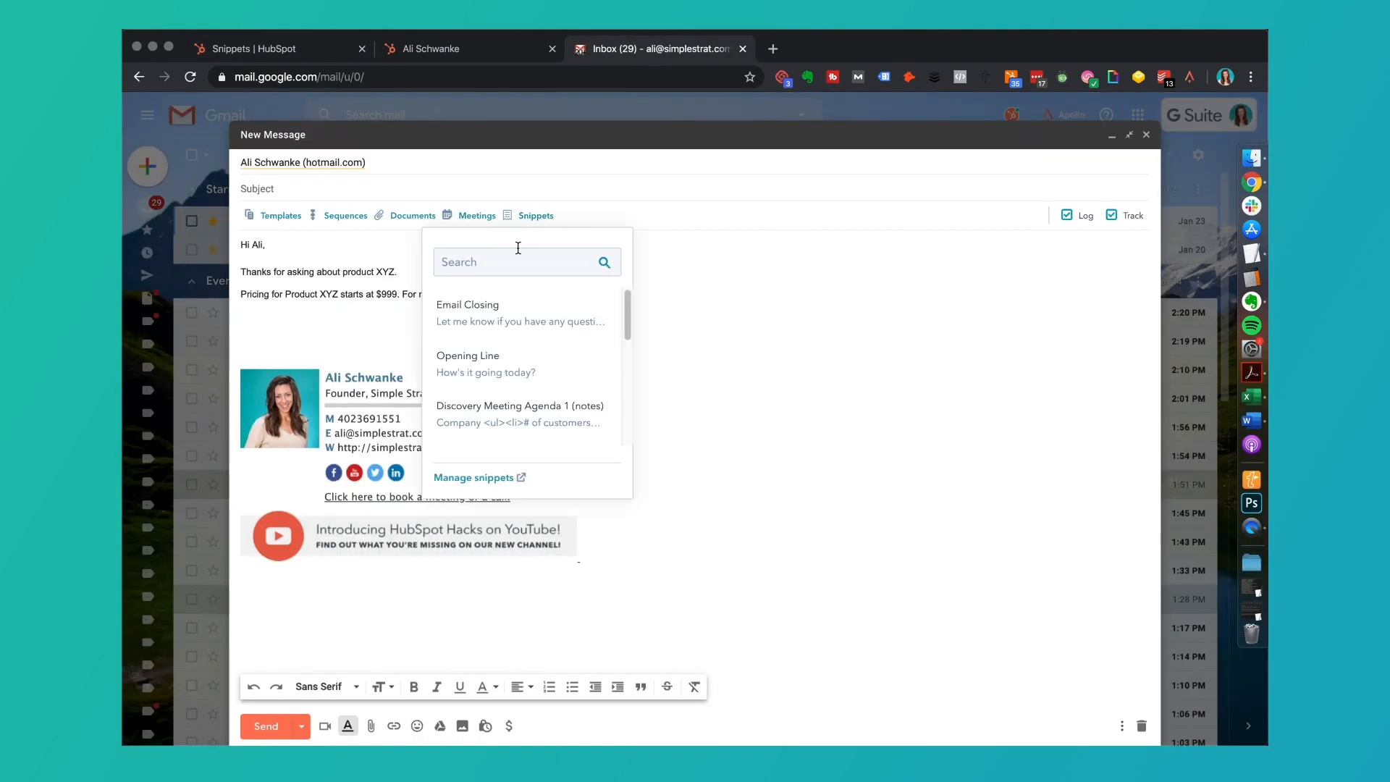
text(pricing)
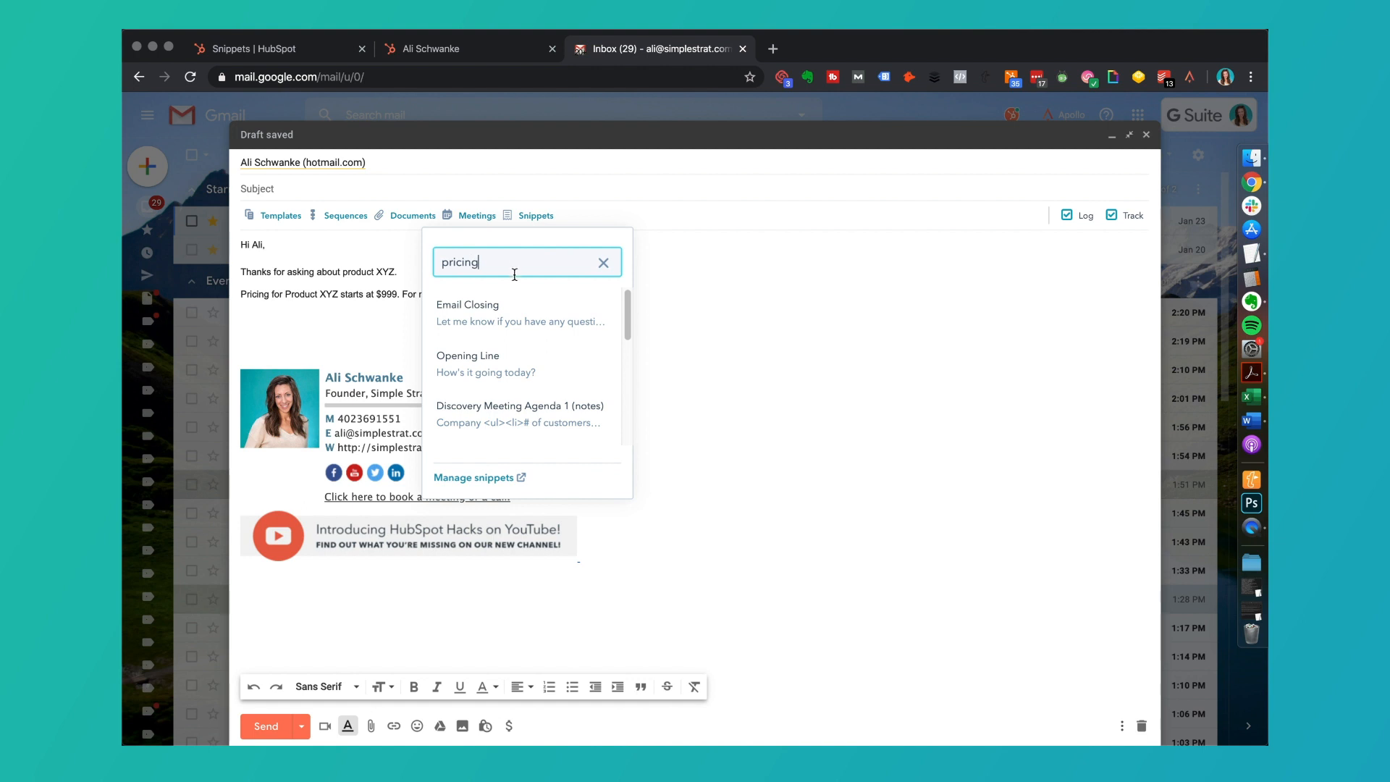